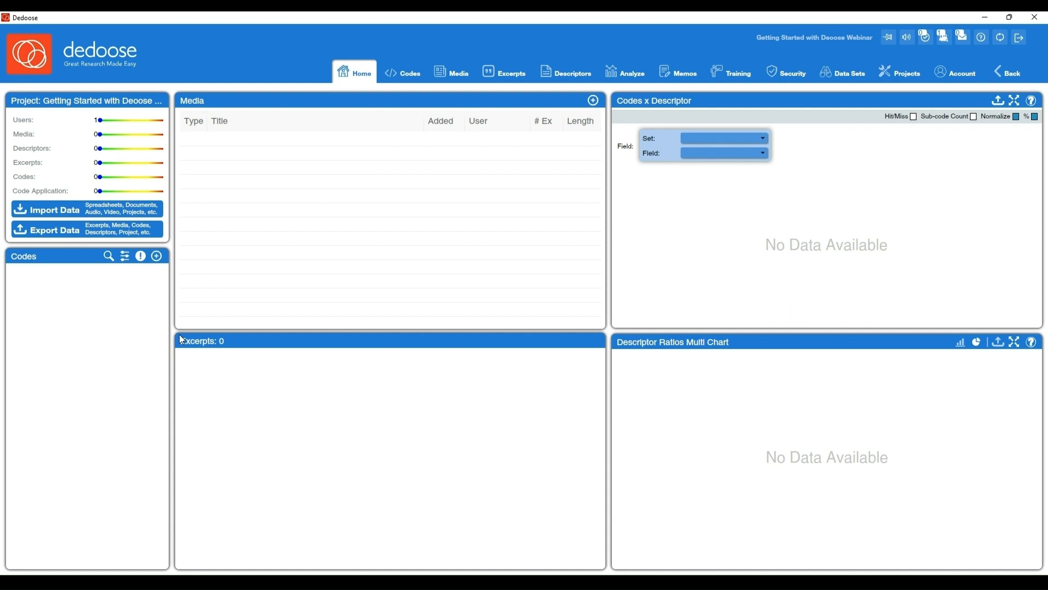
mouse_move(645, 361)
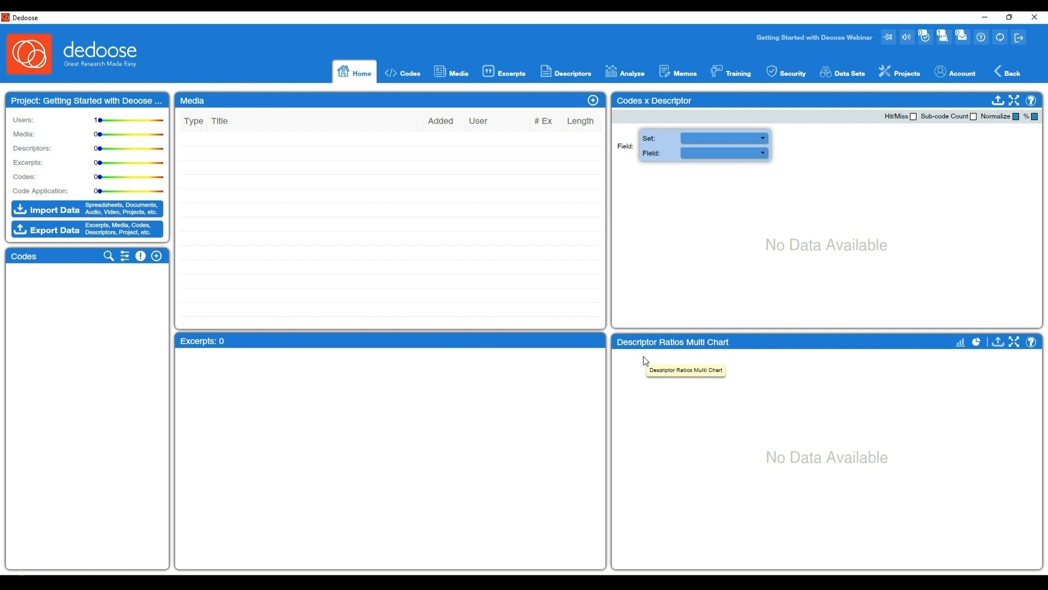
mouse_move(639, 337)
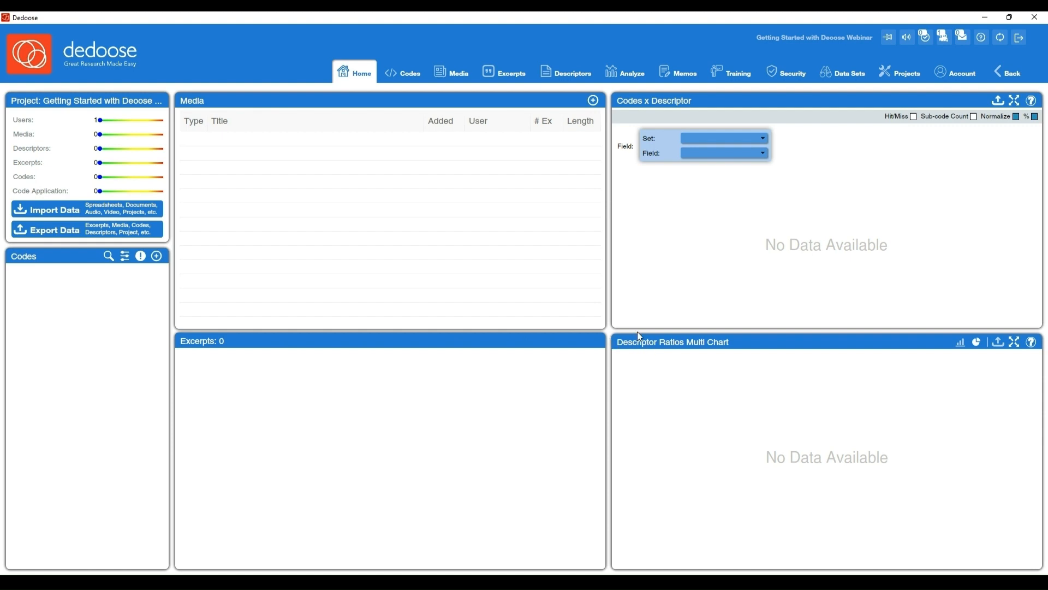
mouse_move(616, 339)
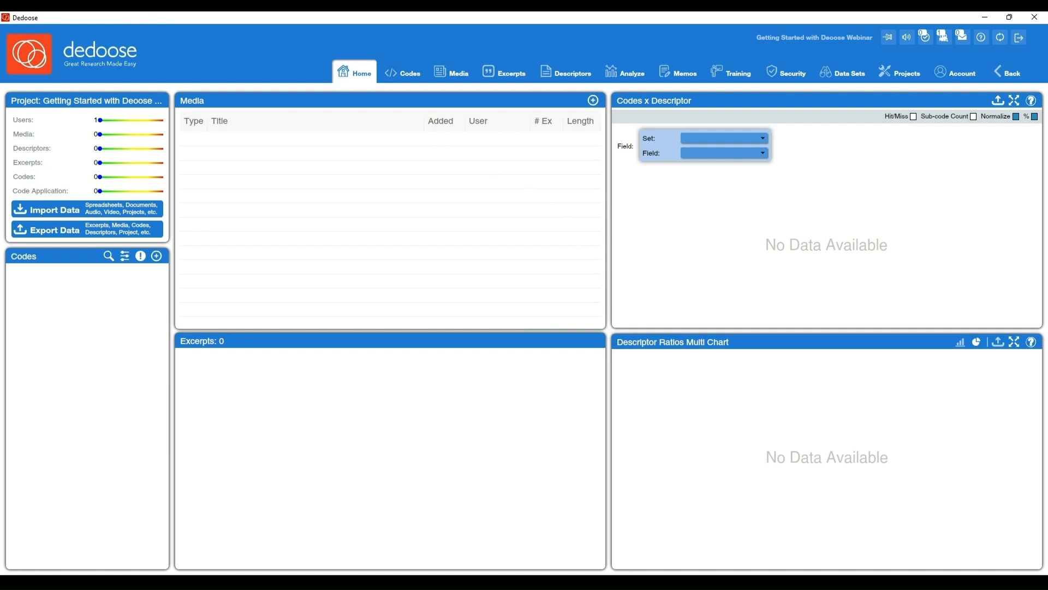
mouse_move(395, 94)
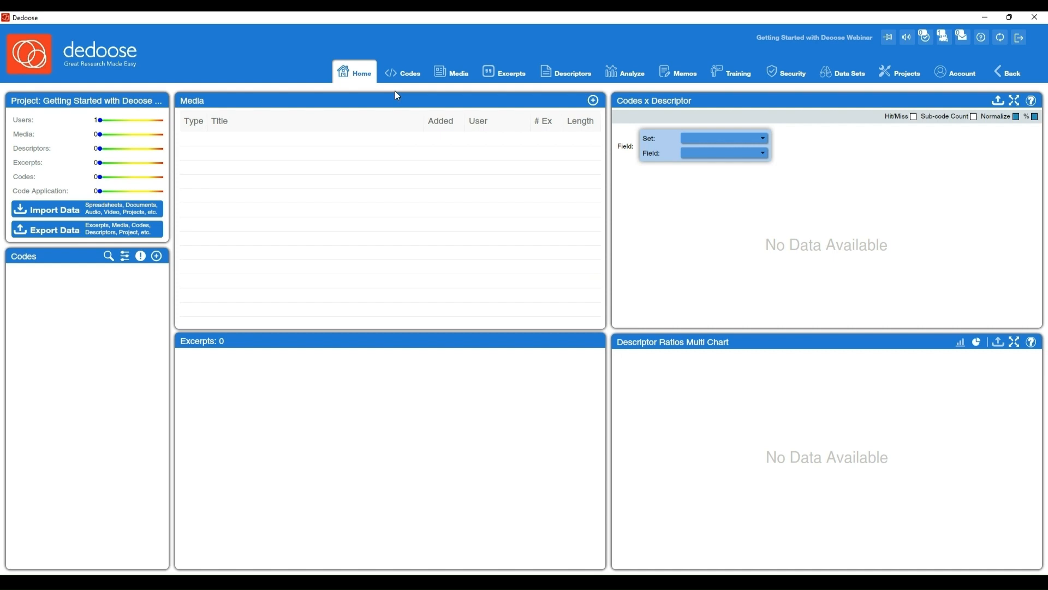
mouse_move(179, 56)
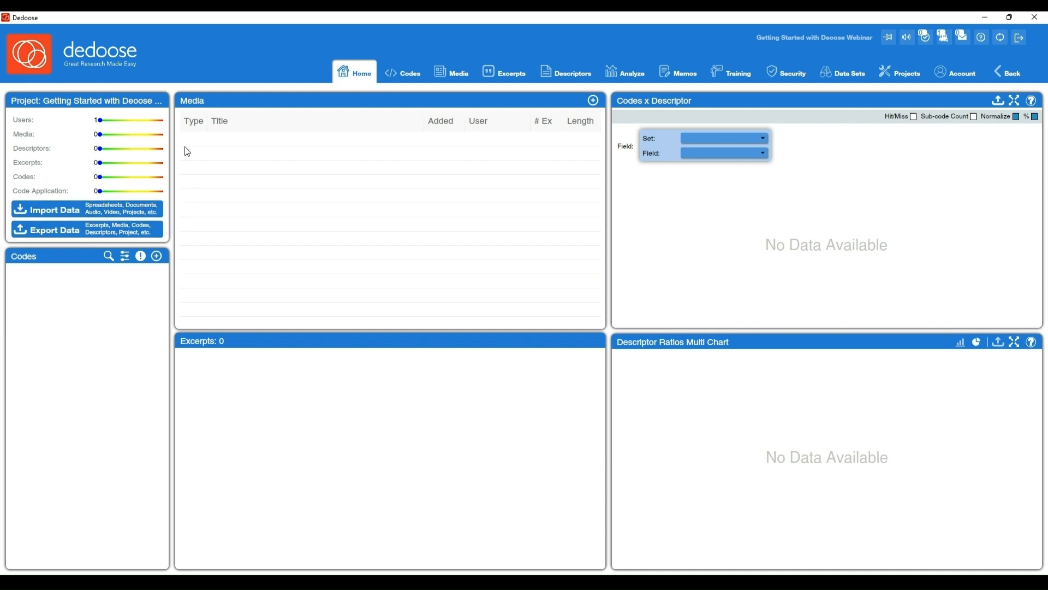
mouse_move(53, 227)
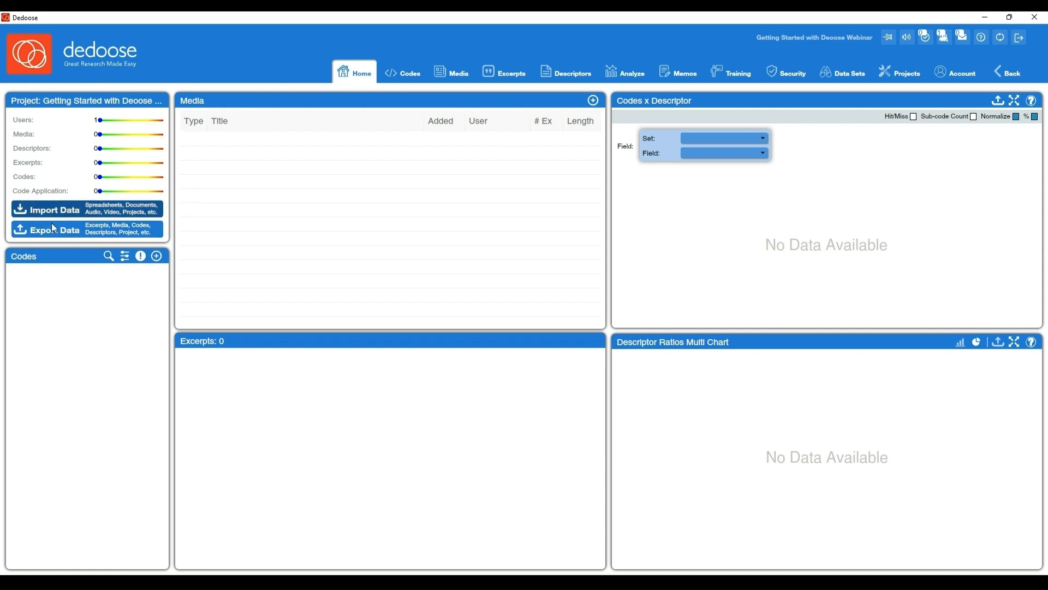
mouse_move(176, 191)
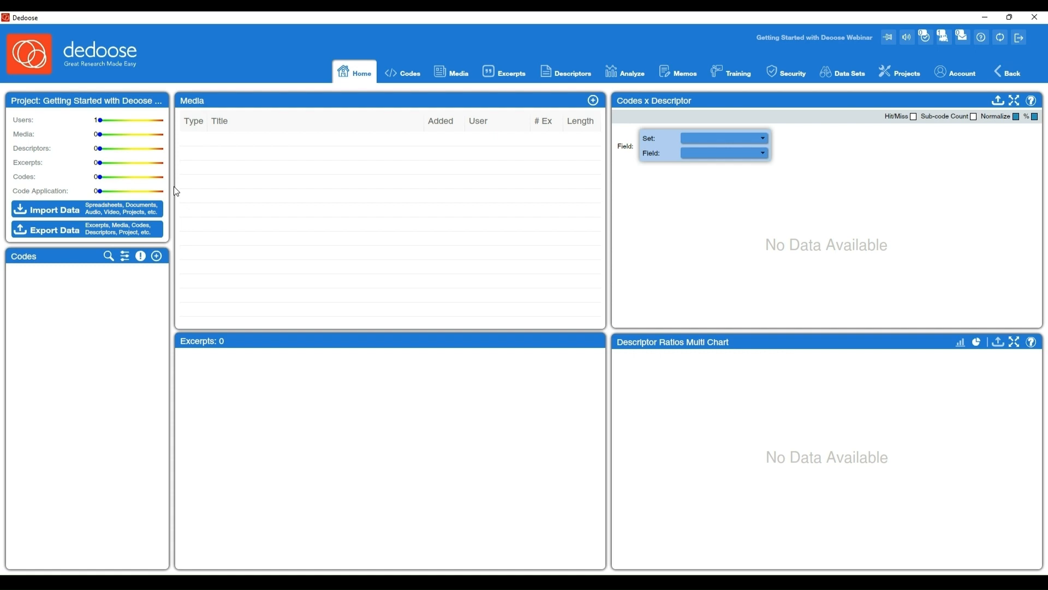
mouse_move(124, 110)
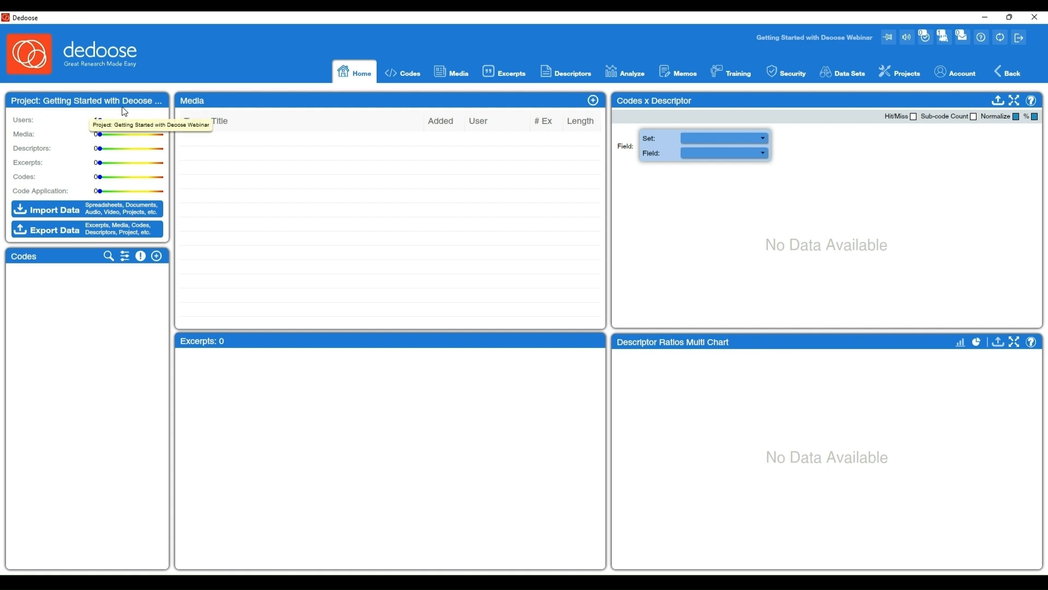
mouse_move(54, 140)
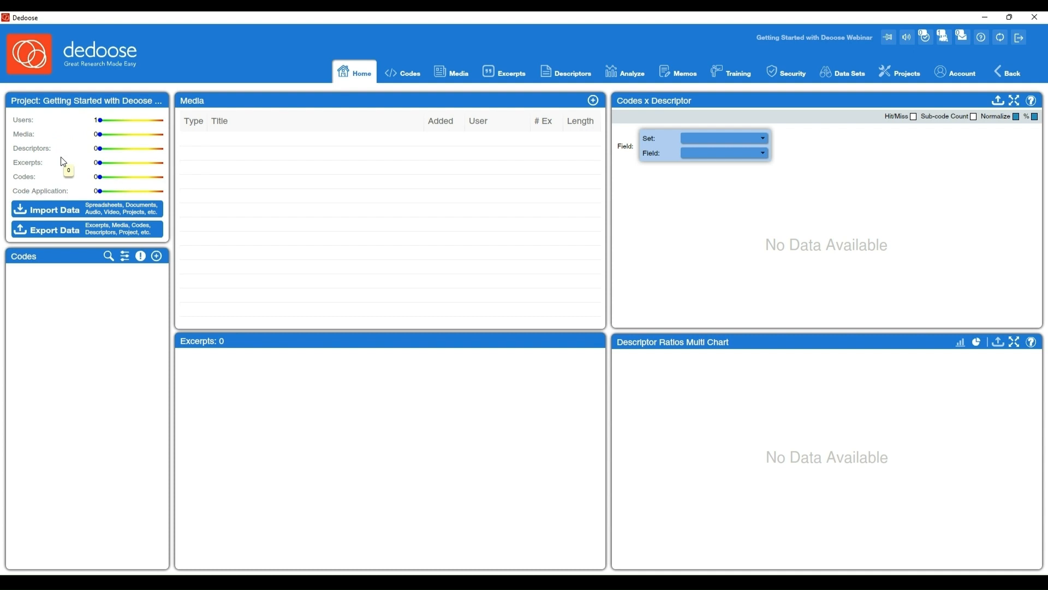
mouse_move(181, 200)
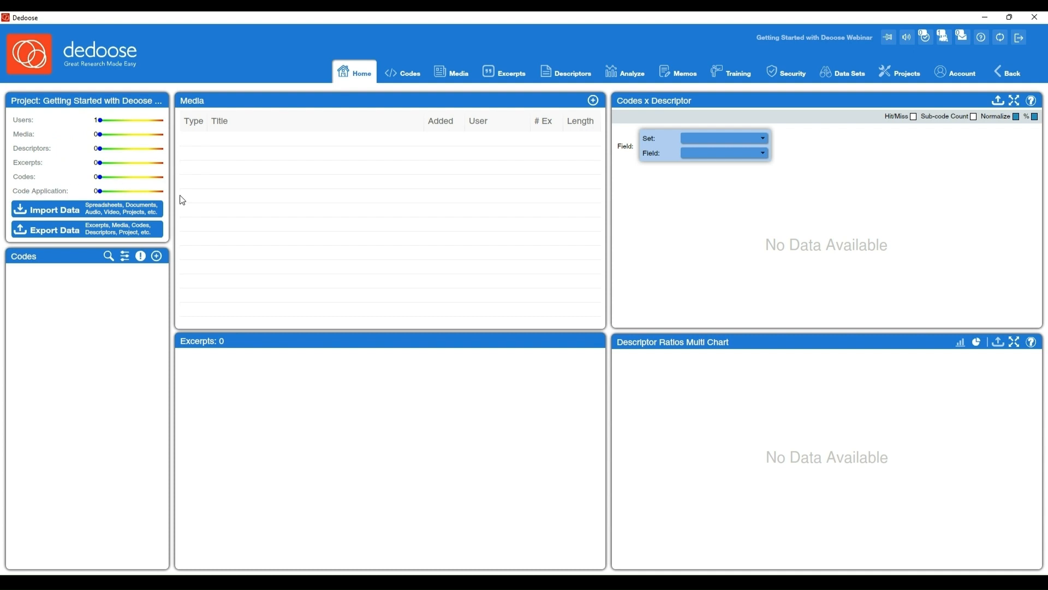
mouse_move(172, 218)
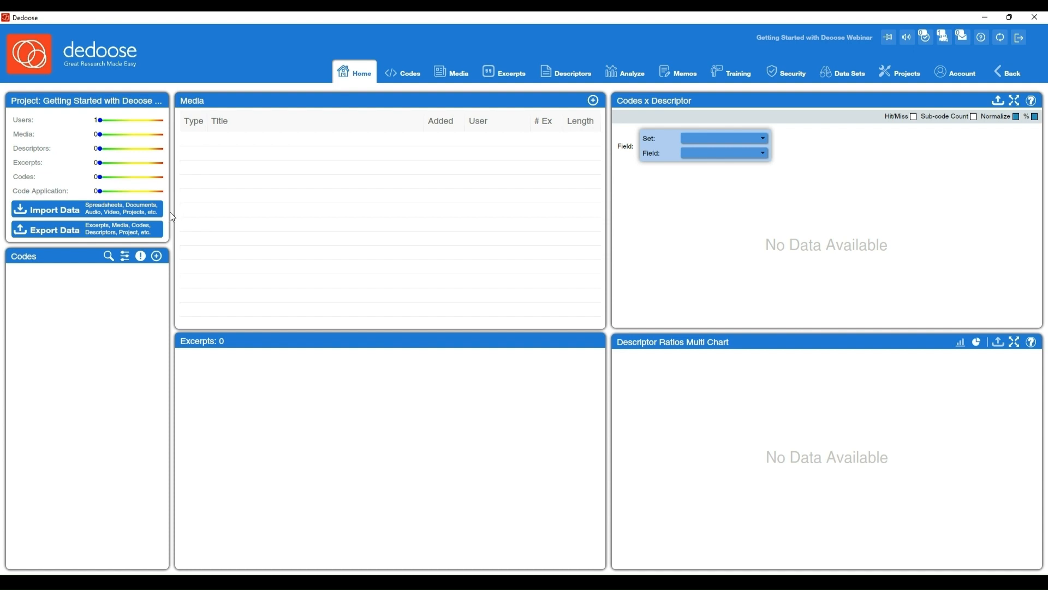
mouse_move(154, 227)
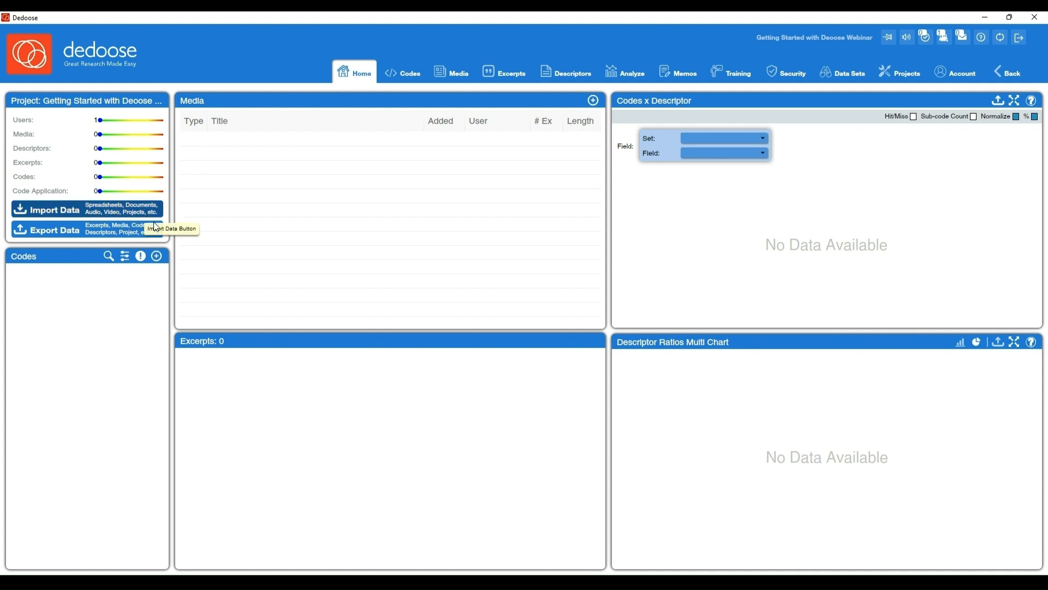
mouse_move(179, 232)
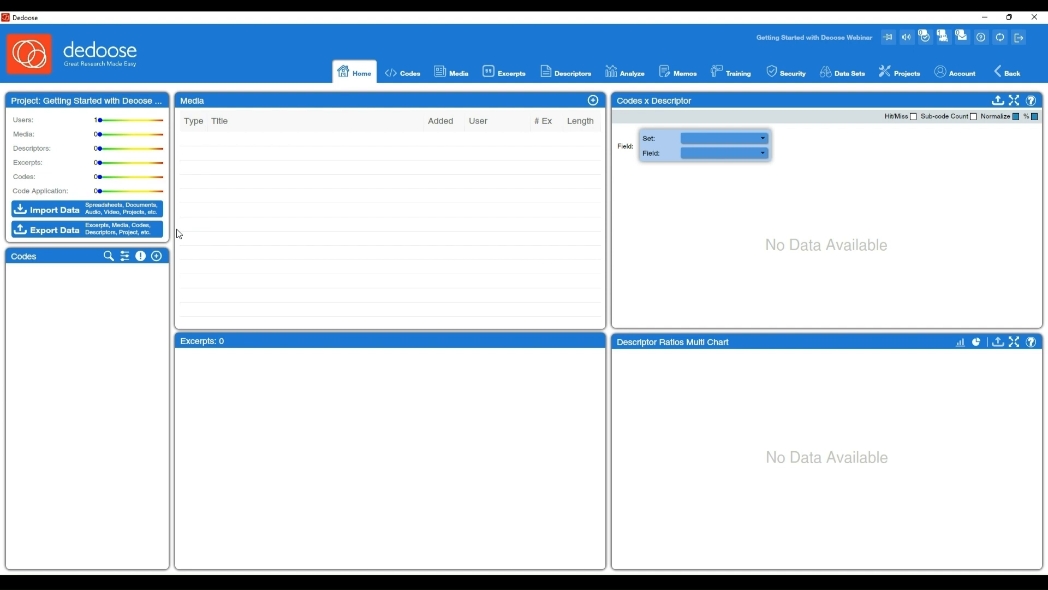
mouse_move(745, 55)
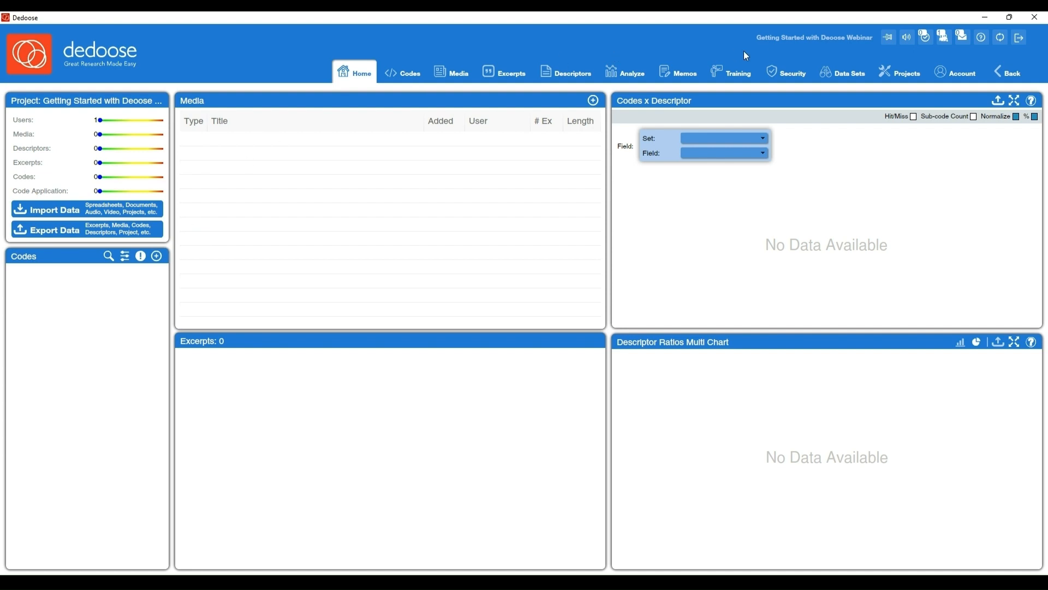
mouse_move(814, 54)
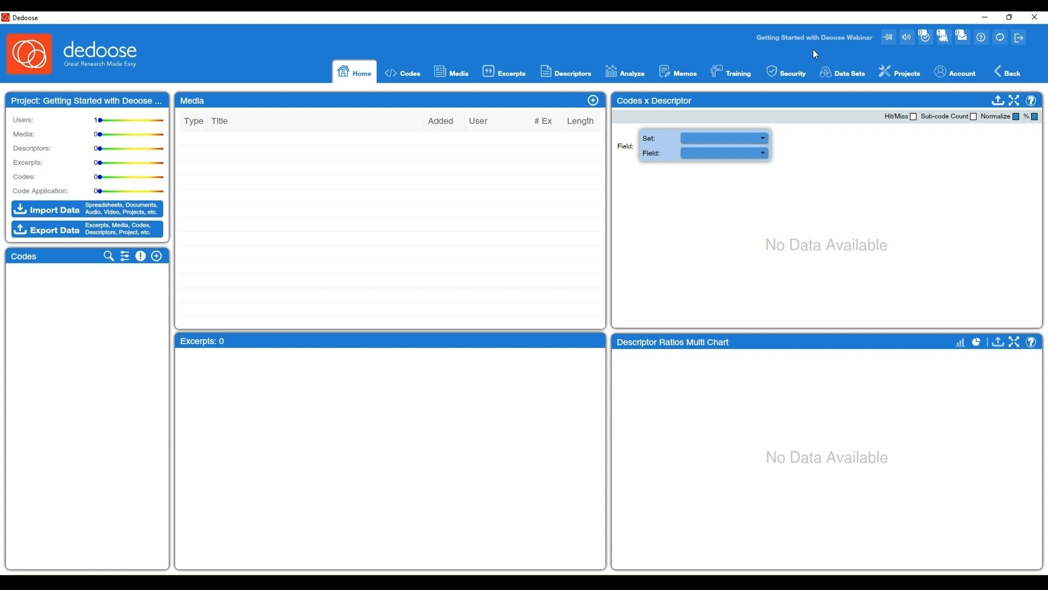
mouse_move(877, 54)
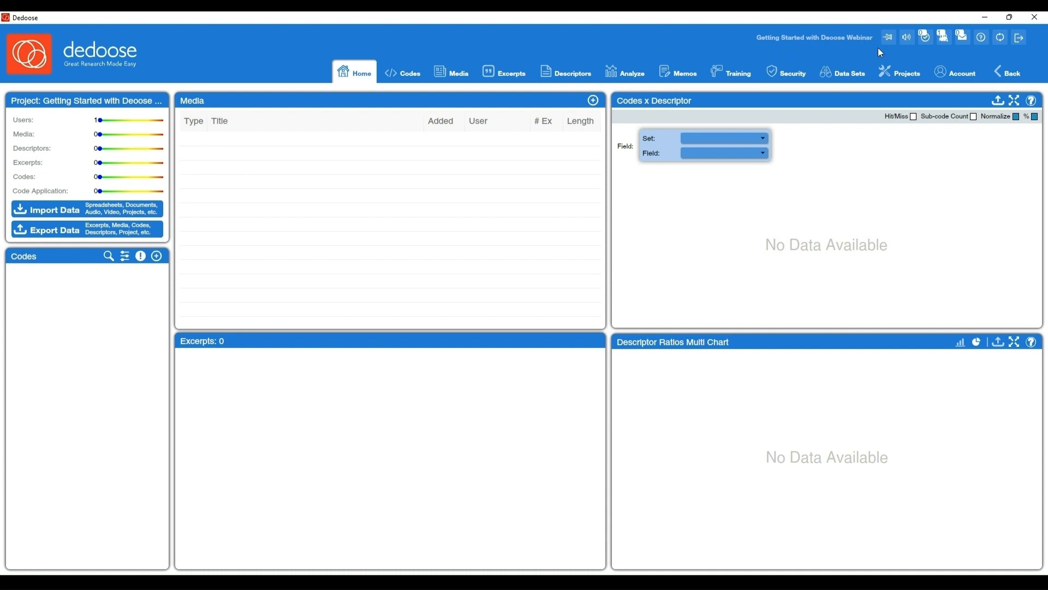
mouse_move(1019, 38)
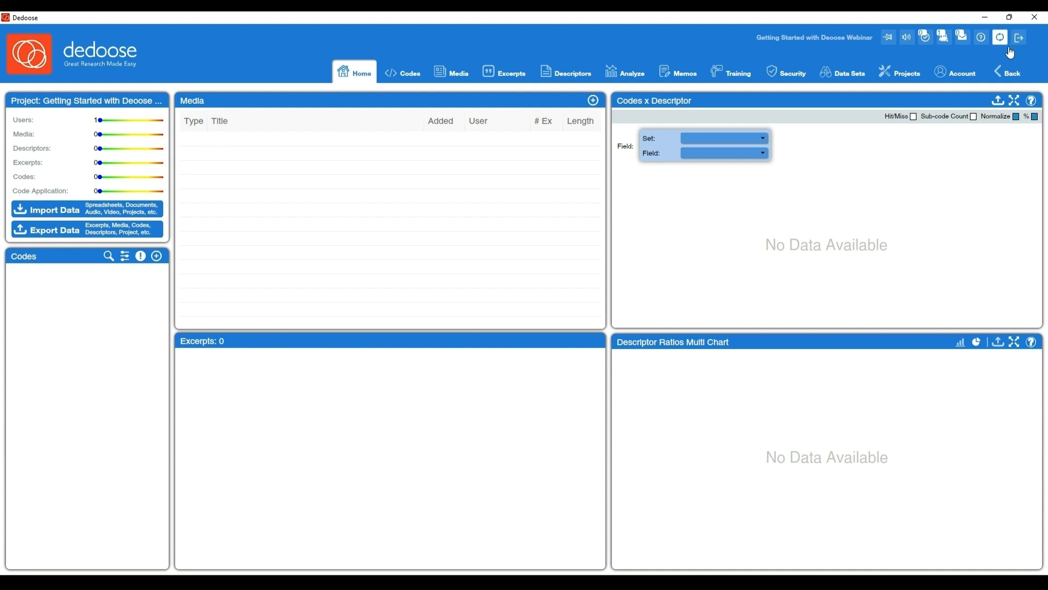
mouse_move(1000, 38)
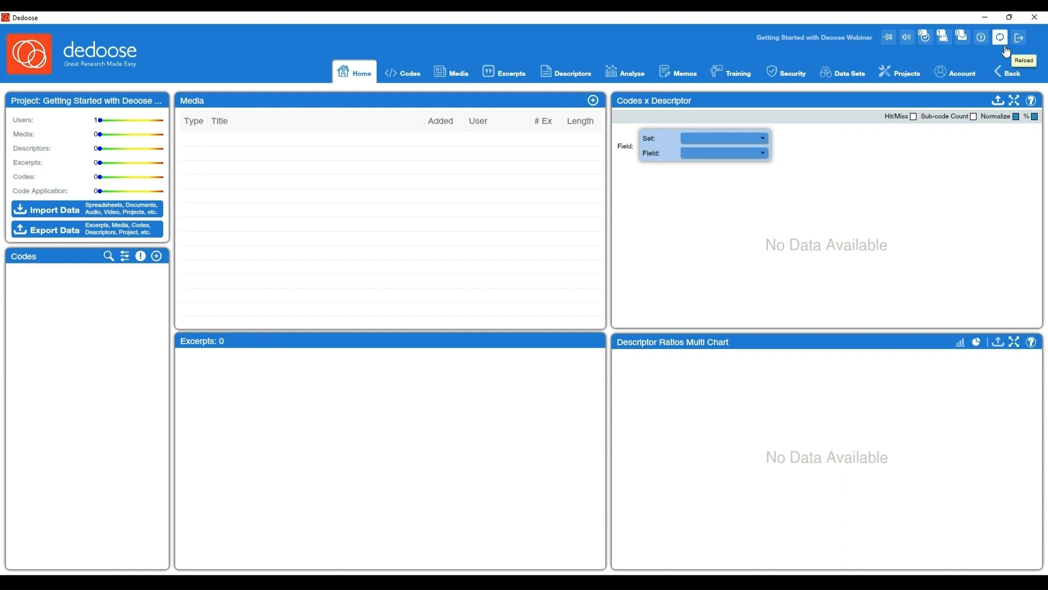
mouse_move(992, 52)
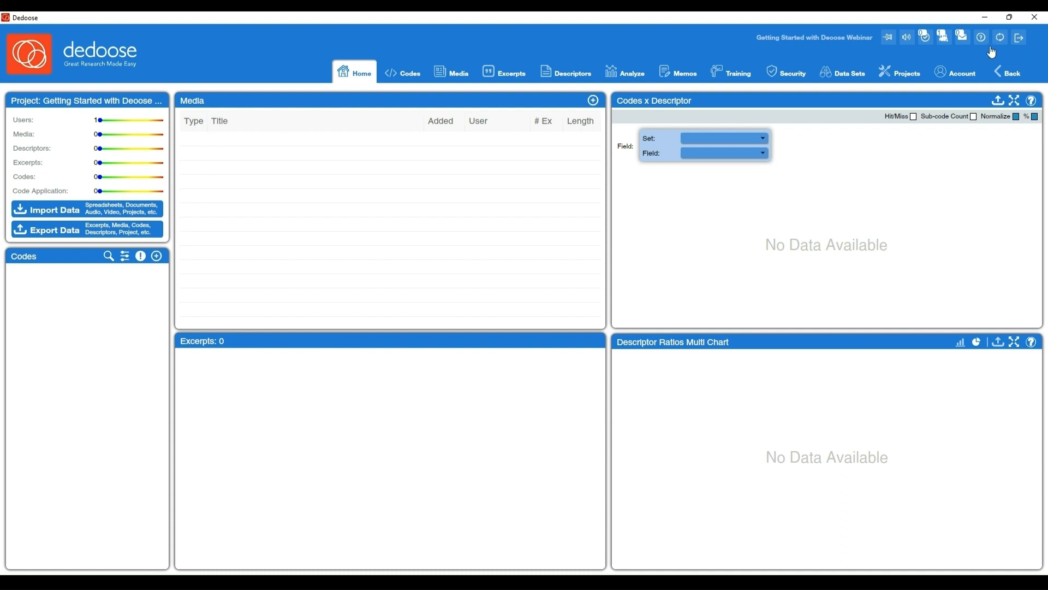
Step: Open the Help Center listing the user guide, FAQs, video tutorials, blog and support
click(981, 37)
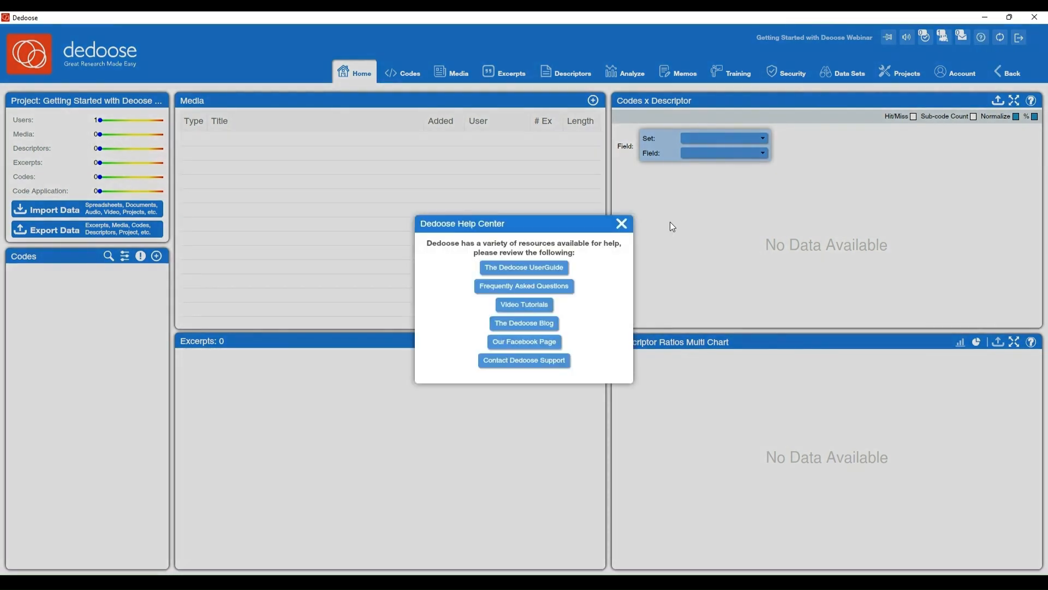
mouse_move(599, 344)
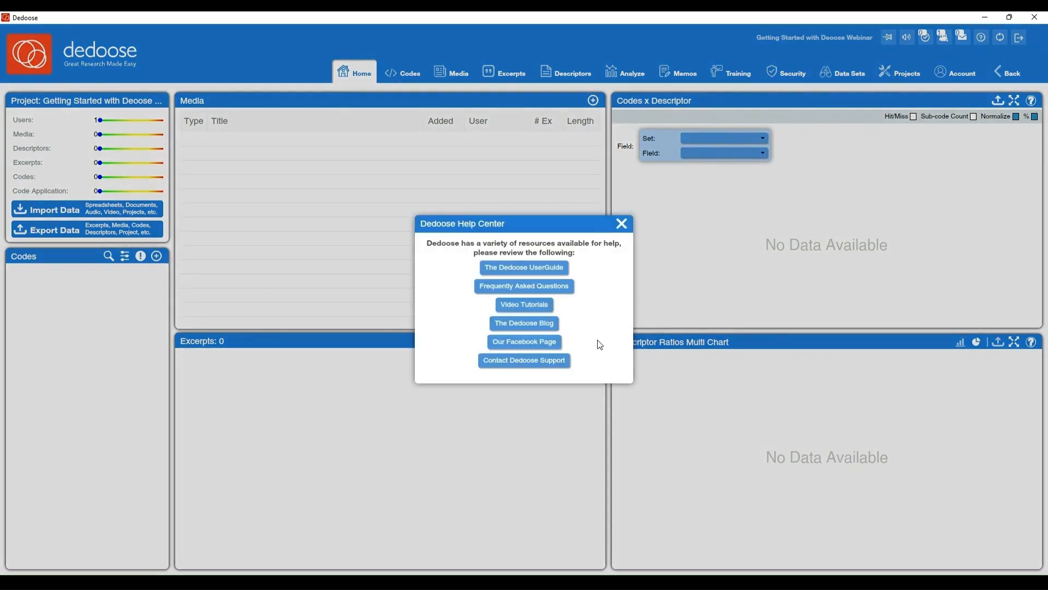
mouse_move(595, 323)
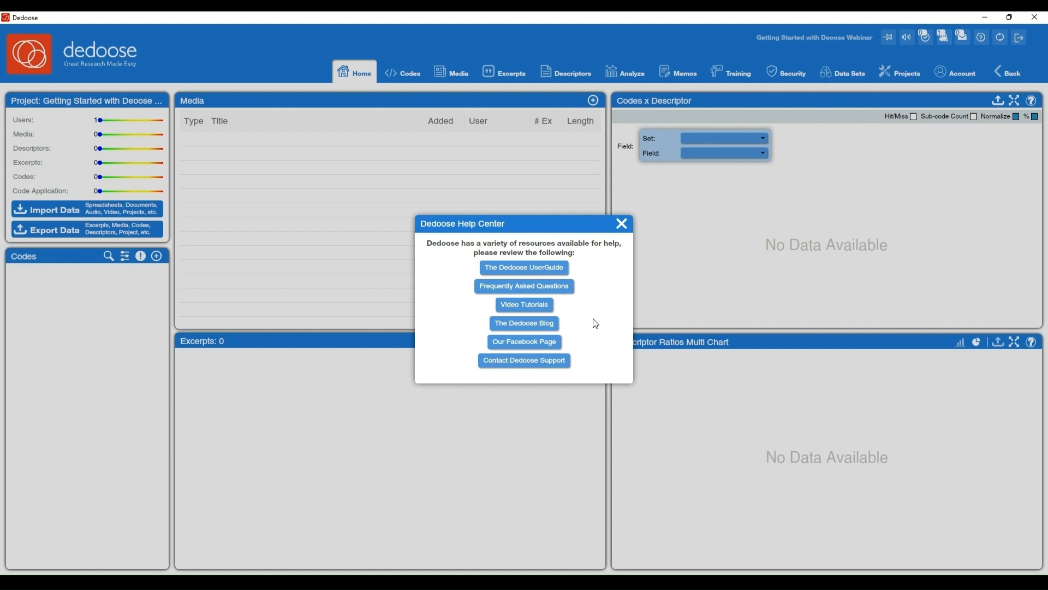
mouse_move(586, 368)
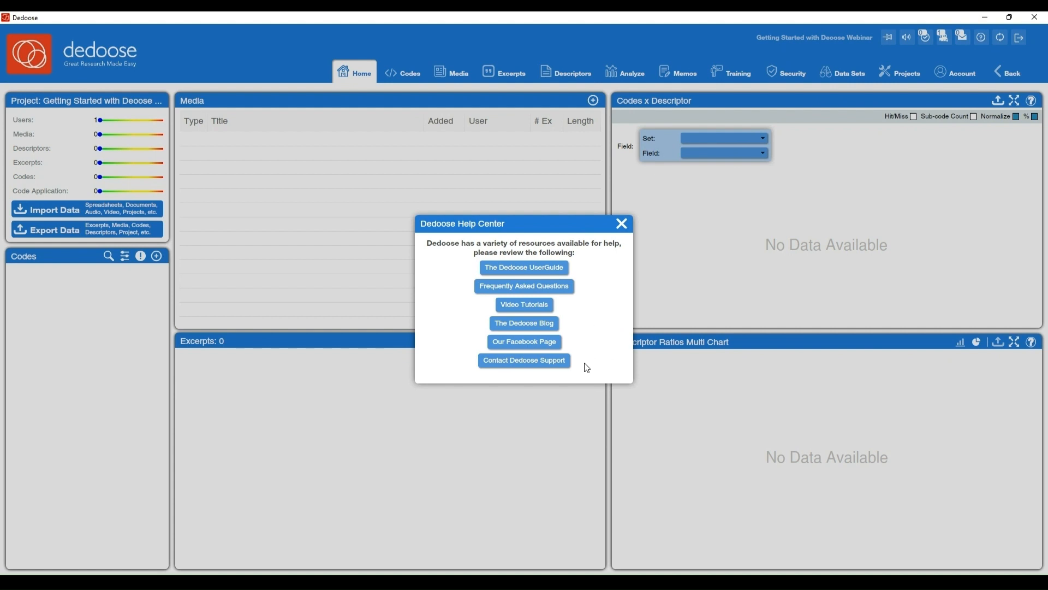
mouse_move(588, 350)
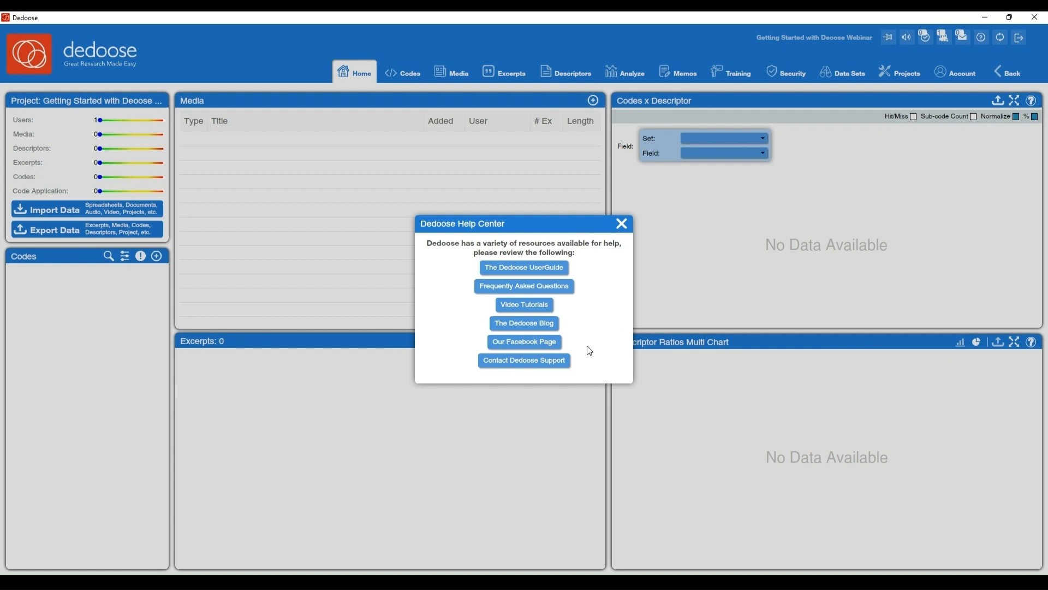
mouse_move(588, 334)
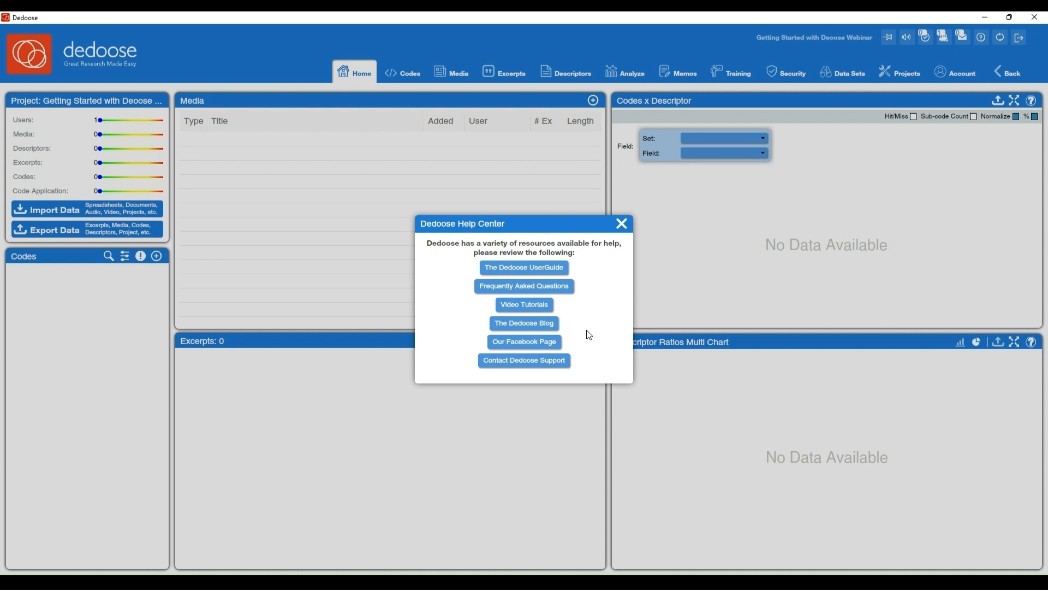
mouse_move(594, 327)
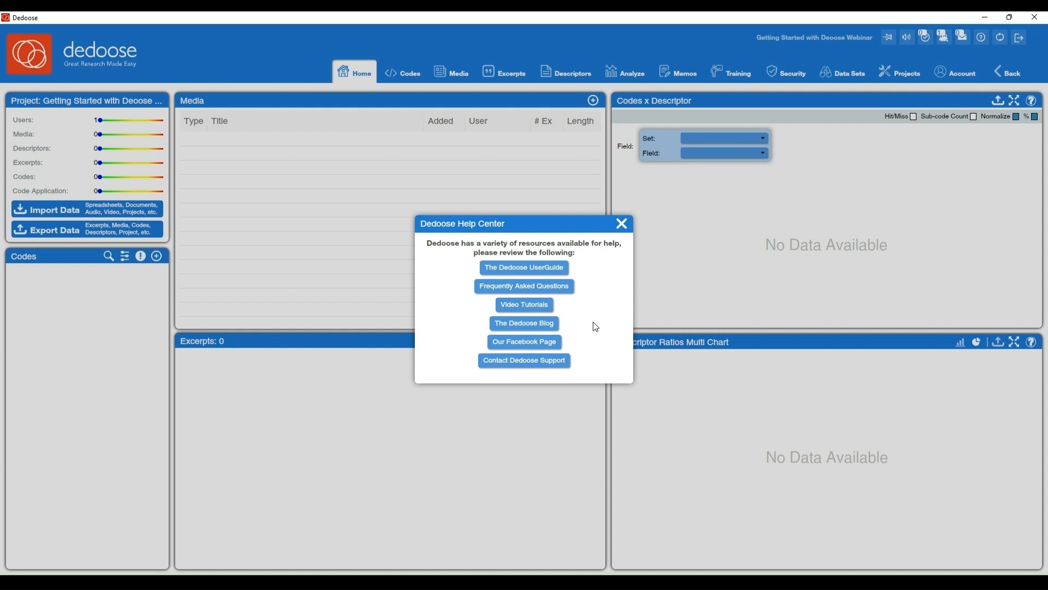
mouse_move(628, 235)
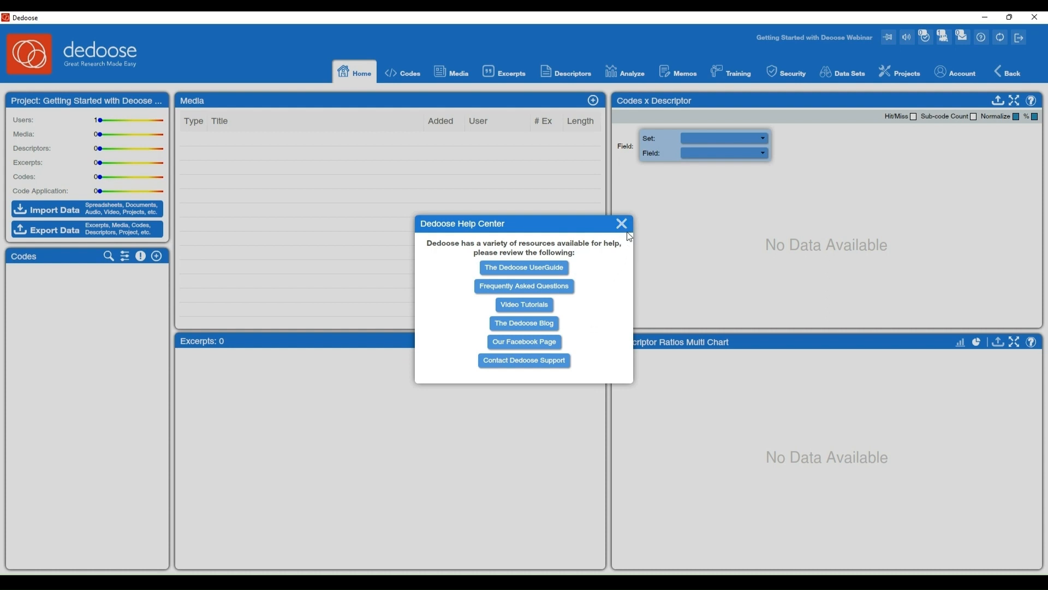
Step: Close the Help Center and open Project Chat, showing one user online
click(620, 224)
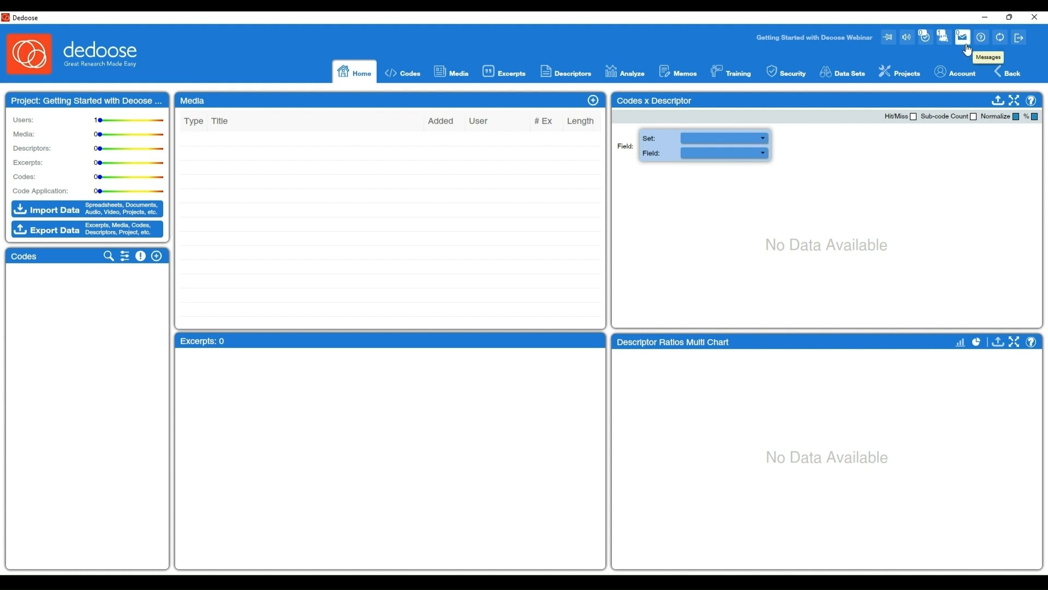
click(962, 37)
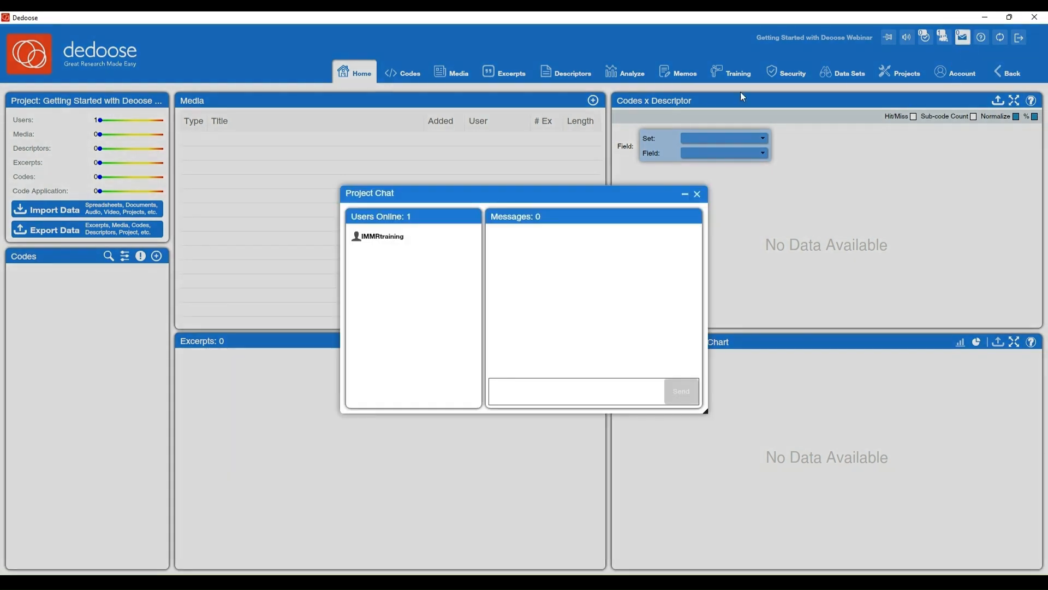
mouse_move(403, 296)
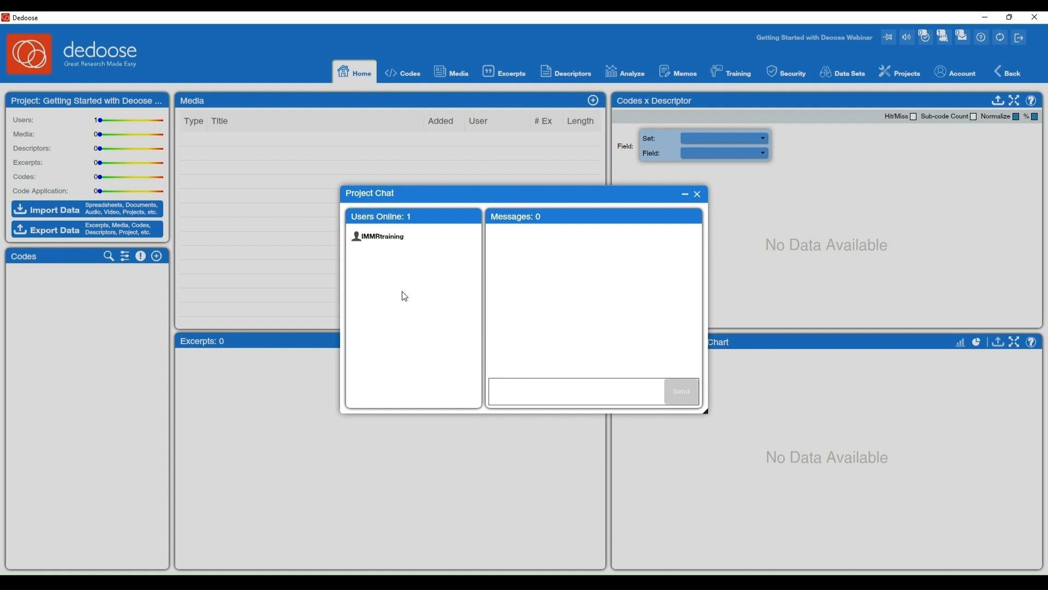
mouse_move(414, 227)
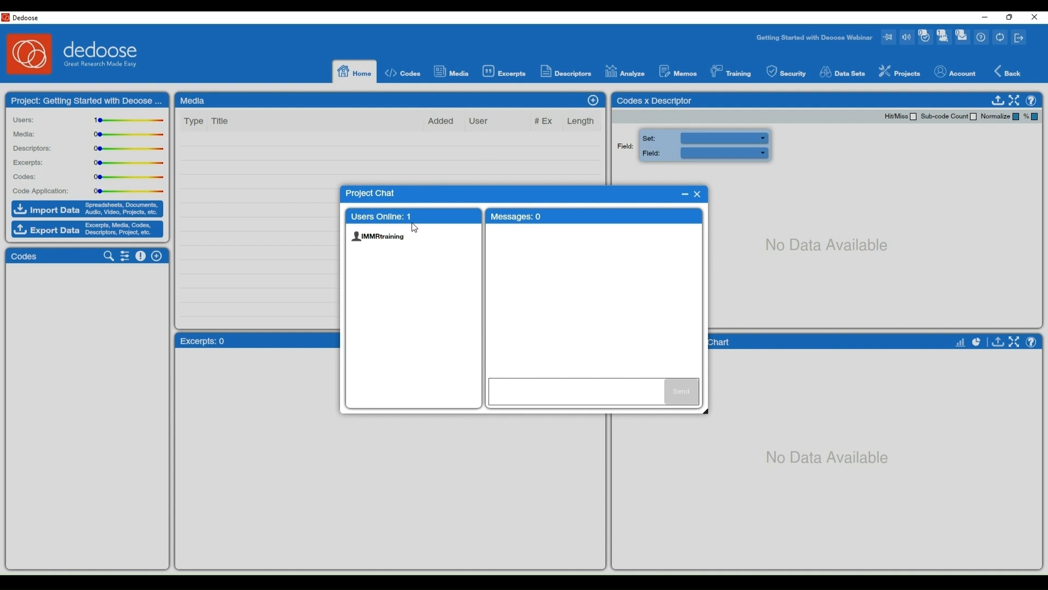
mouse_move(411, 298)
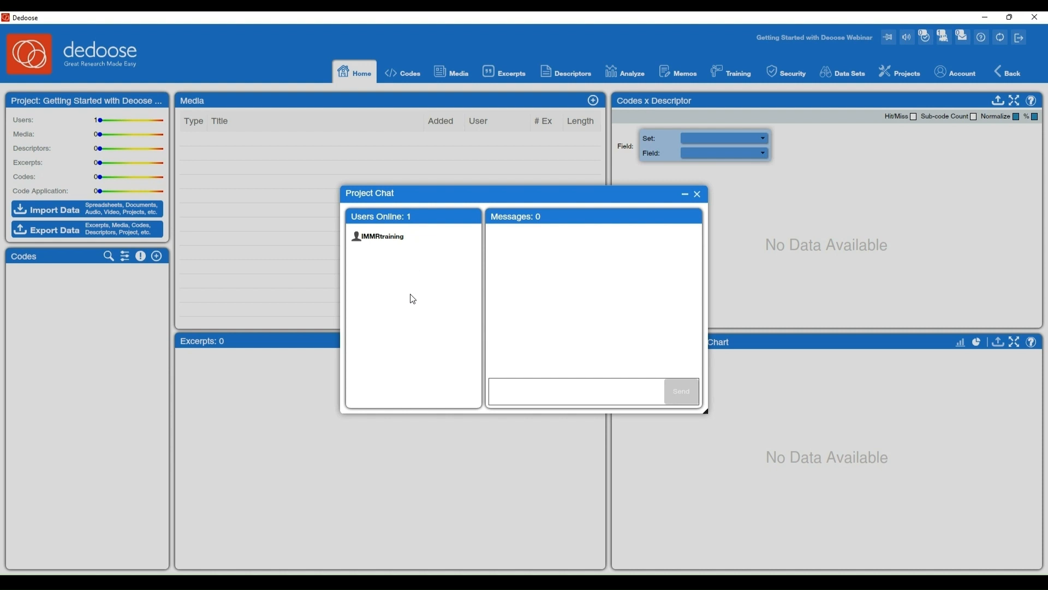
mouse_move(408, 357)
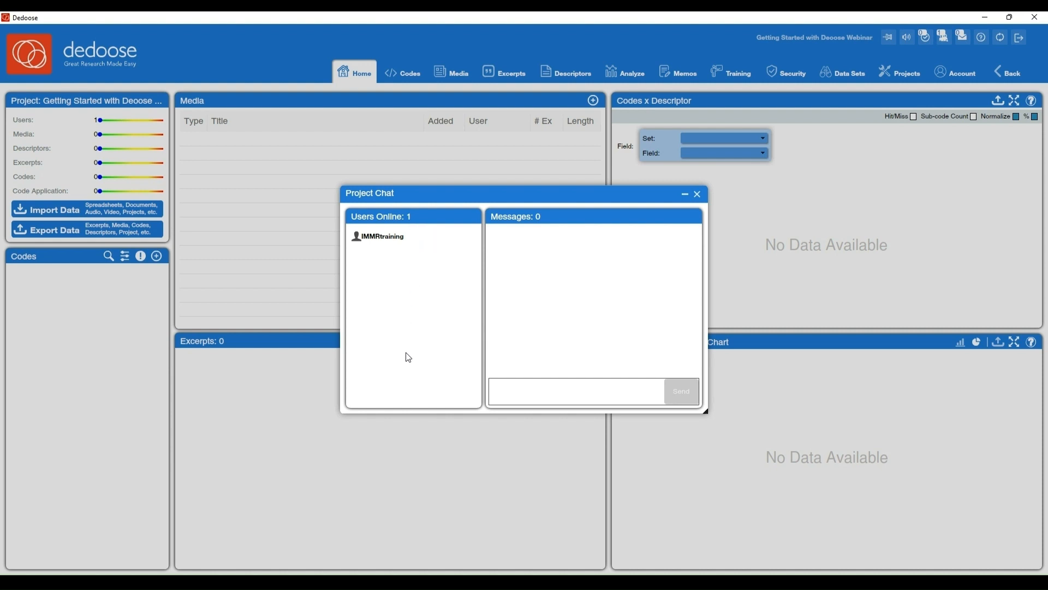
mouse_move(454, 302)
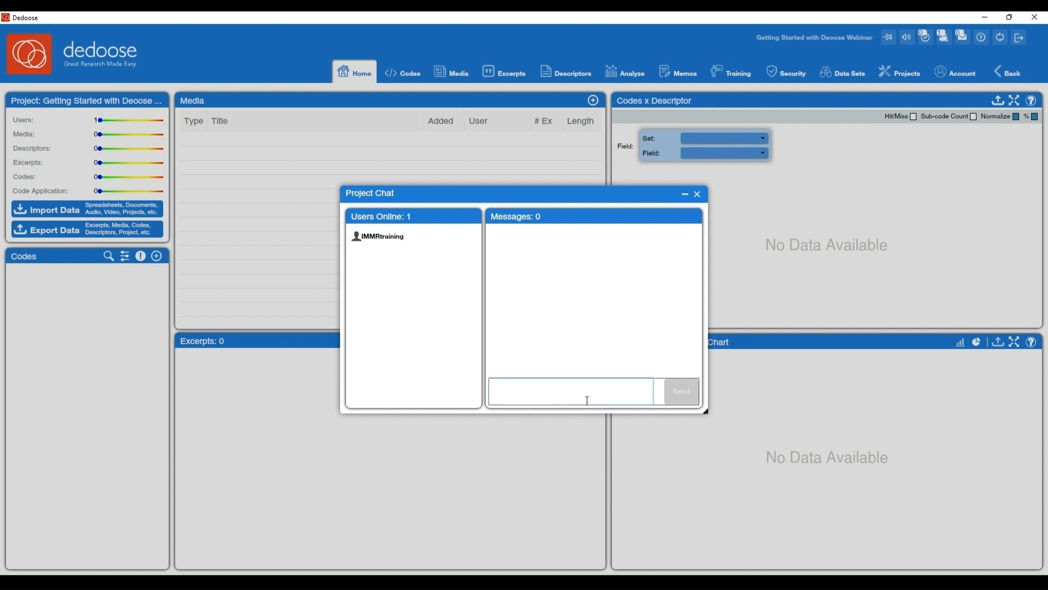
Step: Post the message 'hello' in Project Chat, bringing the message count to 1
text(hello)
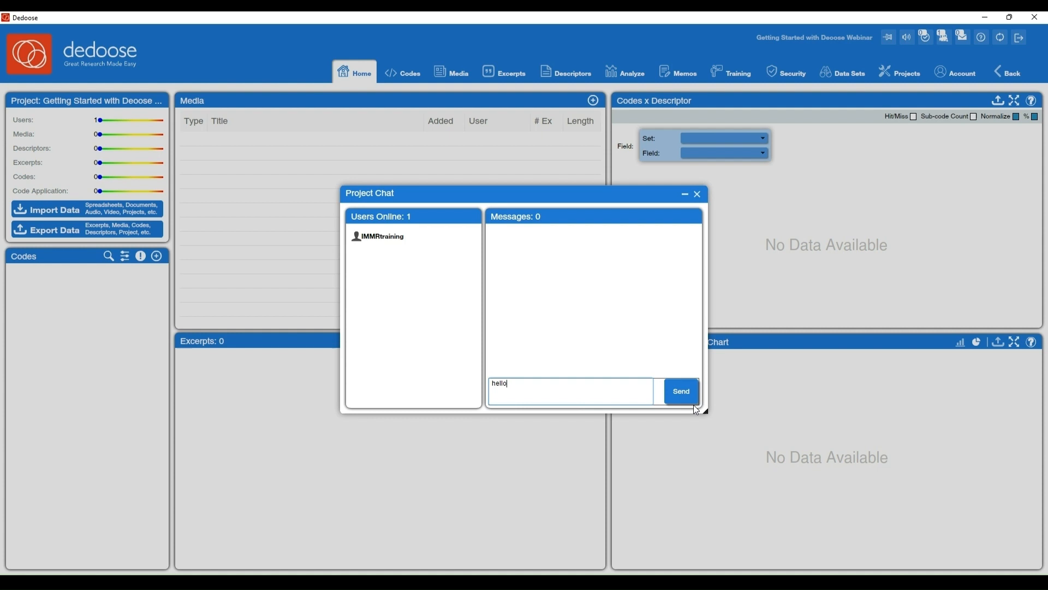
click(680, 391)
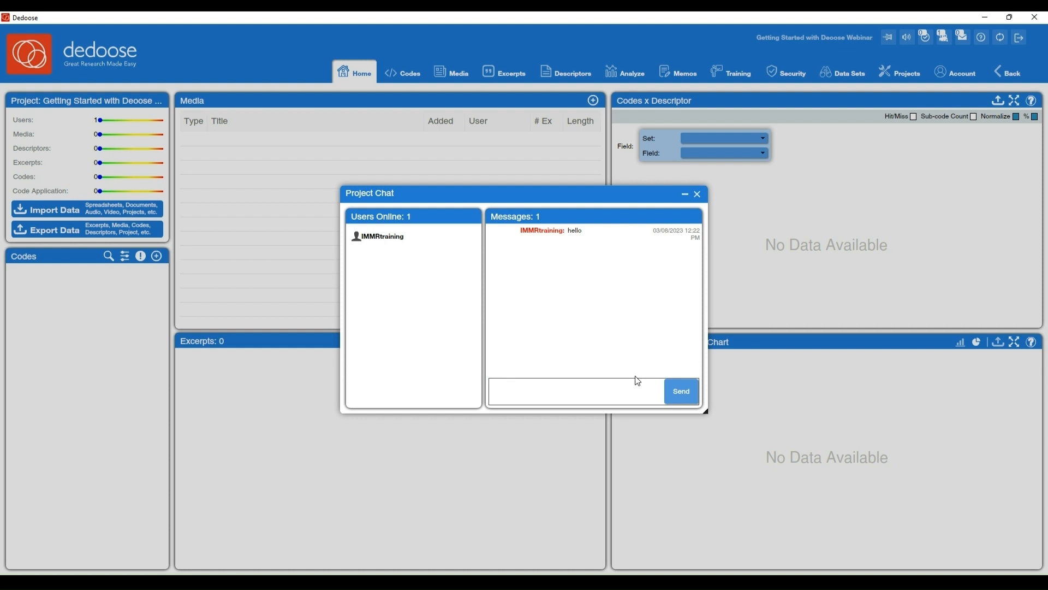
mouse_move(712, 337)
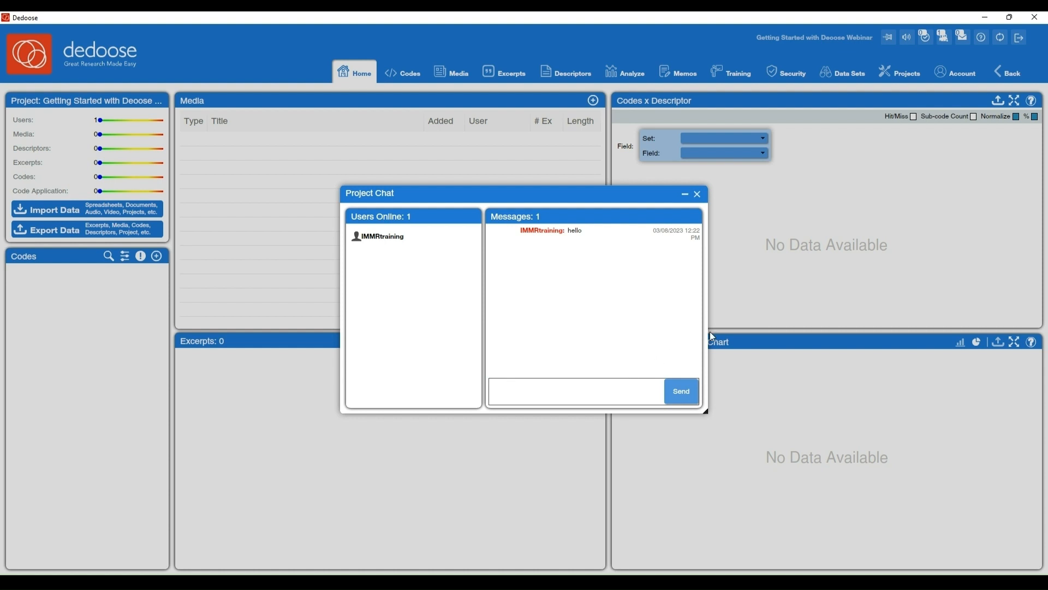
mouse_move(717, 368)
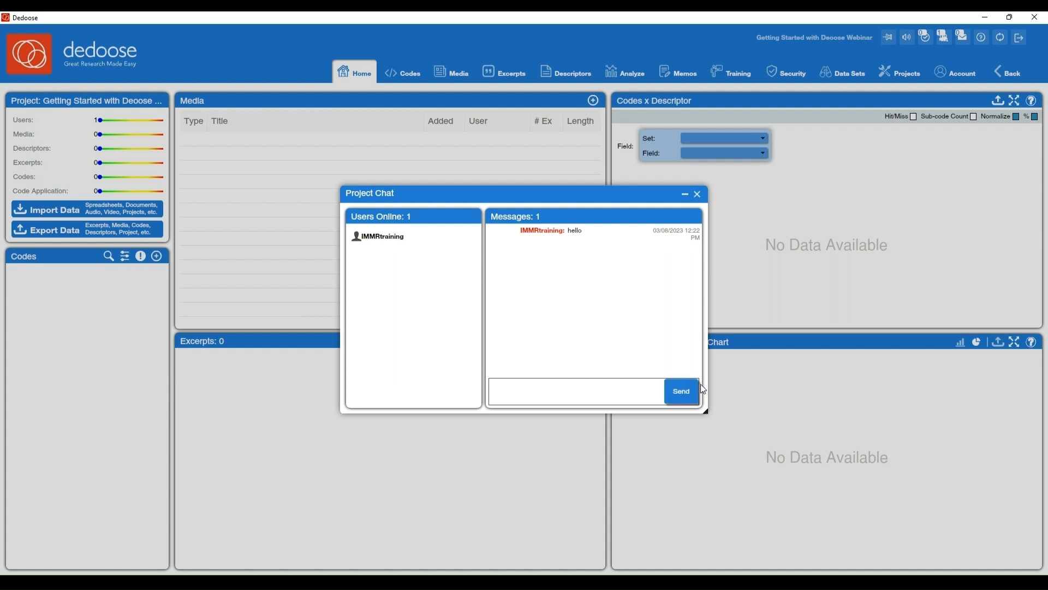
mouse_move(528, 398)
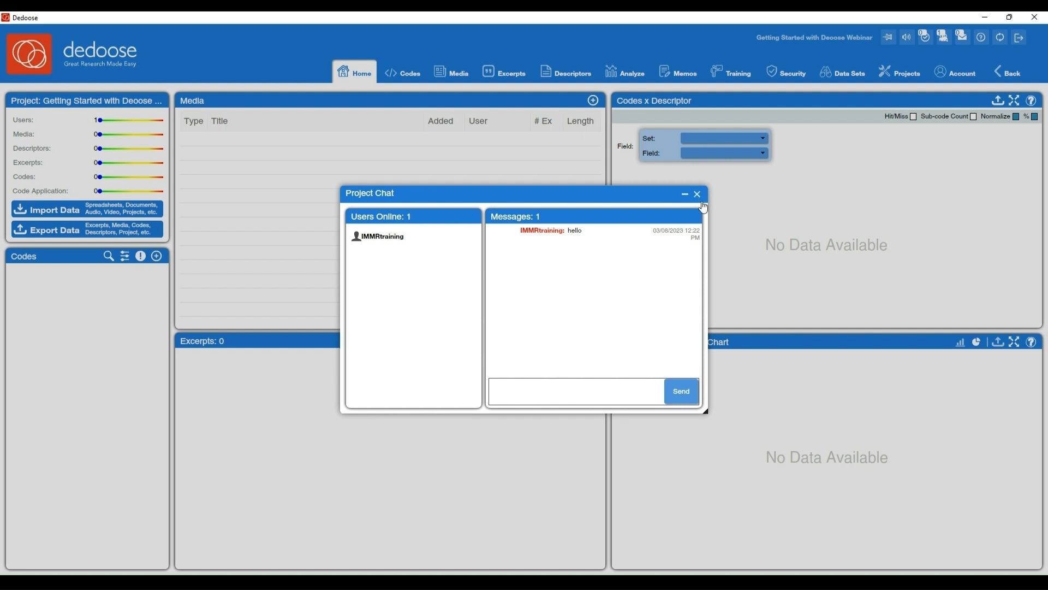
Step: Close the chat, check Active Users, then open the empty Current Tasks window
click(696, 194)
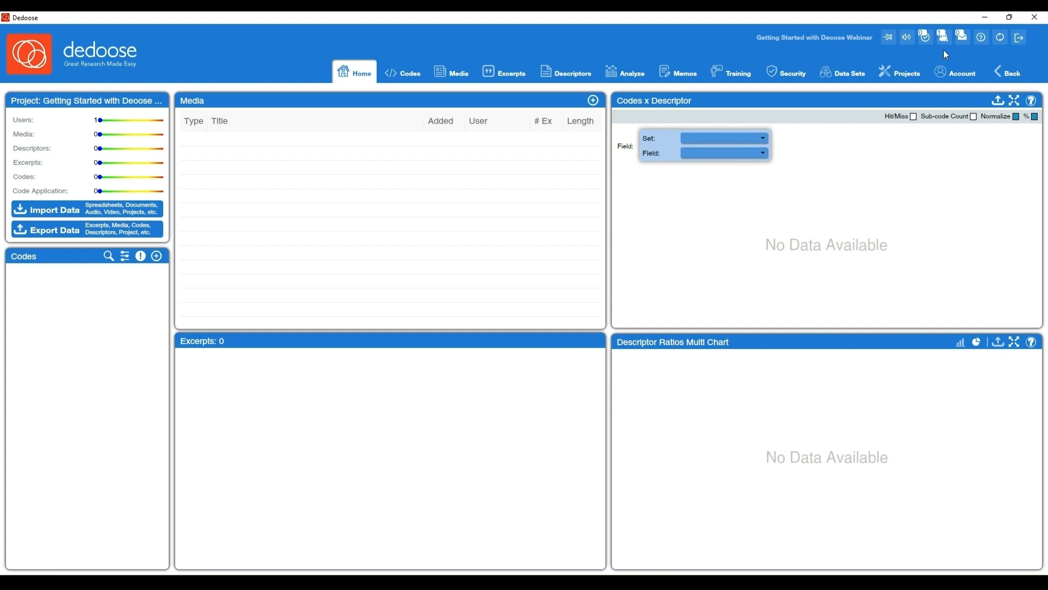
mouse_move(944, 37)
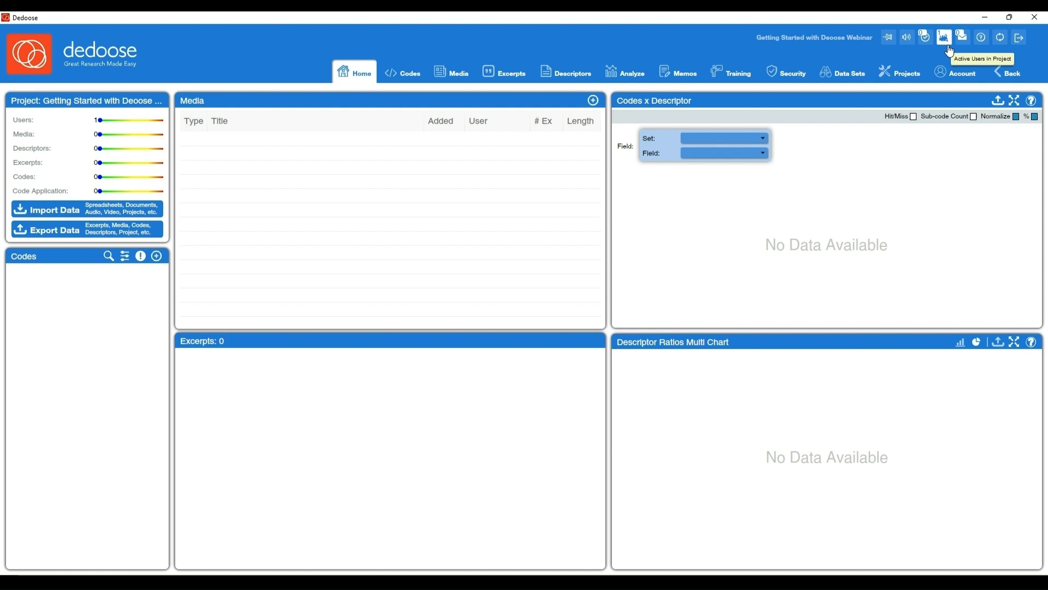
click(944, 36)
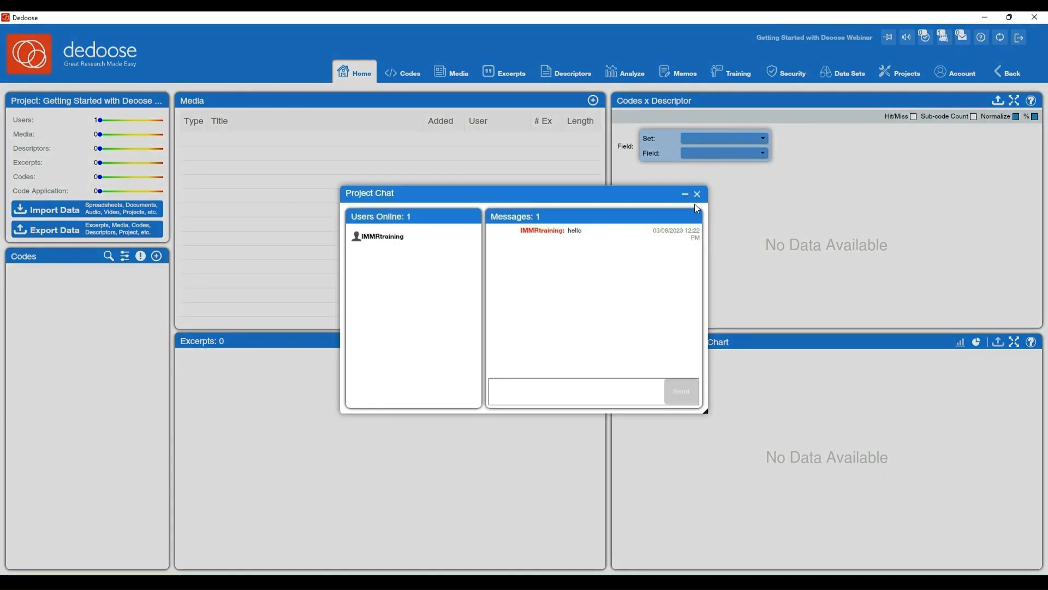
click(697, 194)
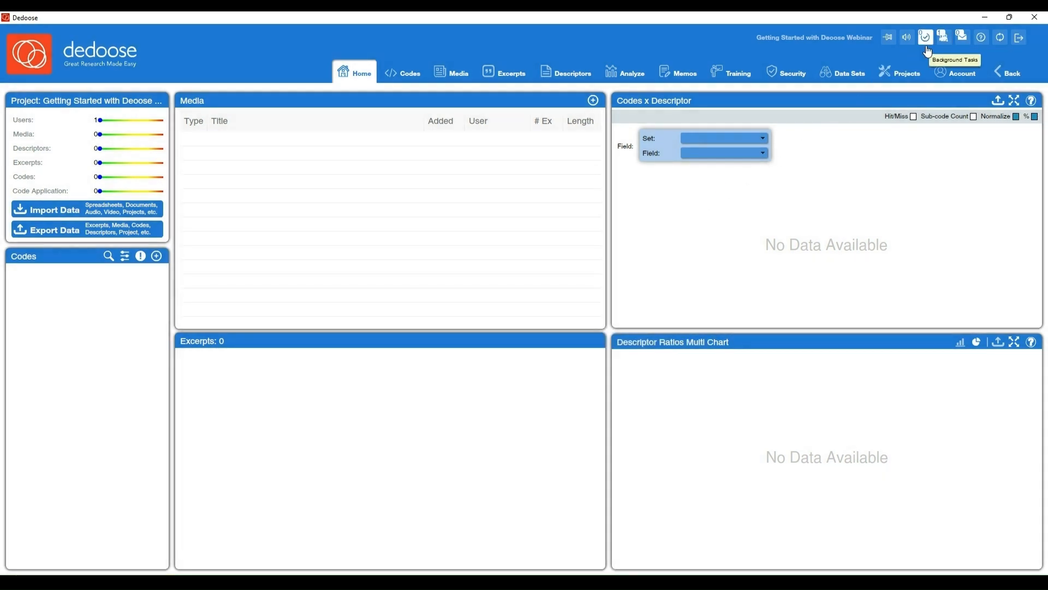
click(927, 36)
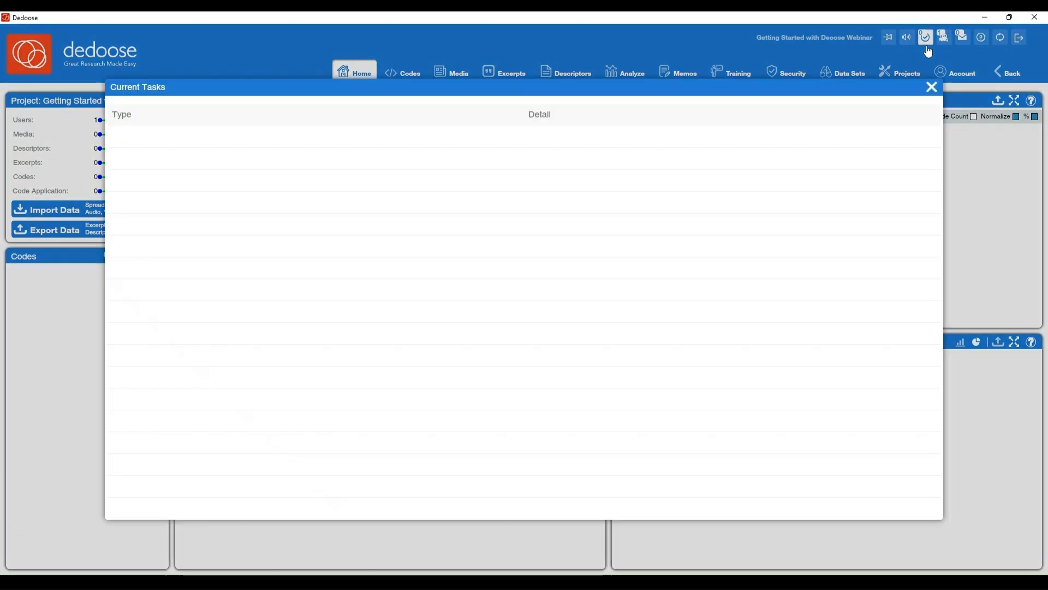
mouse_move(566, 103)
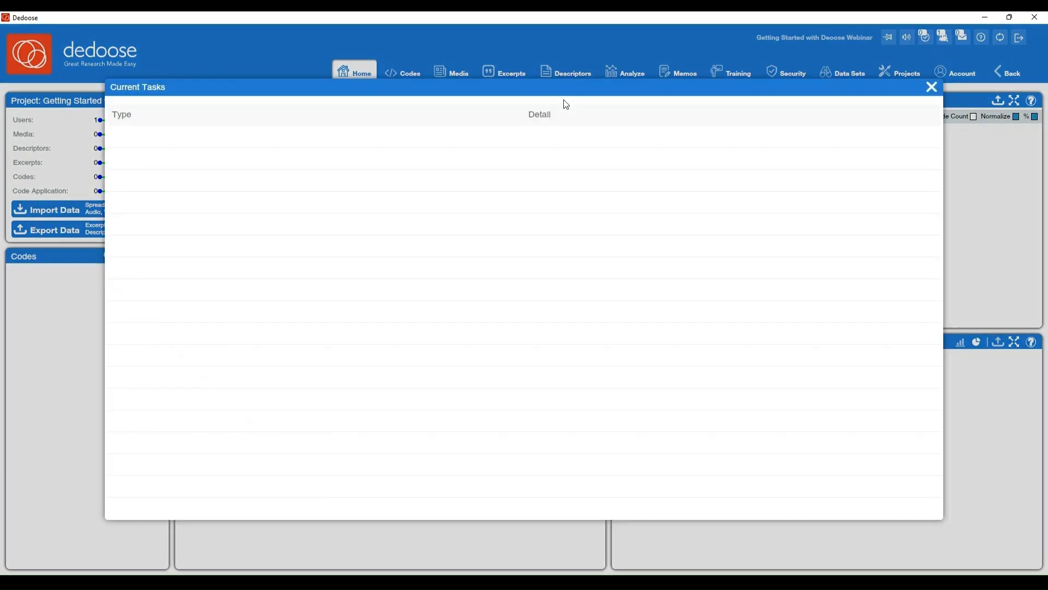
mouse_move(653, 280)
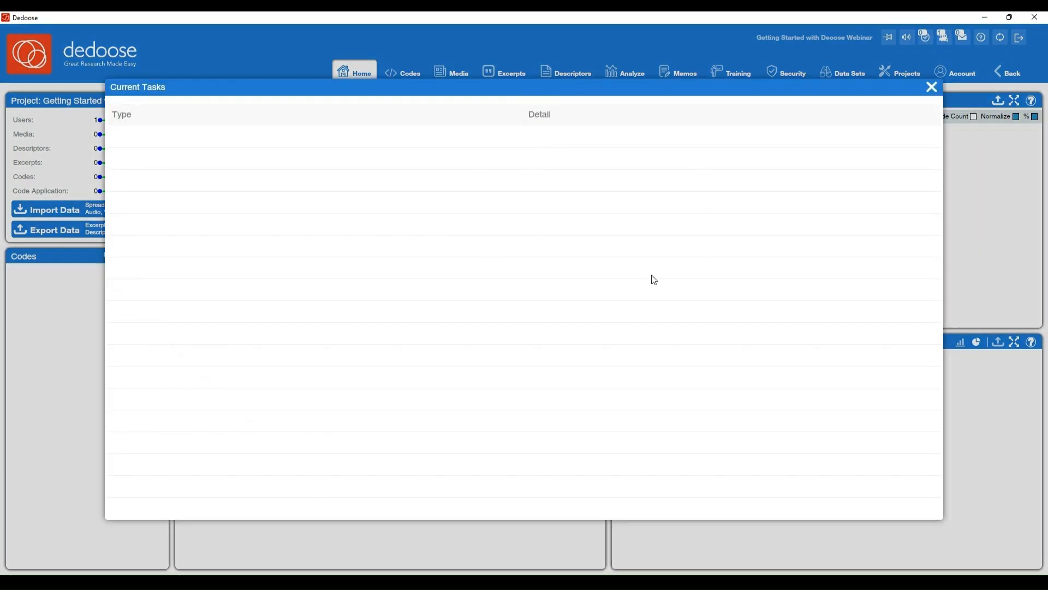
mouse_move(932, 86)
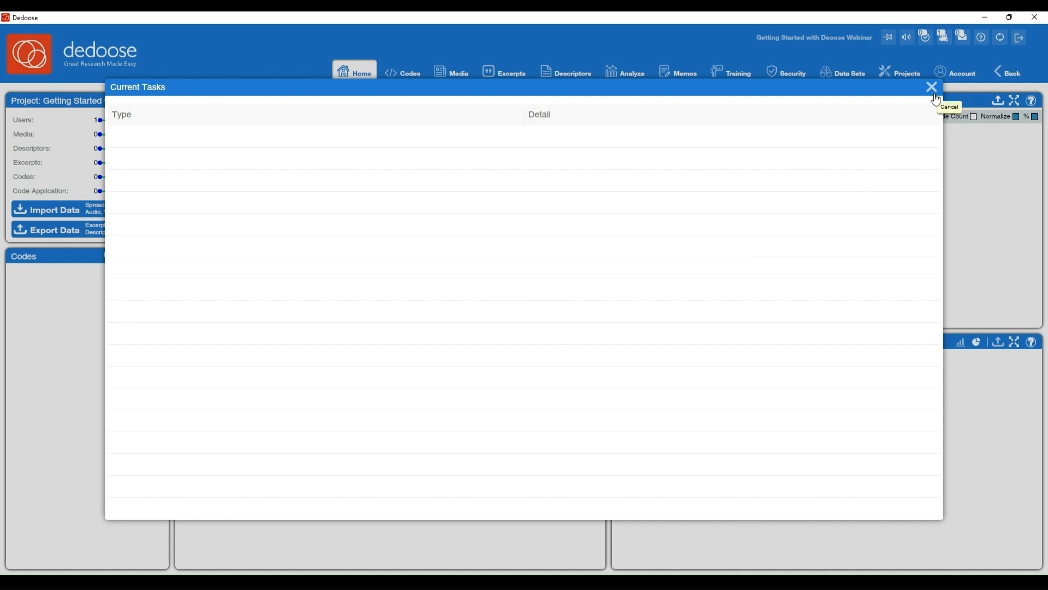
Step: Close the Current Tasks window to return to the Home workspace
click(930, 88)
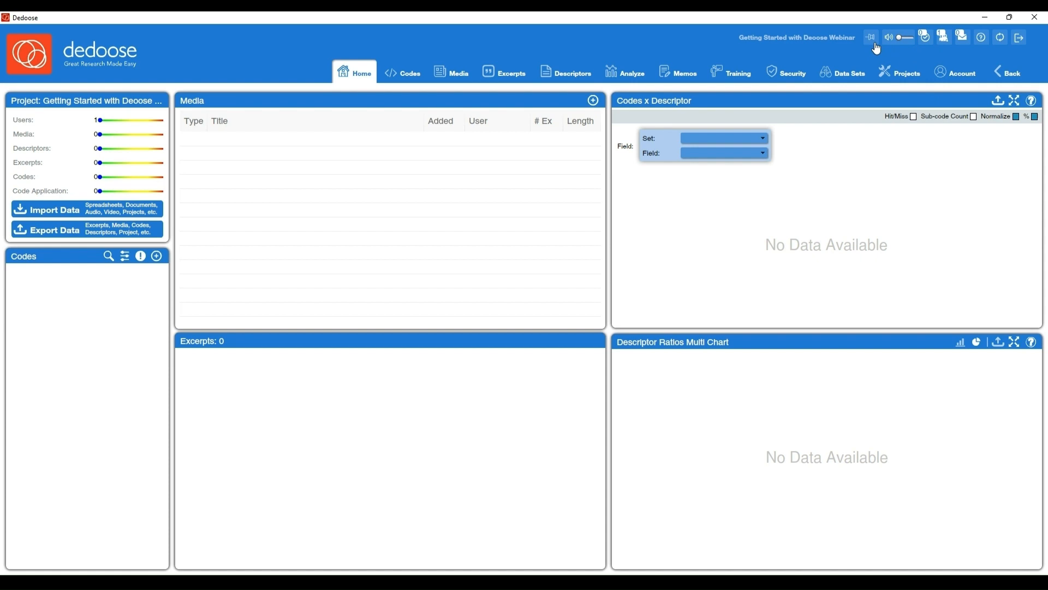
mouse_move(873, 36)
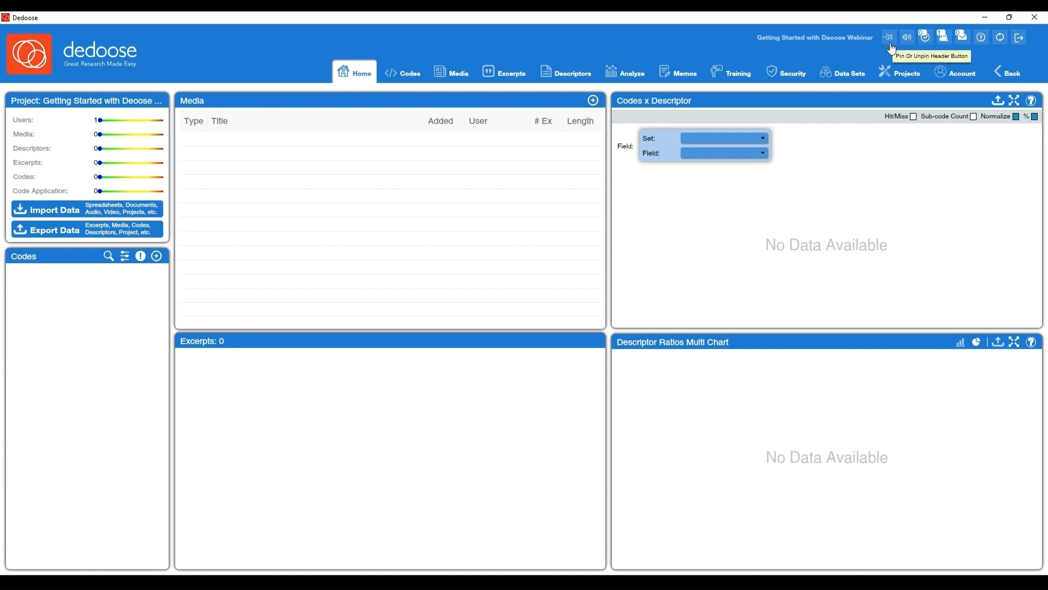
mouse_move(744, 46)
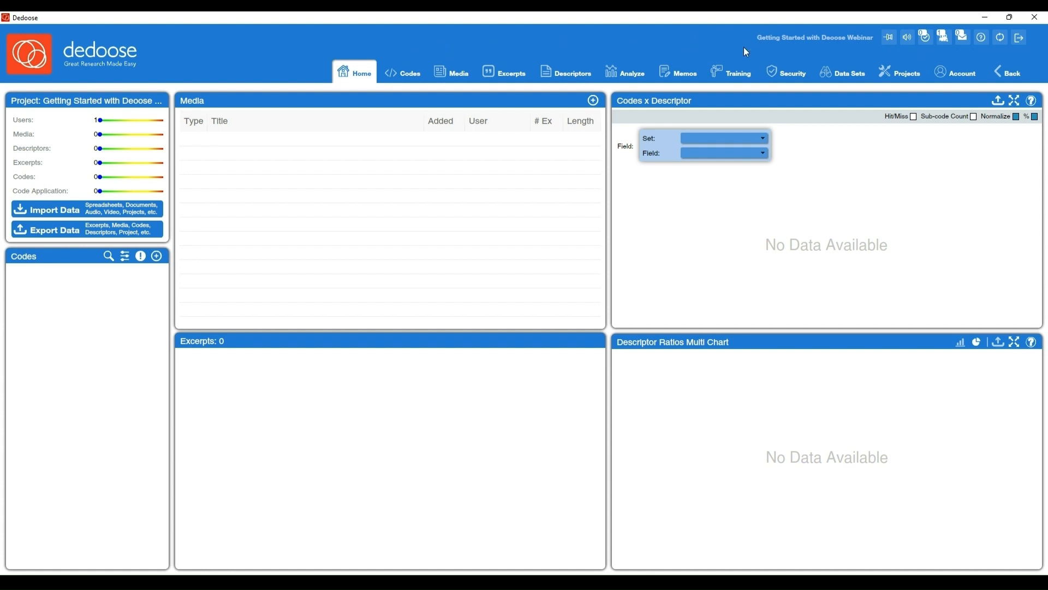
mouse_move(890, 36)
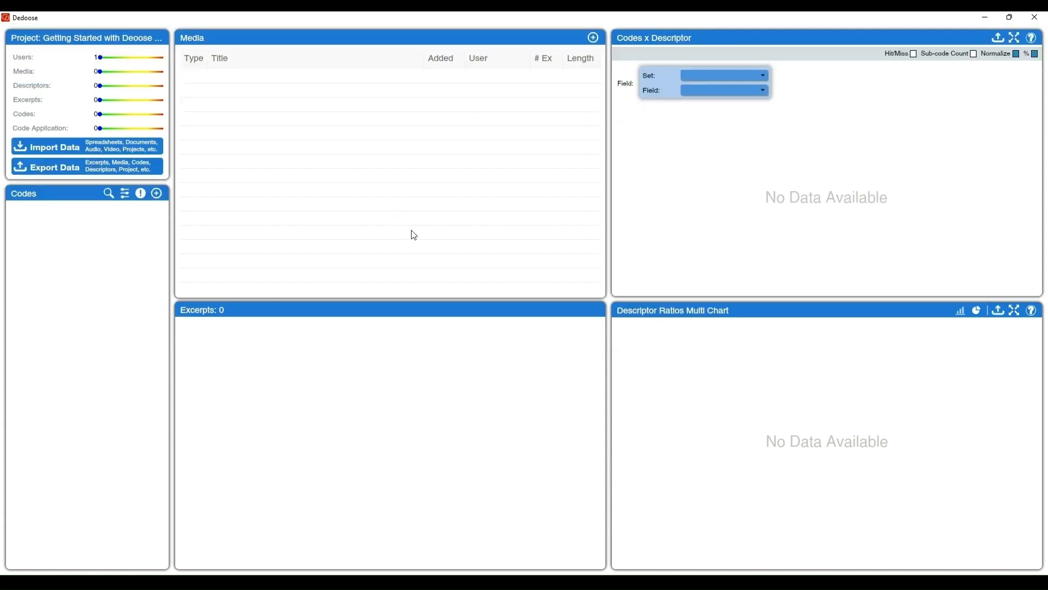
mouse_move(613, 313)
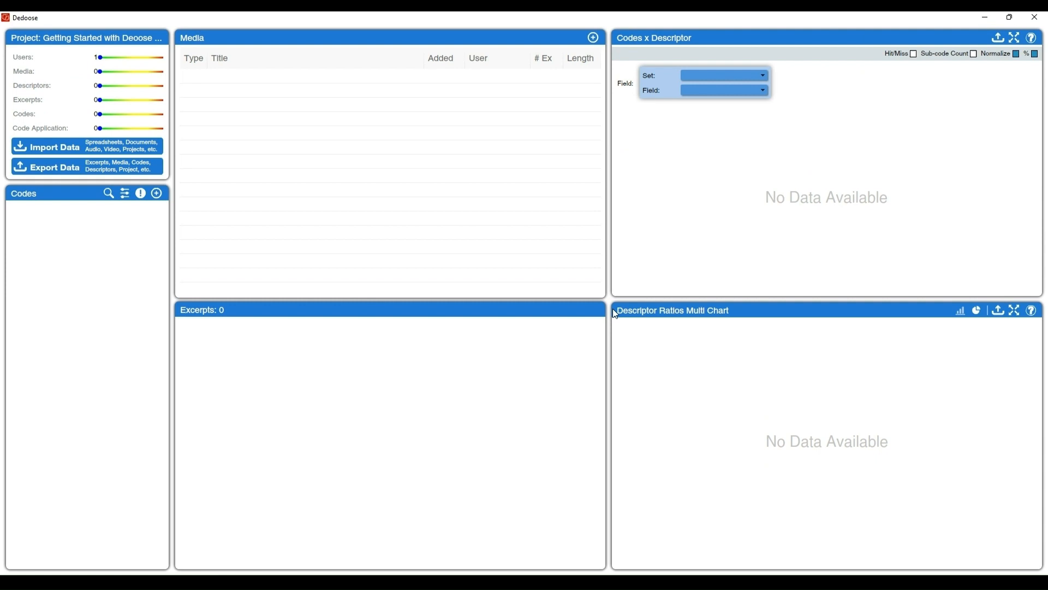
mouse_move(874, 20)
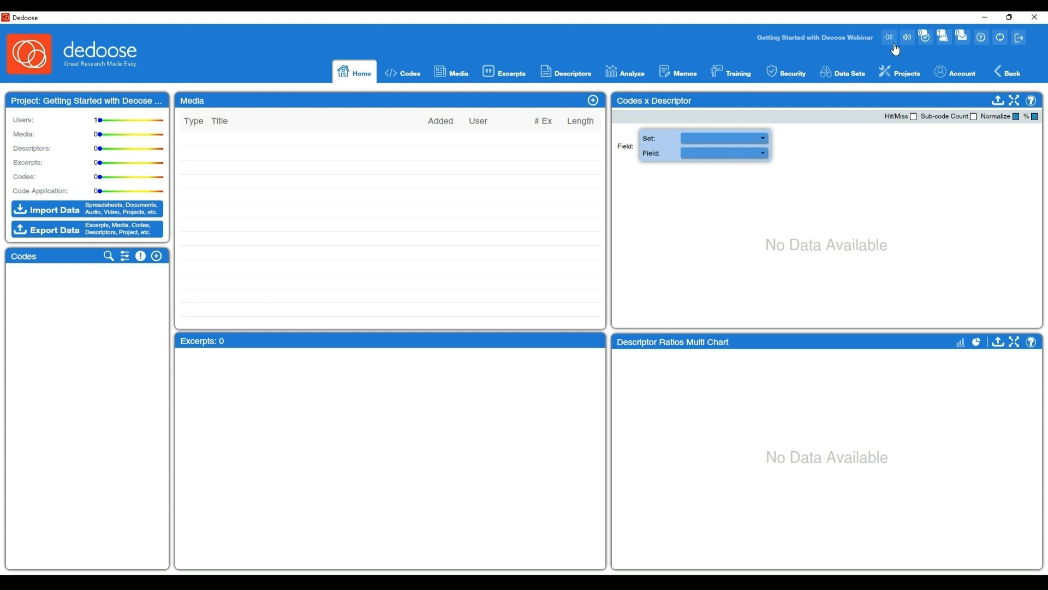
mouse_move(384, 42)
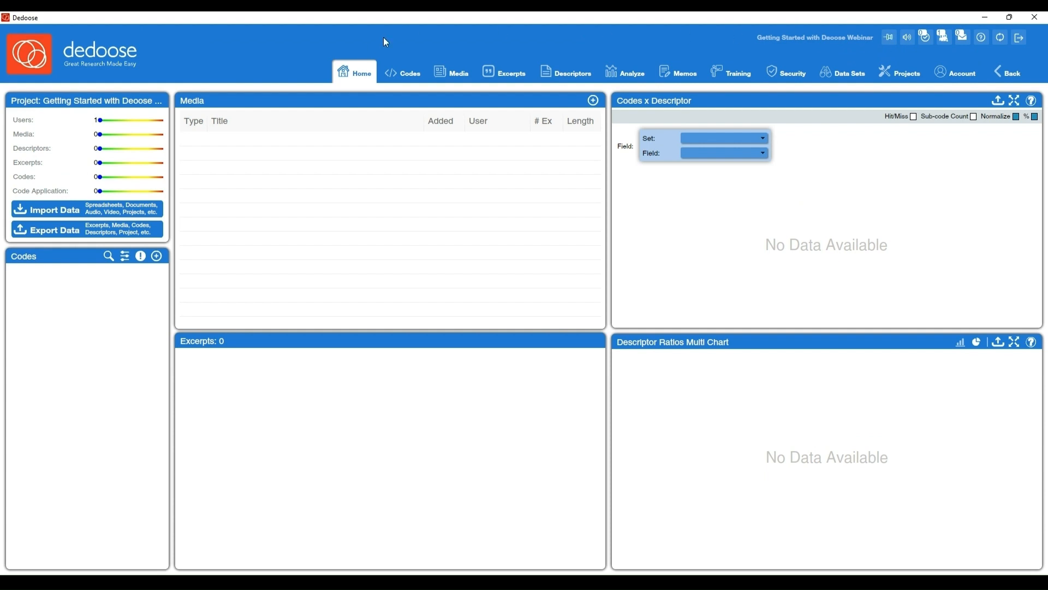
mouse_move(403, 72)
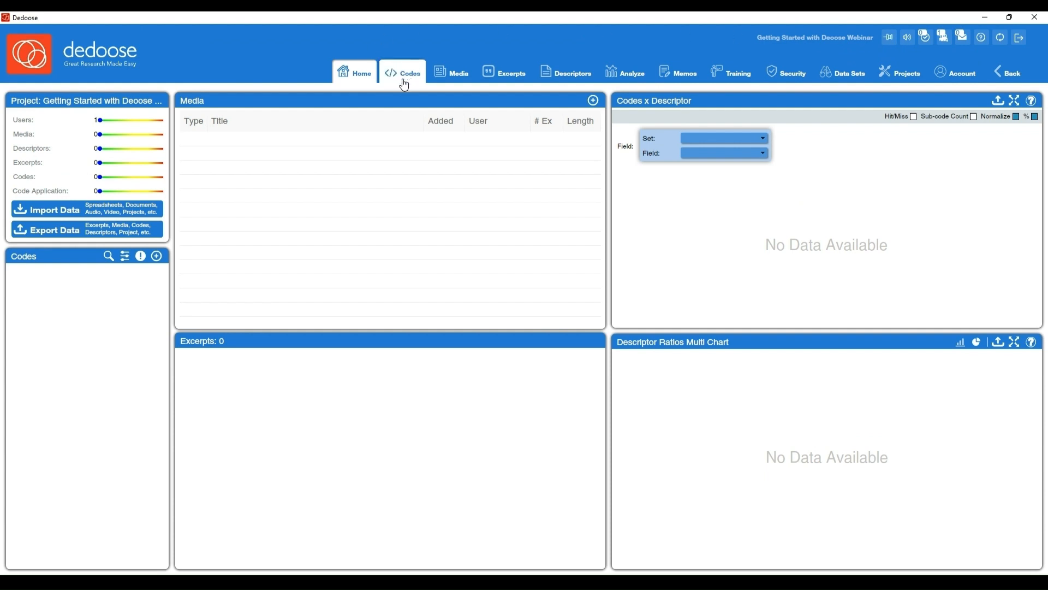
Step: Pass through the Codes workspace, then open the empty Media document list
click(402, 73)
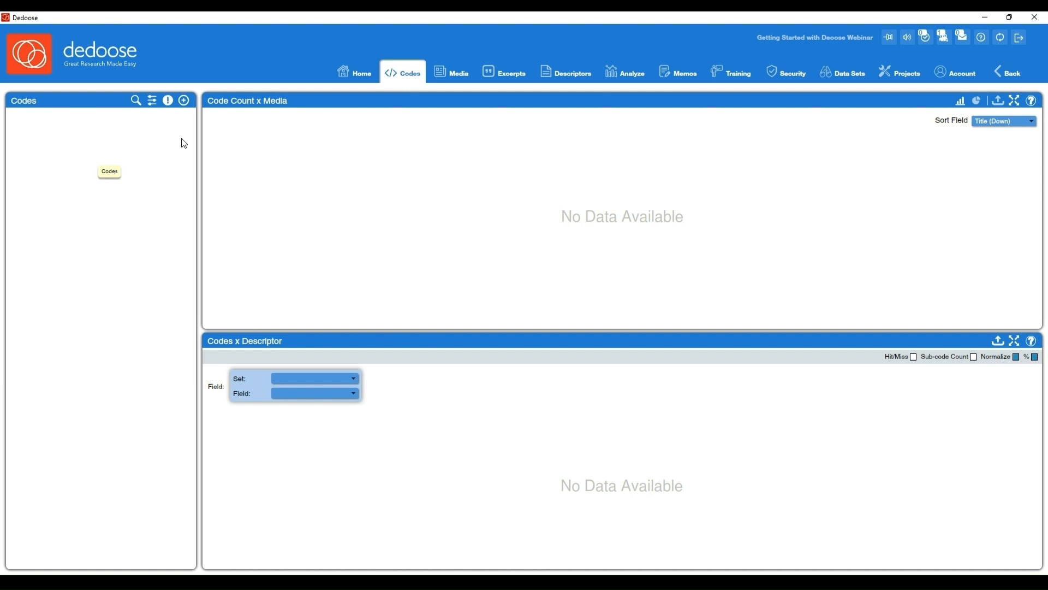
click(458, 72)
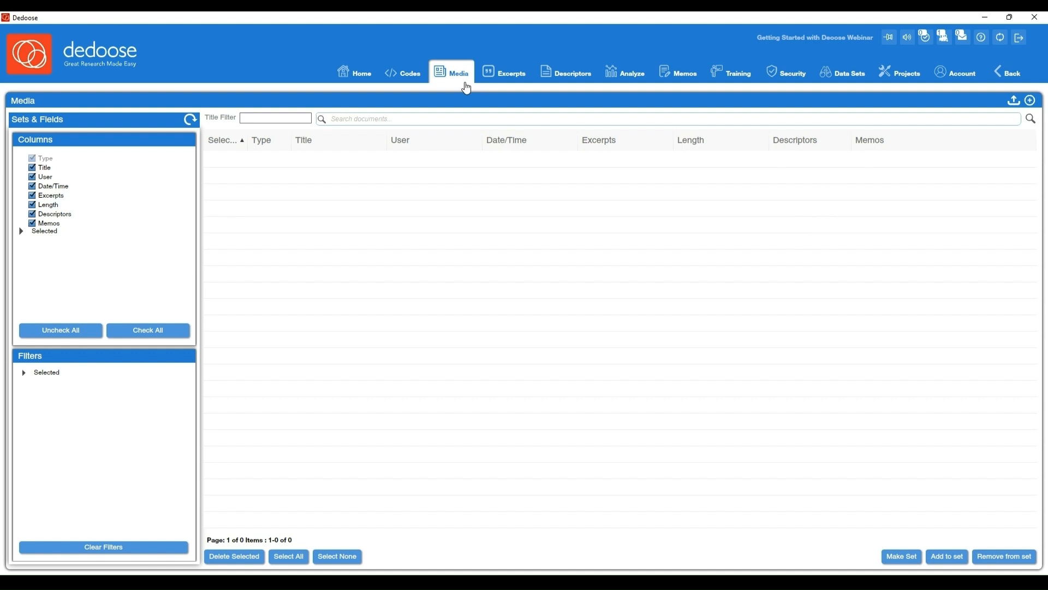
mouse_move(515, 89)
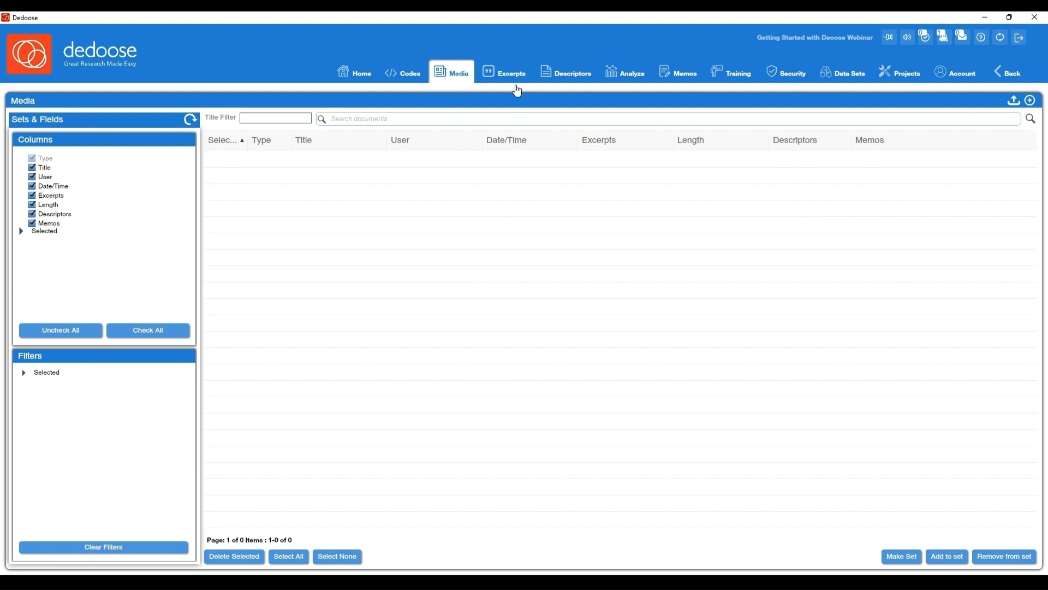
Step: Open the Excerpts workspace, which lists no active excerpts
click(511, 73)
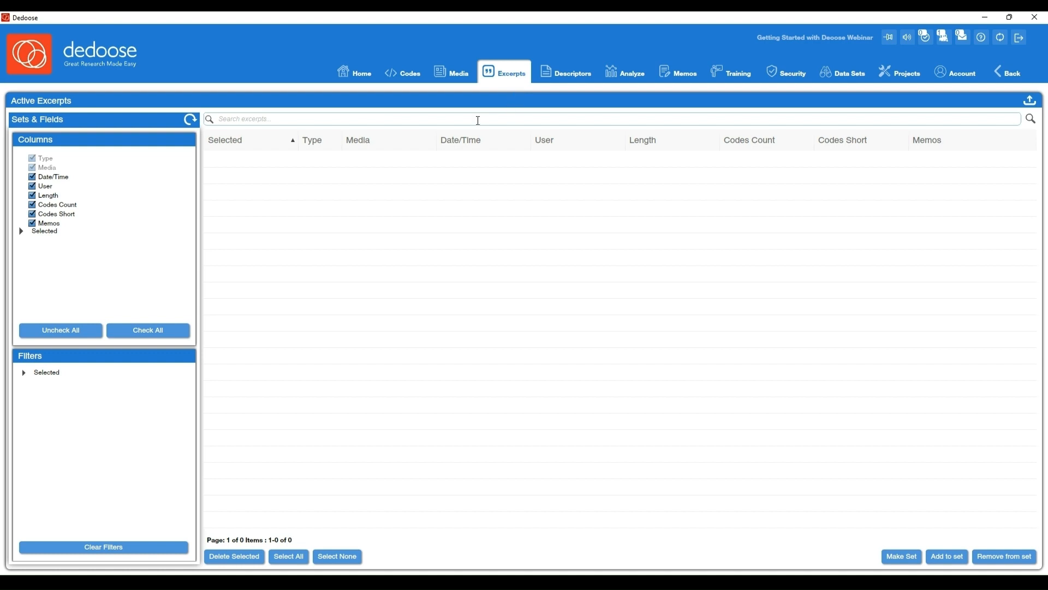
mouse_move(185, 396)
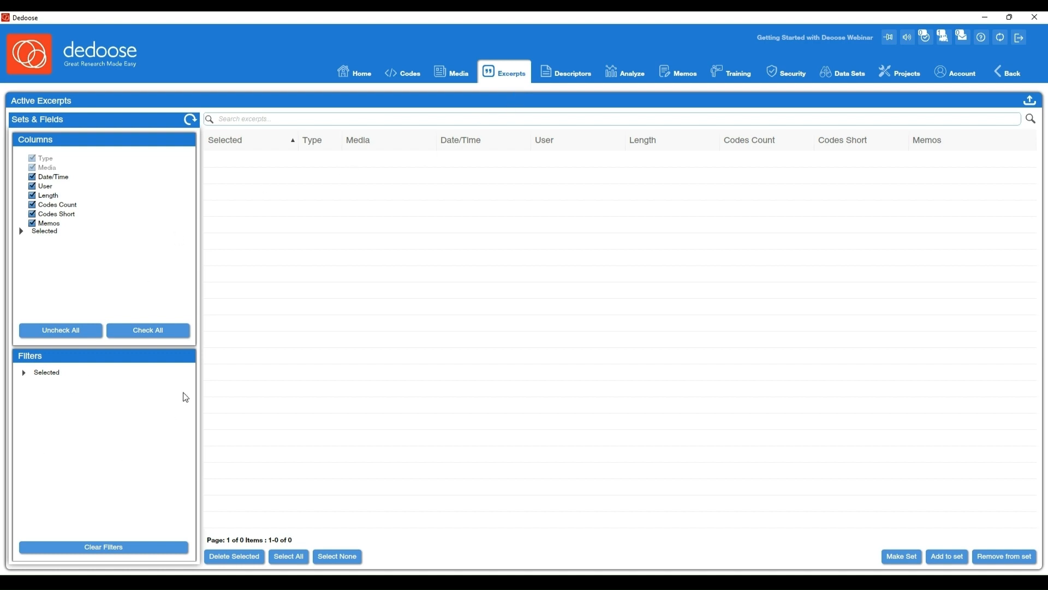
mouse_move(81, 440)
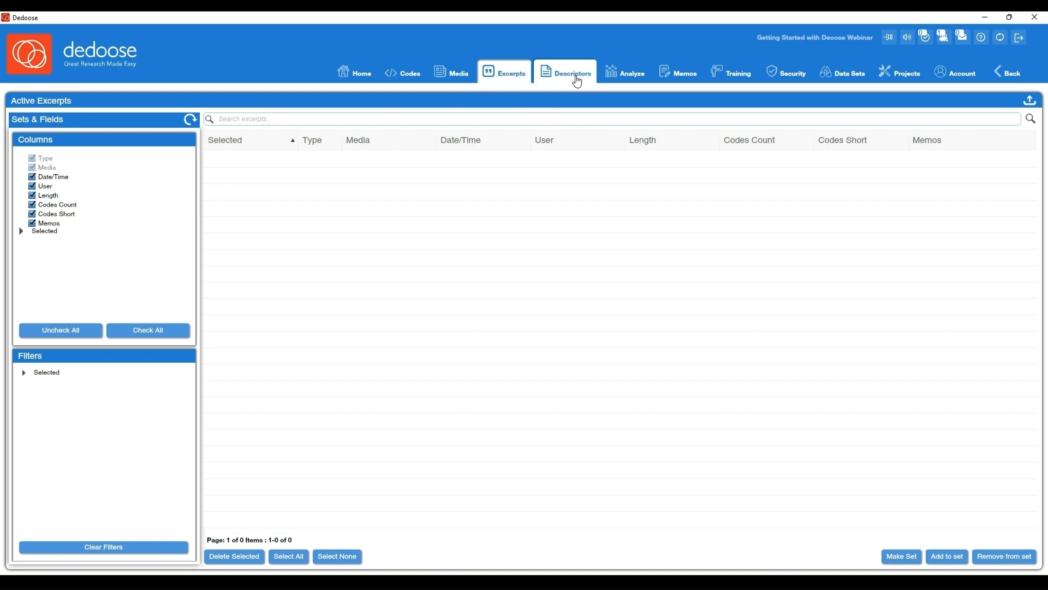
Step: Review the Descriptors workspace, then open Analyze on the Codes x Descriptor chart
click(572, 73)
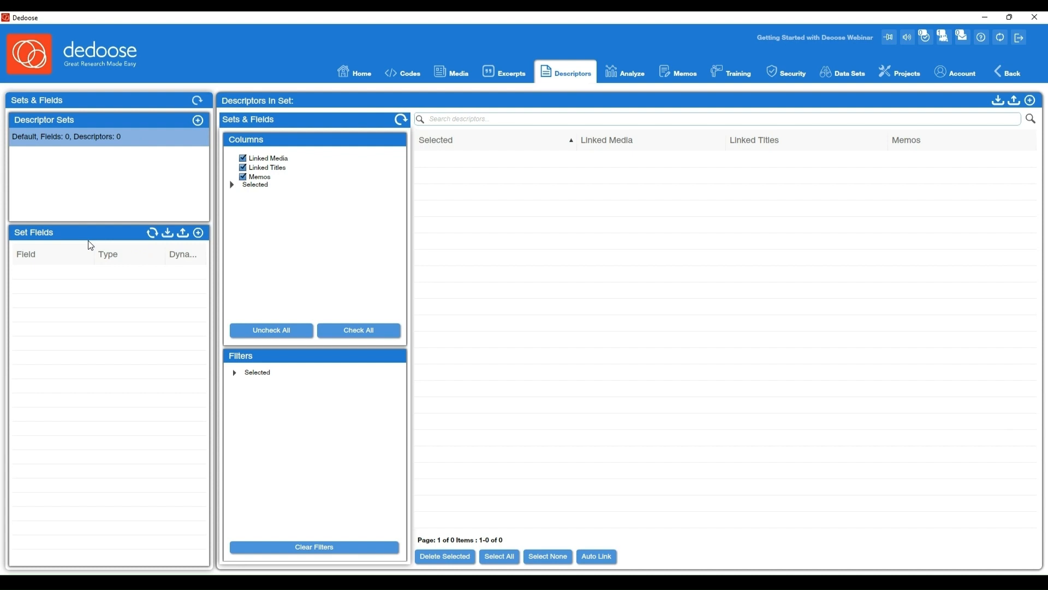
mouse_move(197, 232)
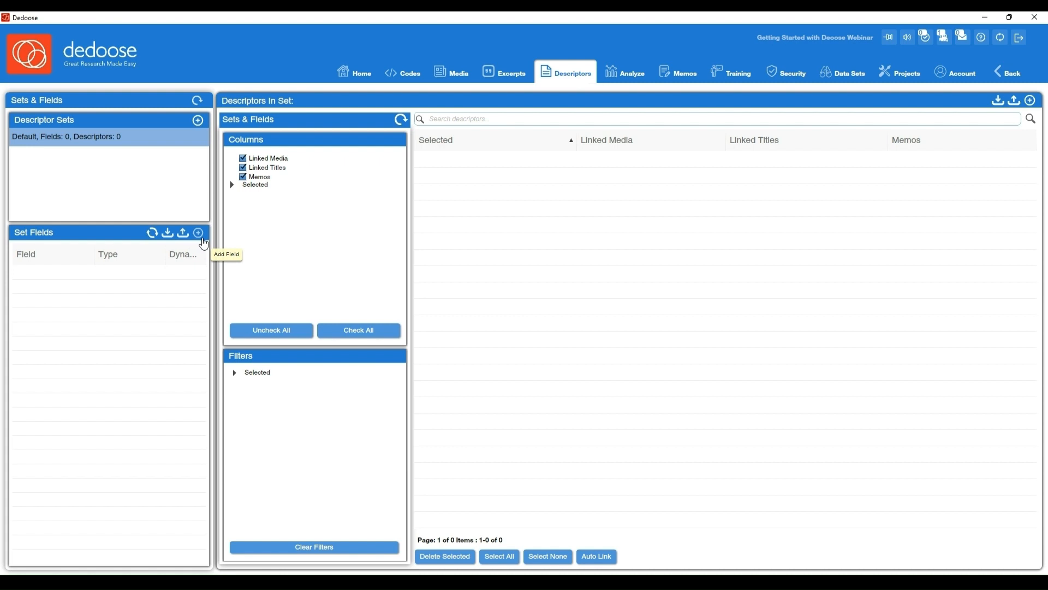
mouse_move(994, 119)
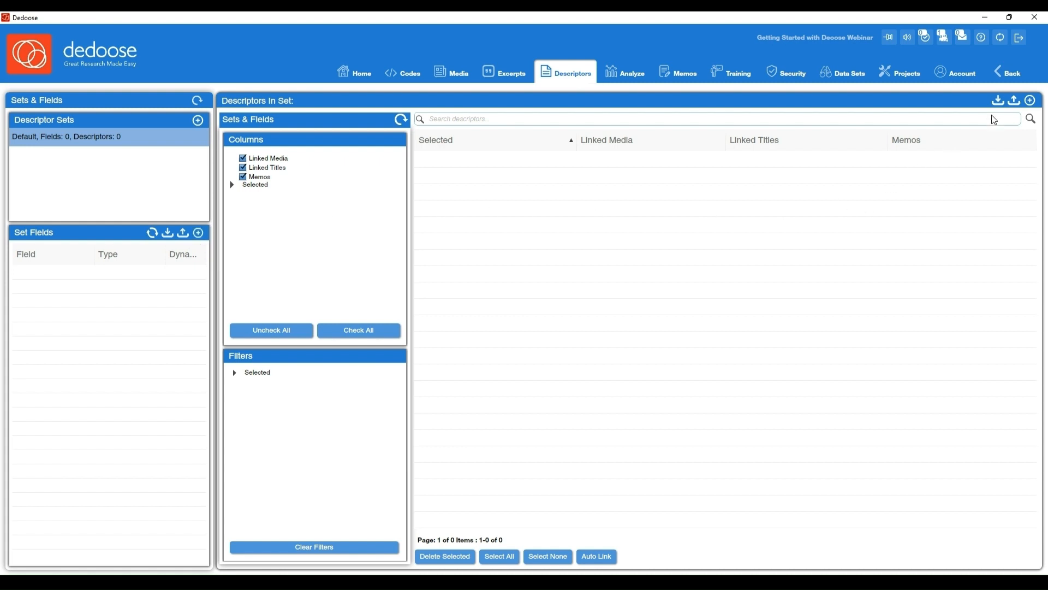
mouse_move(960, 256)
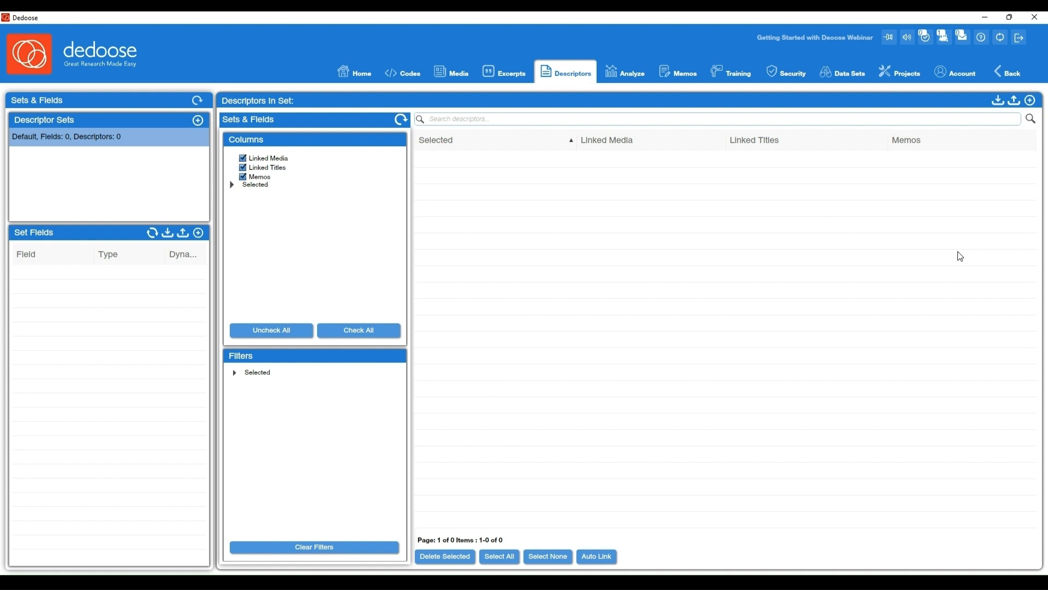
click(623, 74)
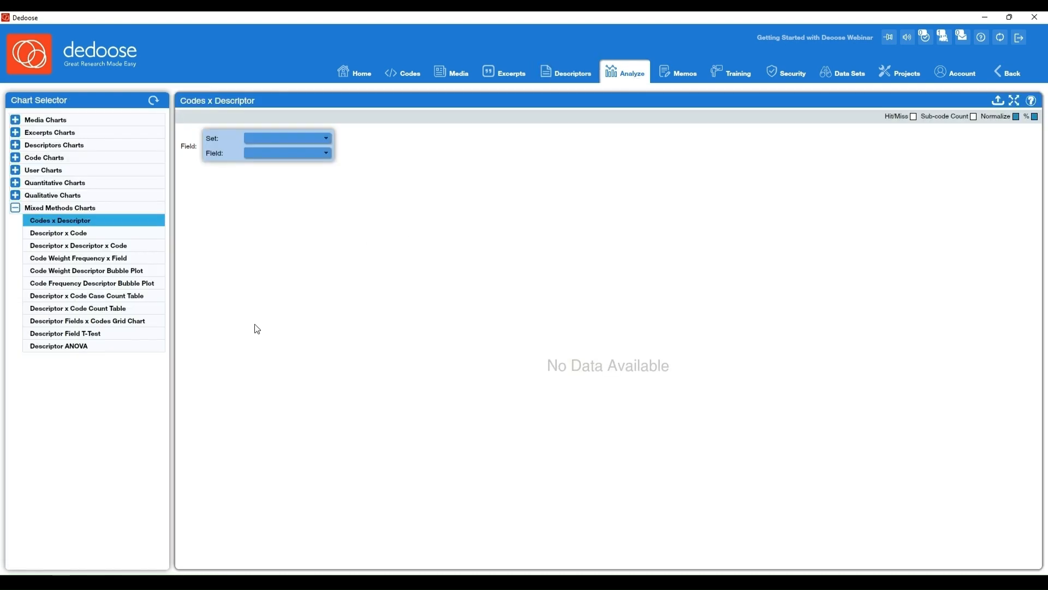
Step: Expand the Excerpts Charts and Code Charts categories in the Chart Selector
click(50, 132)
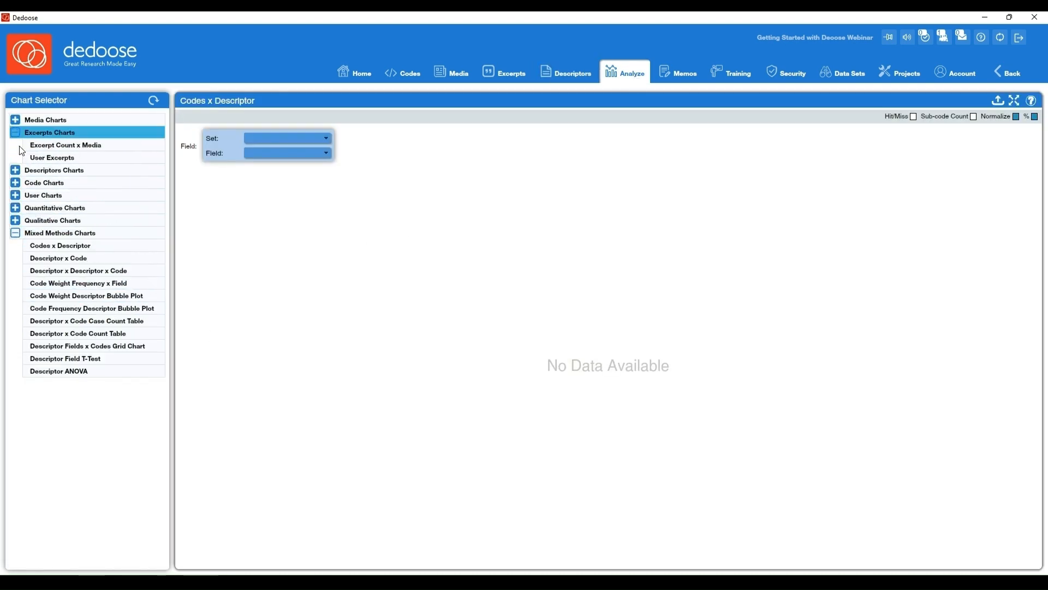
click(44, 183)
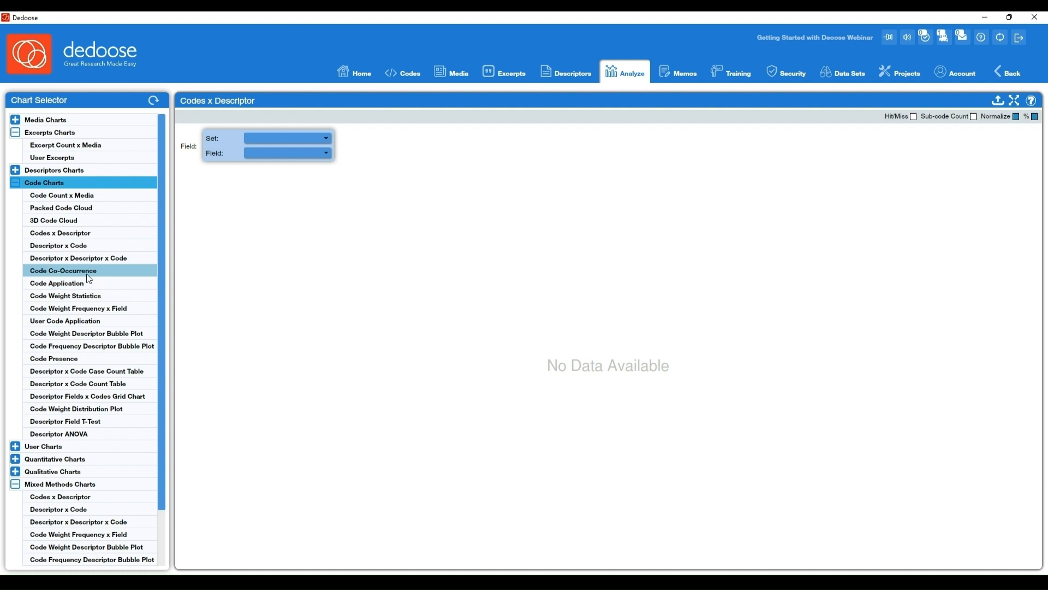
mouse_move(576, 102)
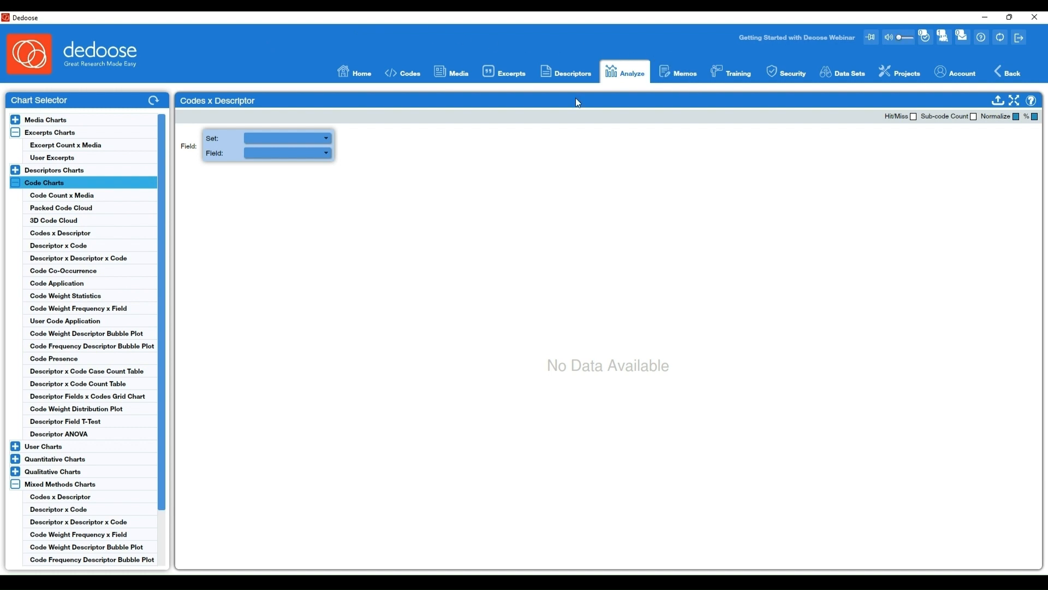
click(683, 72)
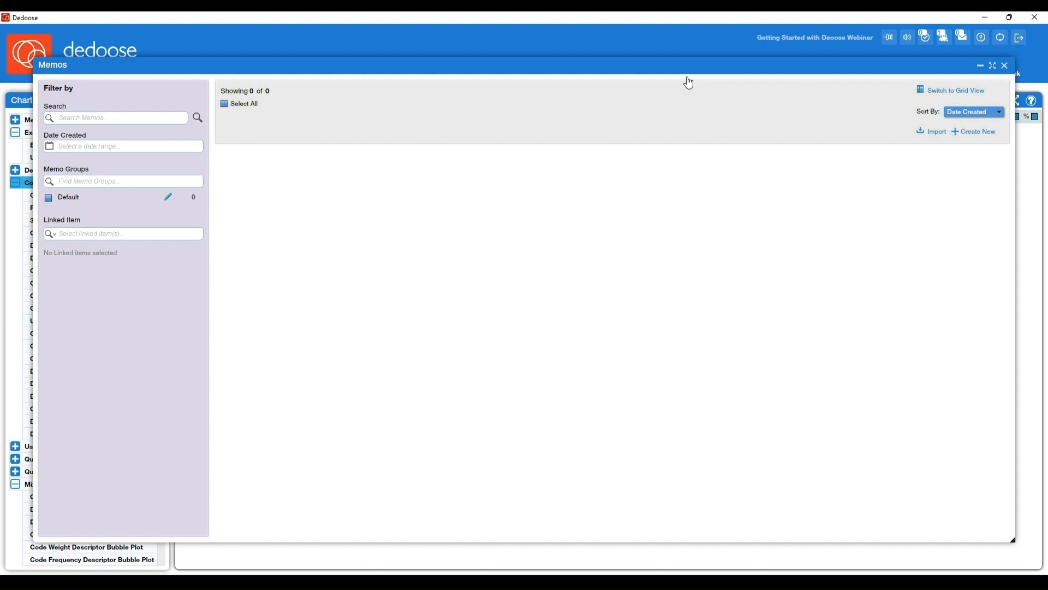
mouse_move(515, 212)
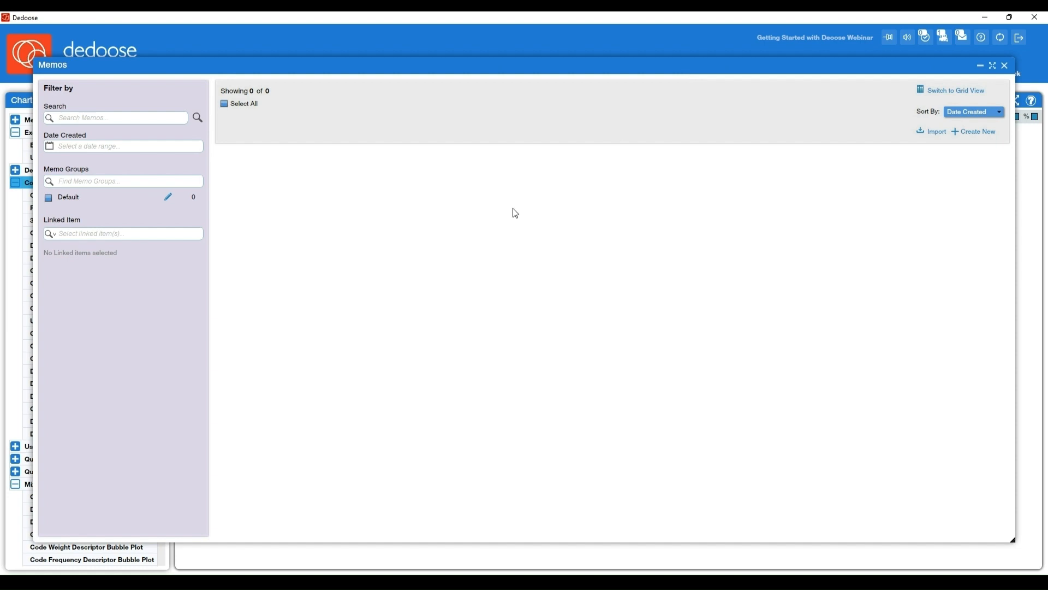
mouse_move(102, 262)
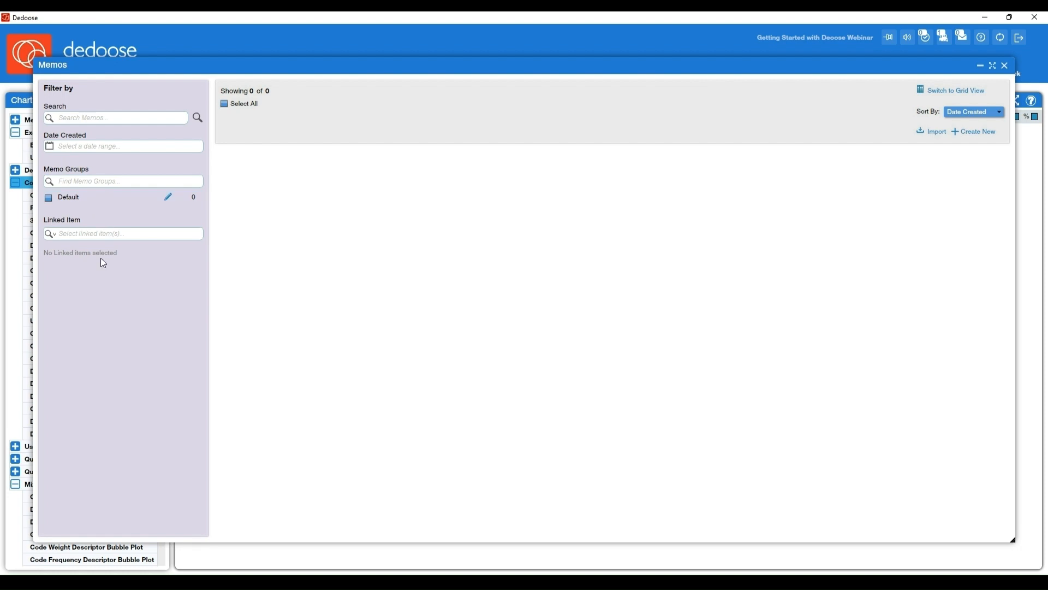
mouse_move(102, 278)
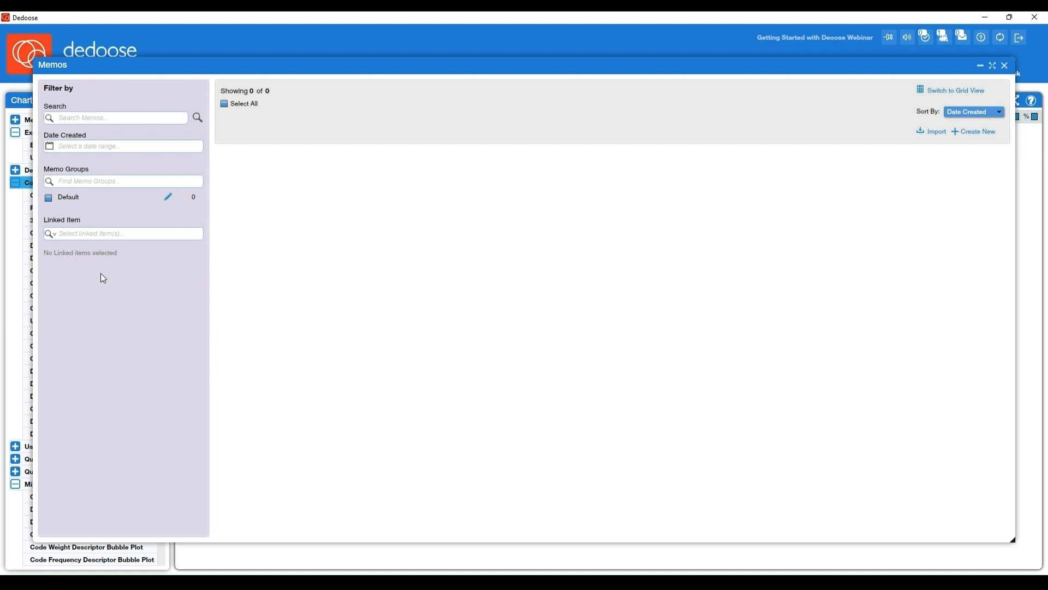
mouse_move(809, 120)
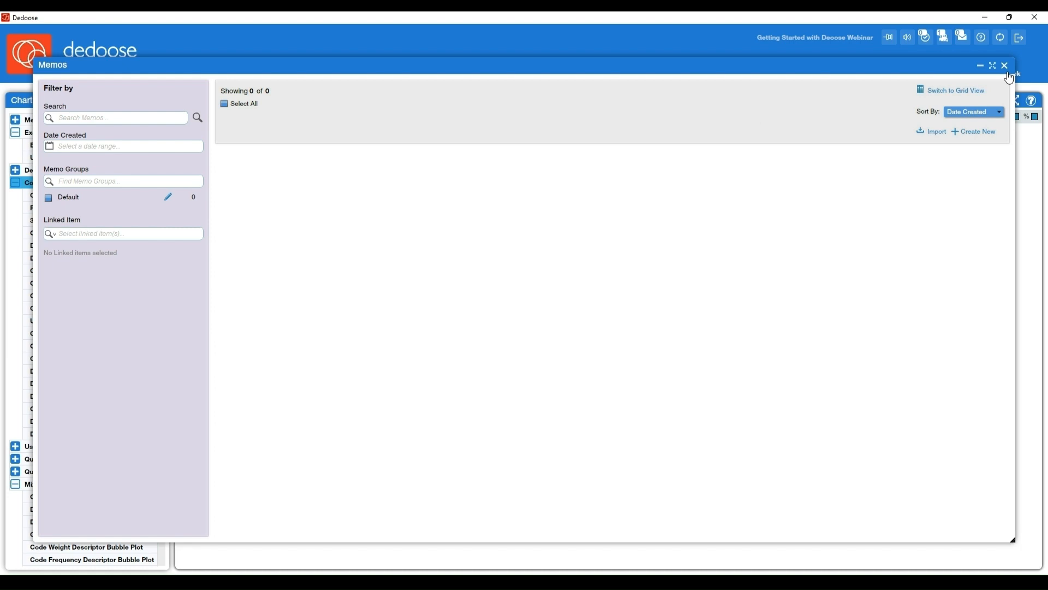
click(1004, 65)
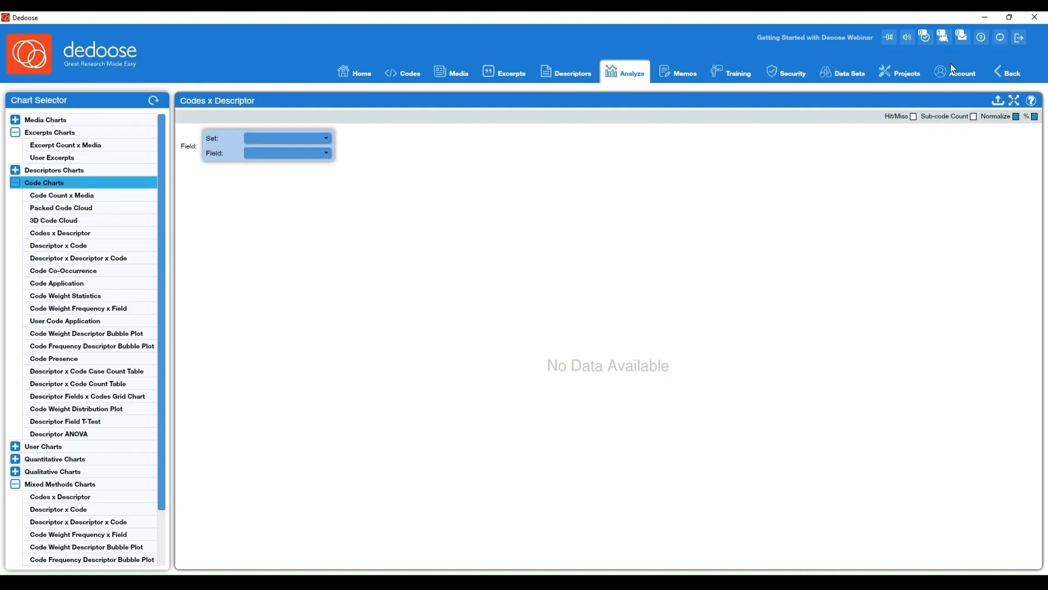
Step: Open the Training Center, which lists no inter-rater reliability tests
click(738, 72)
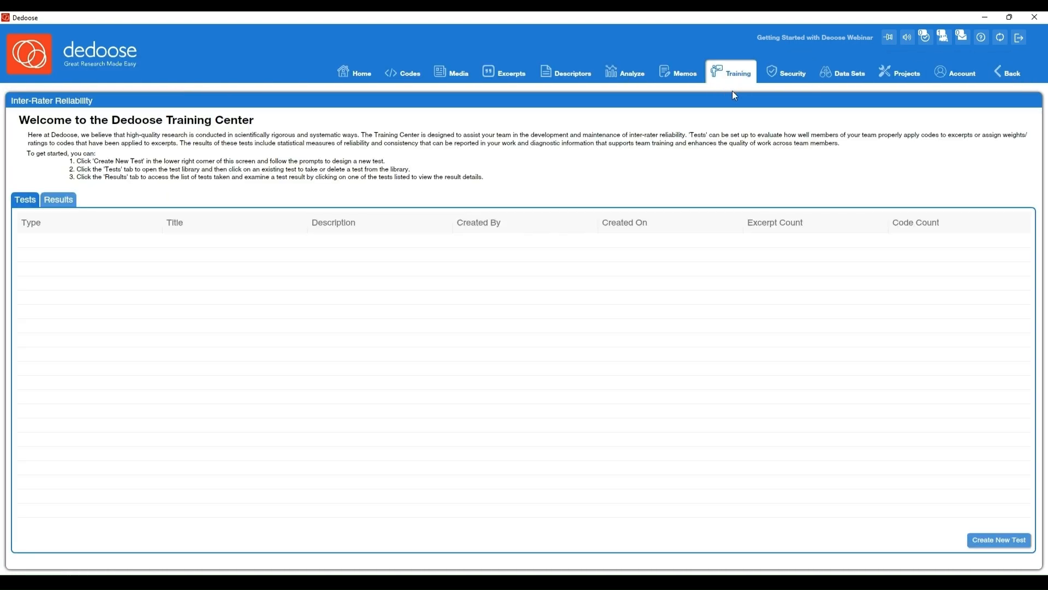
mouse_move(741, 116)
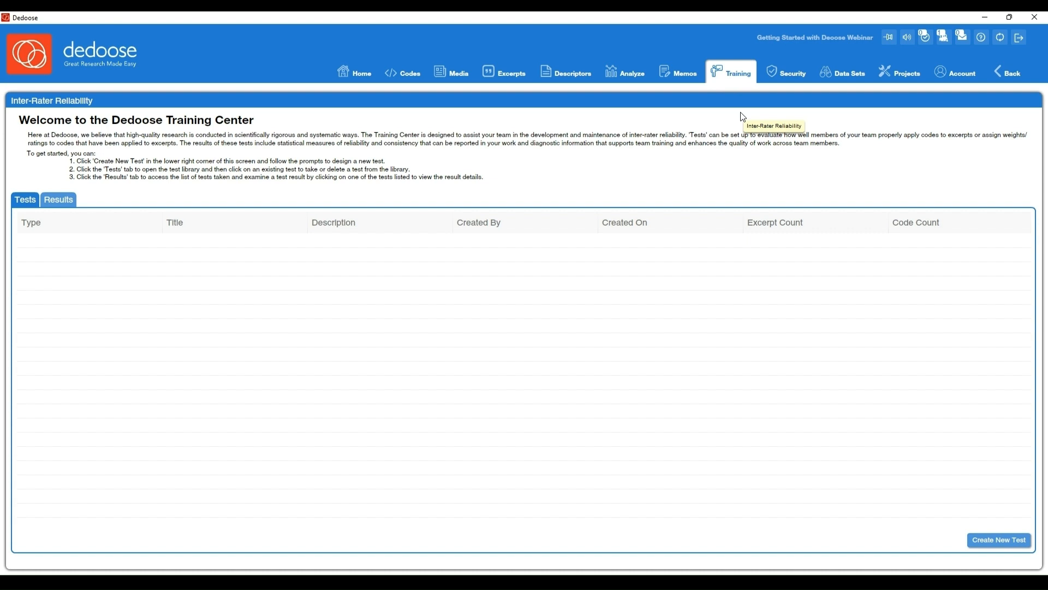
mouse_move(742, 116)
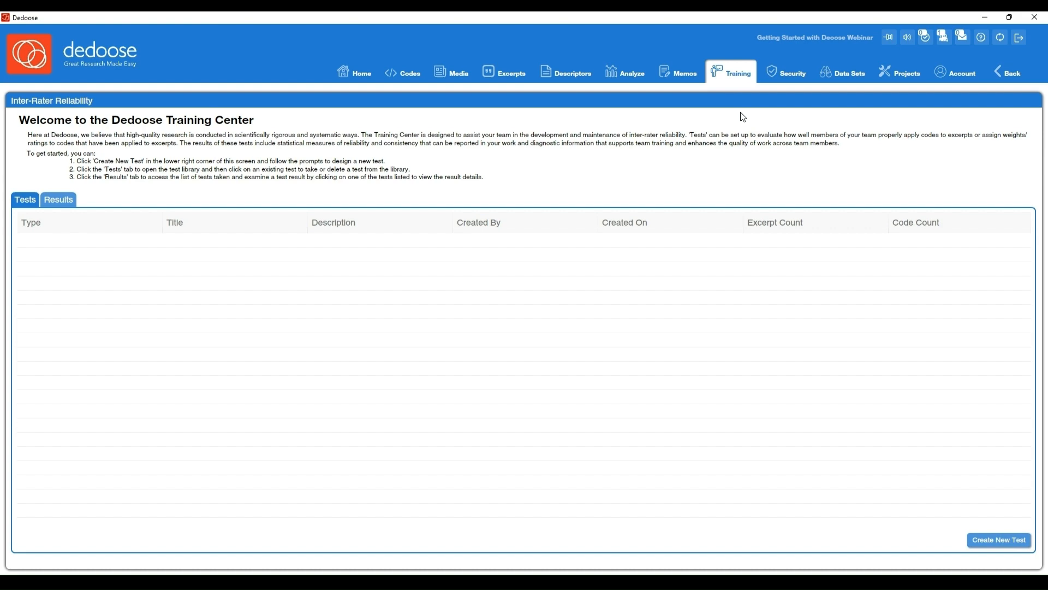
mouse_move(707, 179)
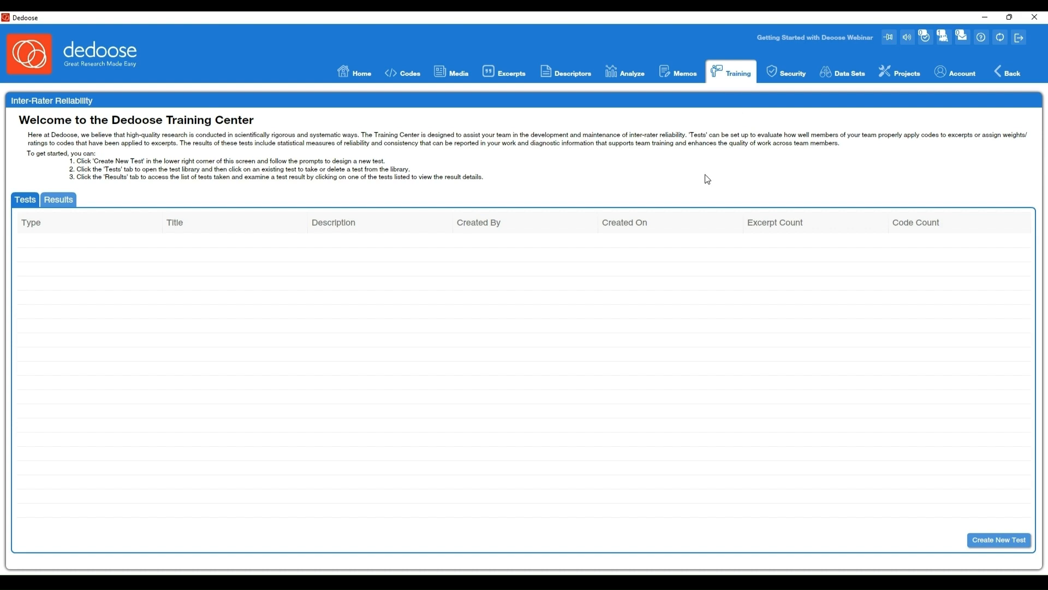
mouse_move(676, 187)
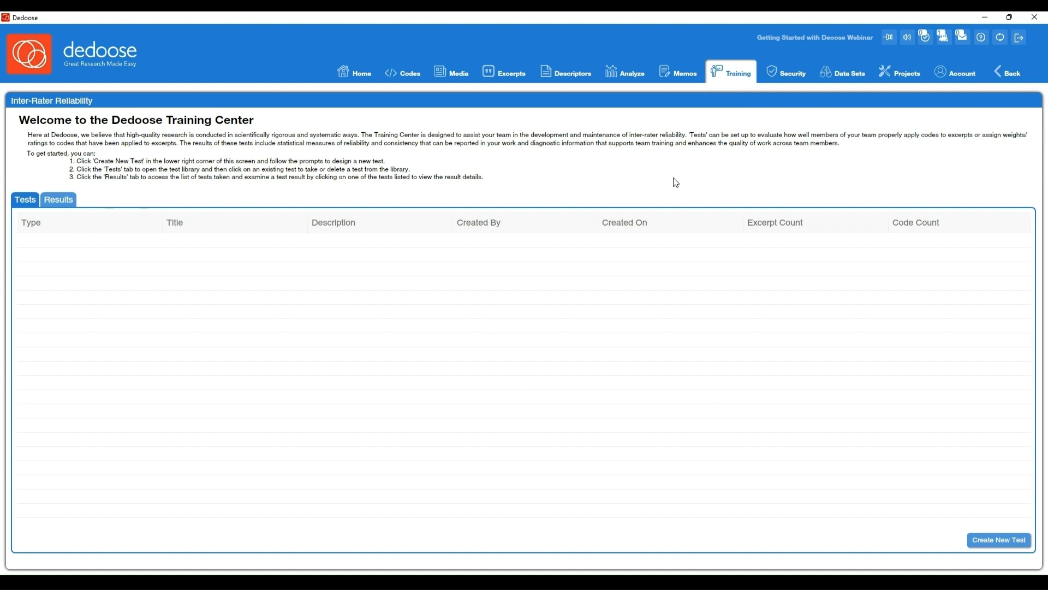
mouse_move(769, 129)
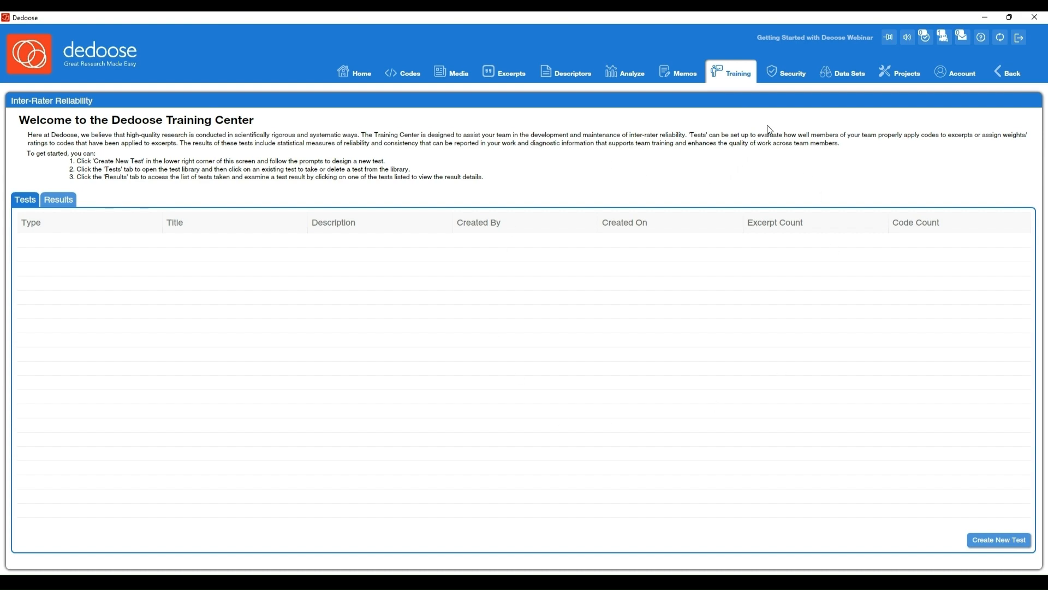
mouse_move(792, 72)
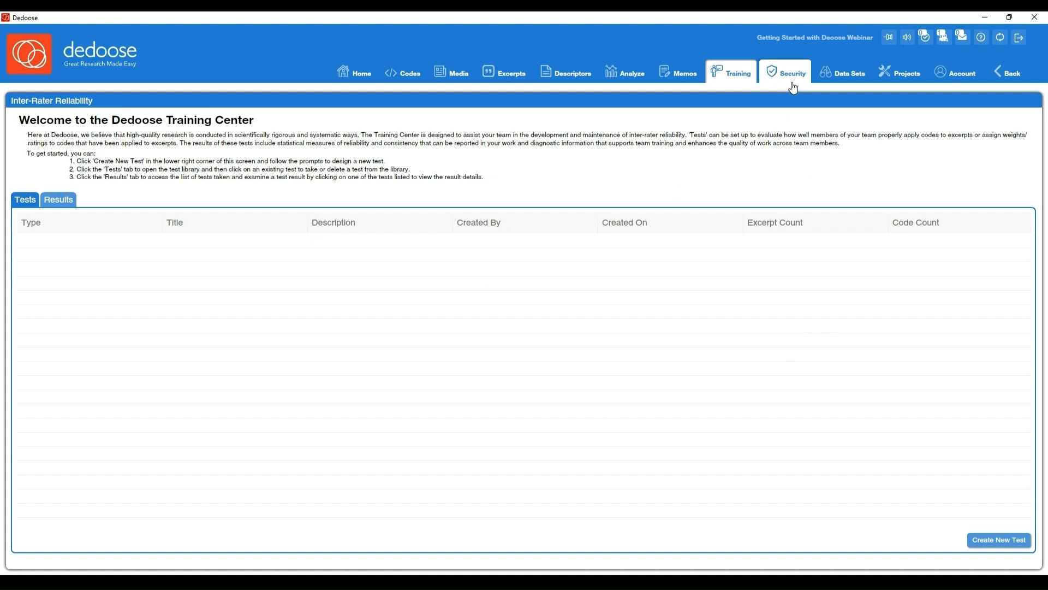
click(792, 72)
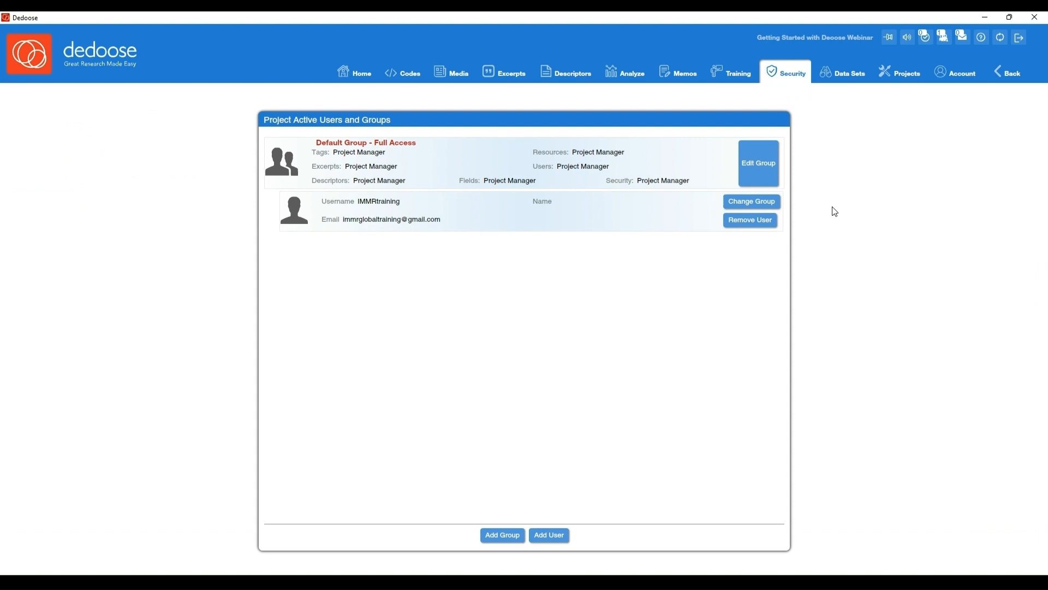
mouse_move(854, 292)
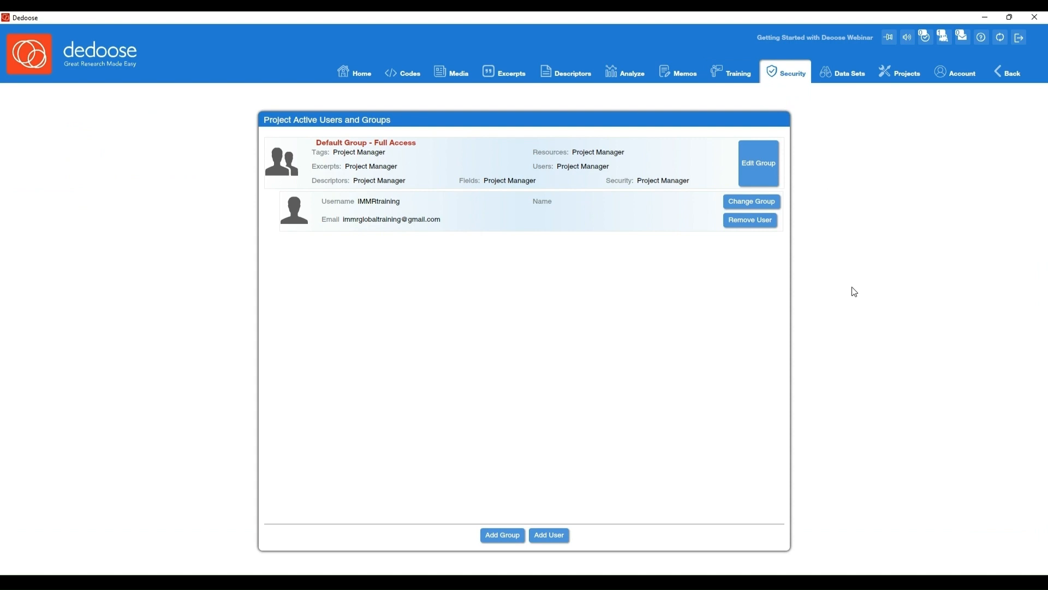
mouse_move(817, 311)
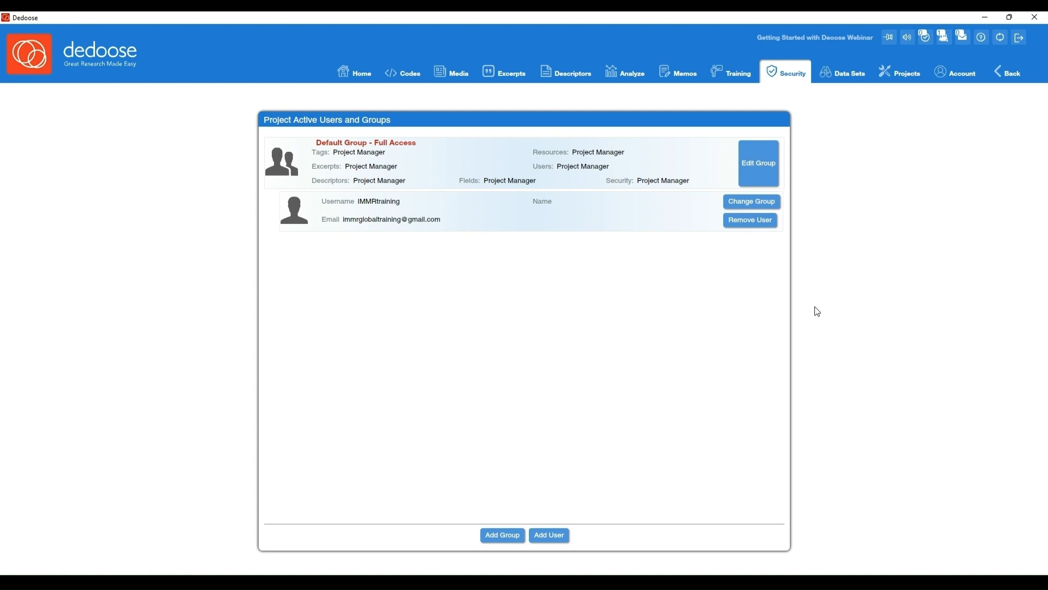
mouse_move(548, 534)
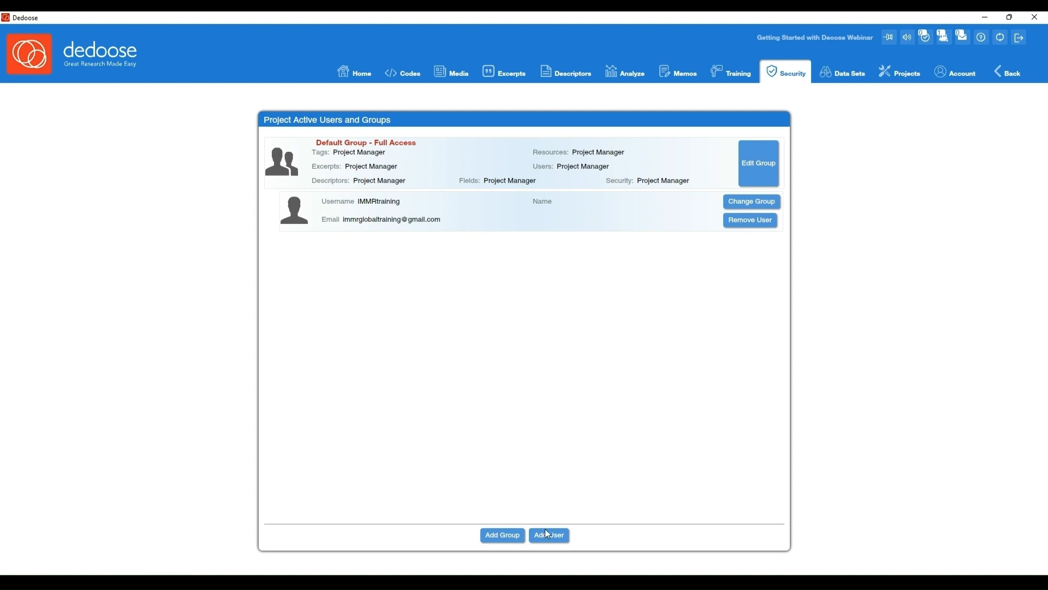
mouse_move(891, 393)
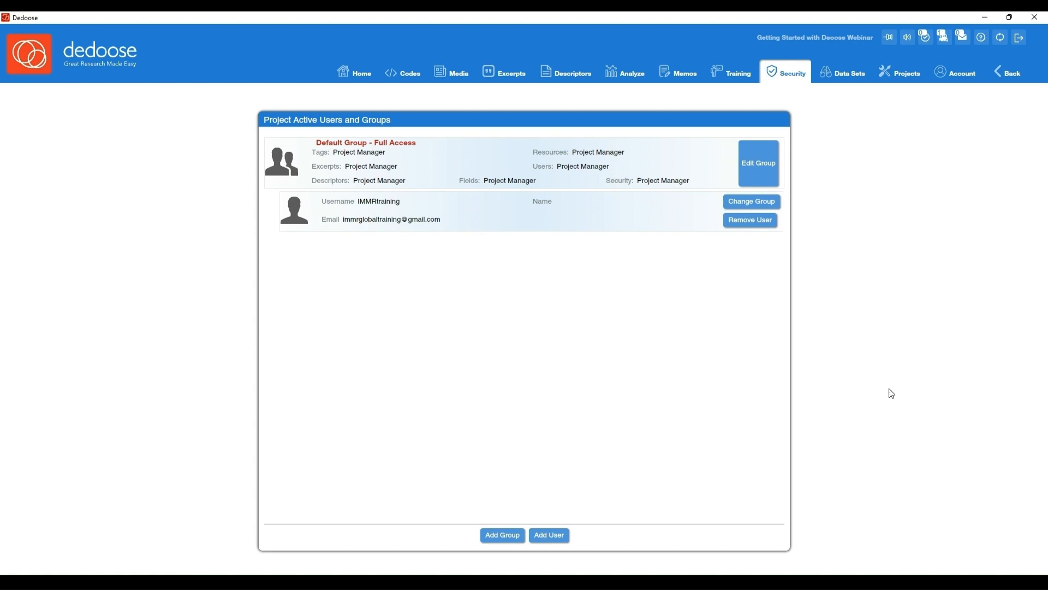
mouse_move(945, 378)
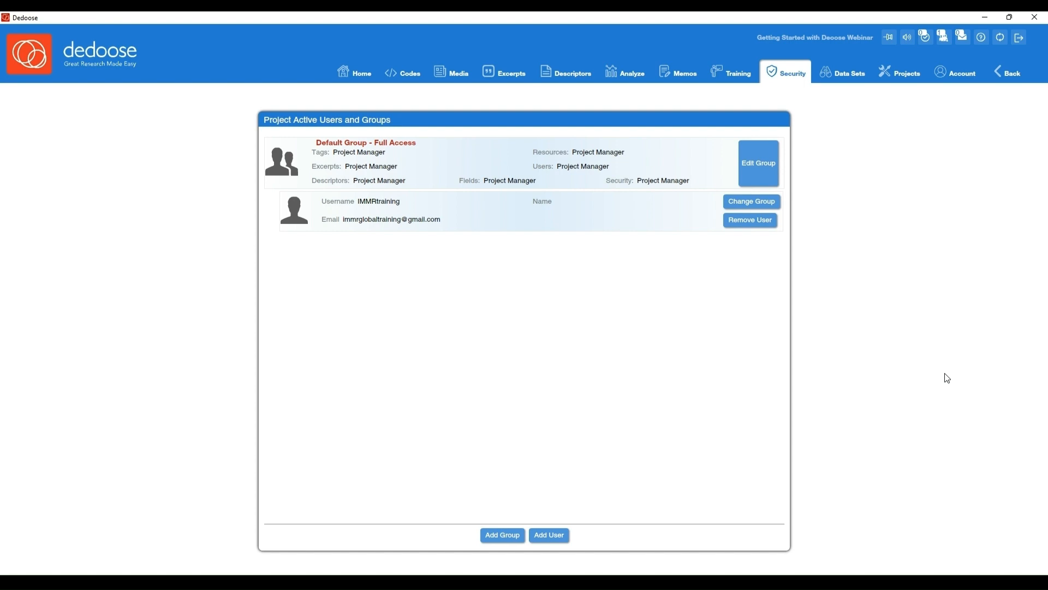
mouse_move(849, 72)
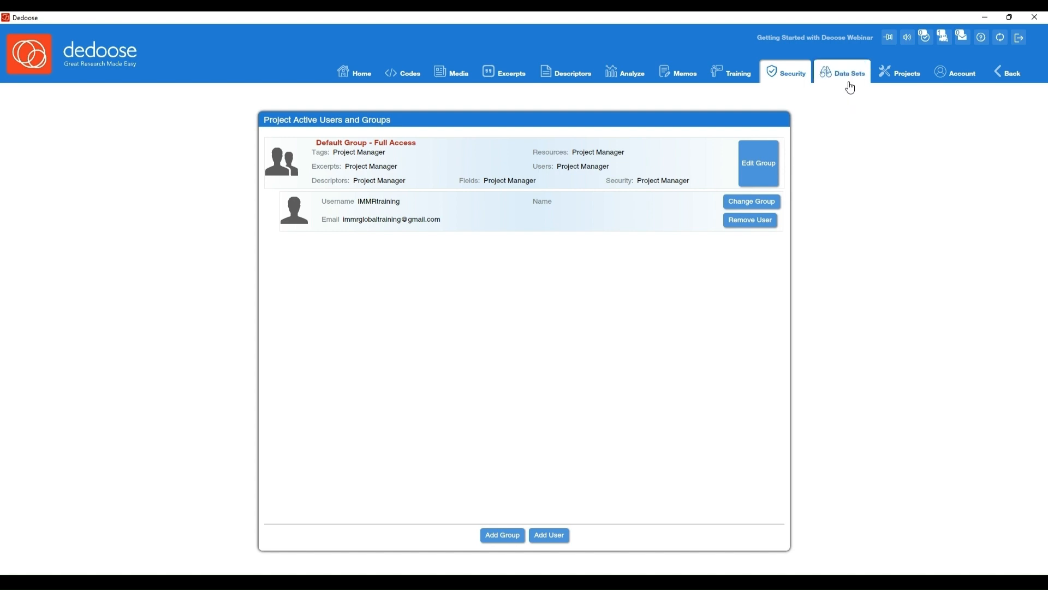
Step: Browse the Data Selector's Codes and Data Set tabs, close it, then list projects
click(849, 72)
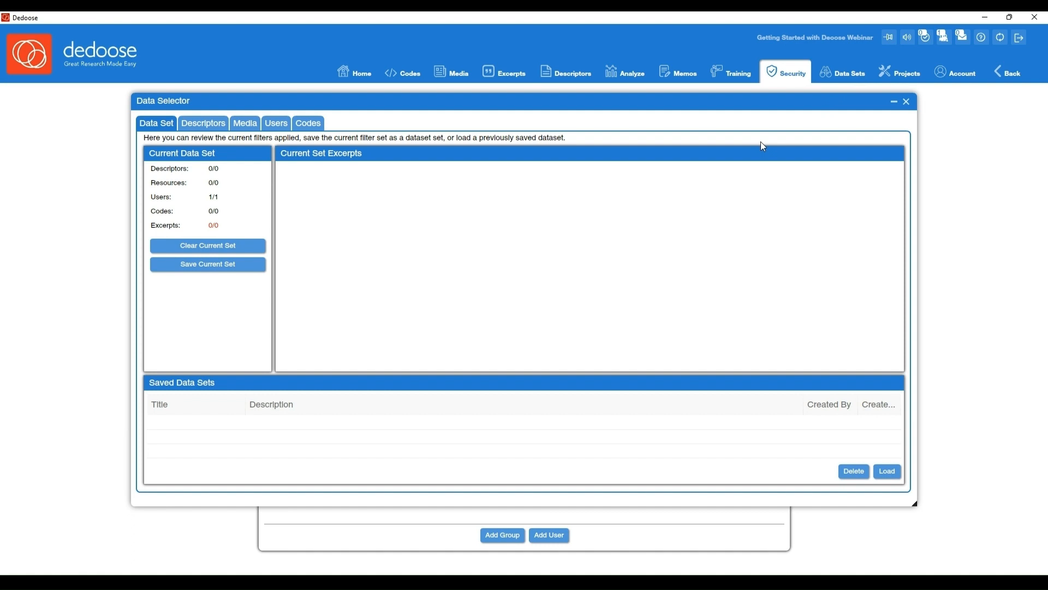
mouse_move(214, 137)
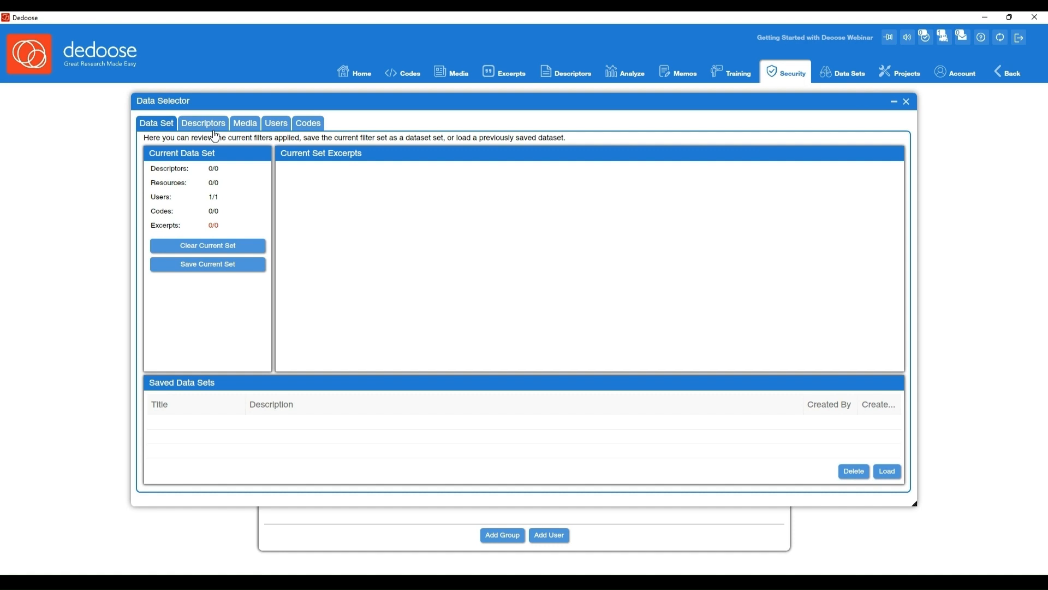
mouse_move(250, 134)
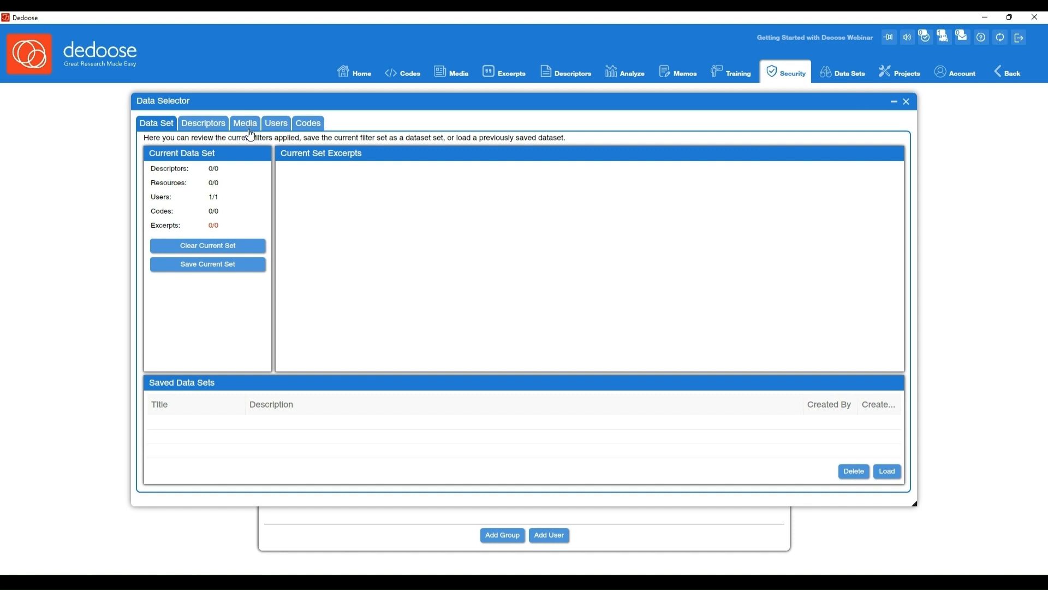
mouse_move(284, 136)
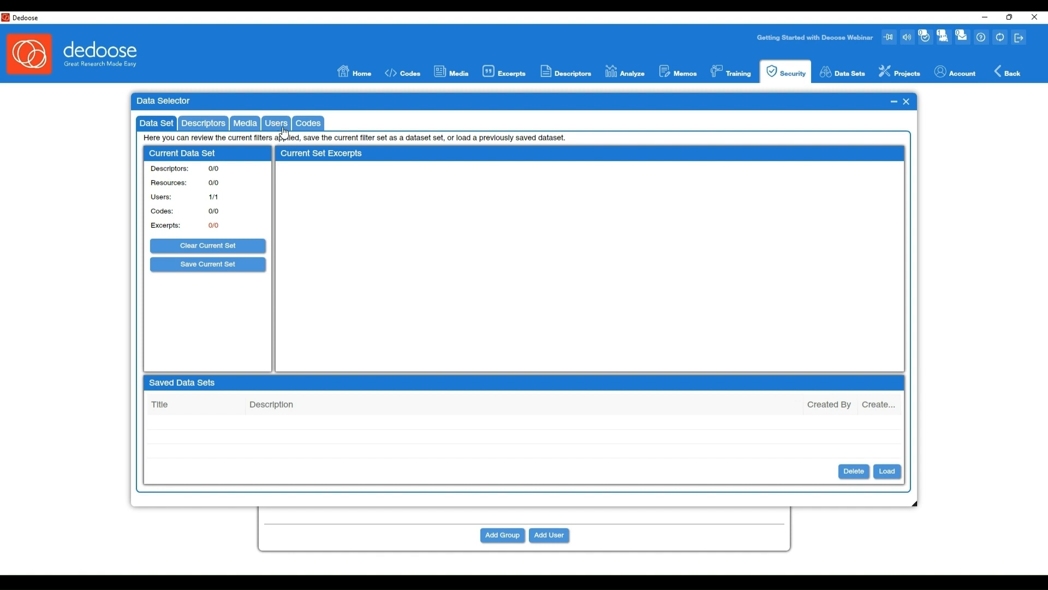
mouse_move(318, 130)
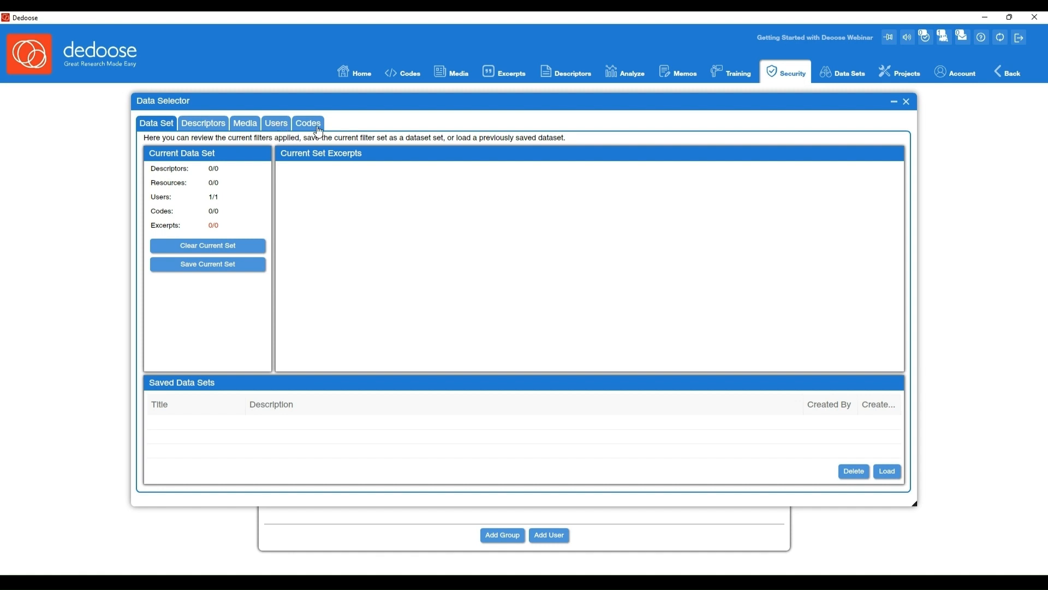
click(308, 123)
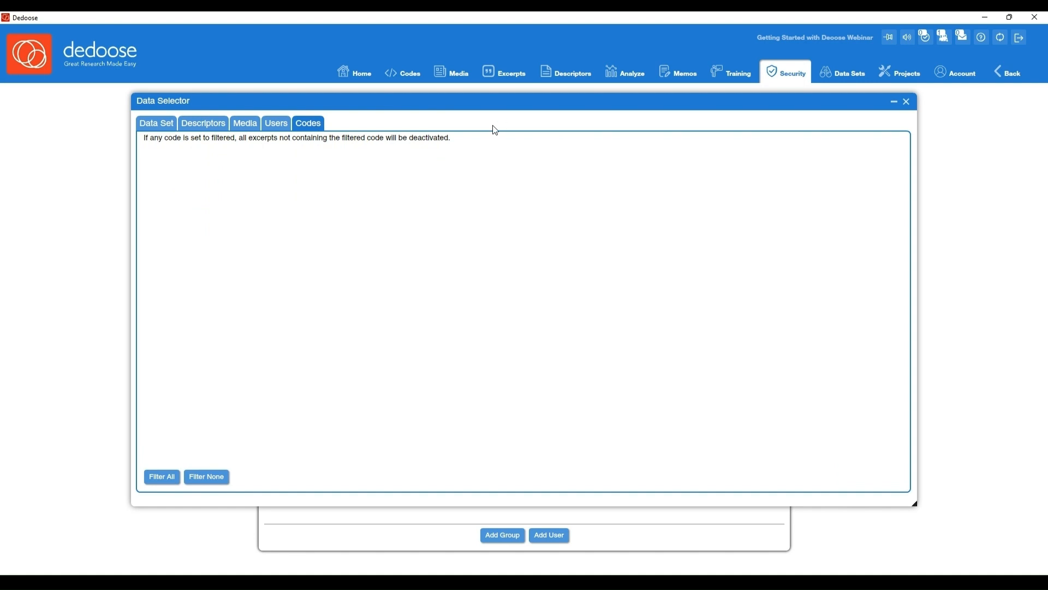
click(156, 123)
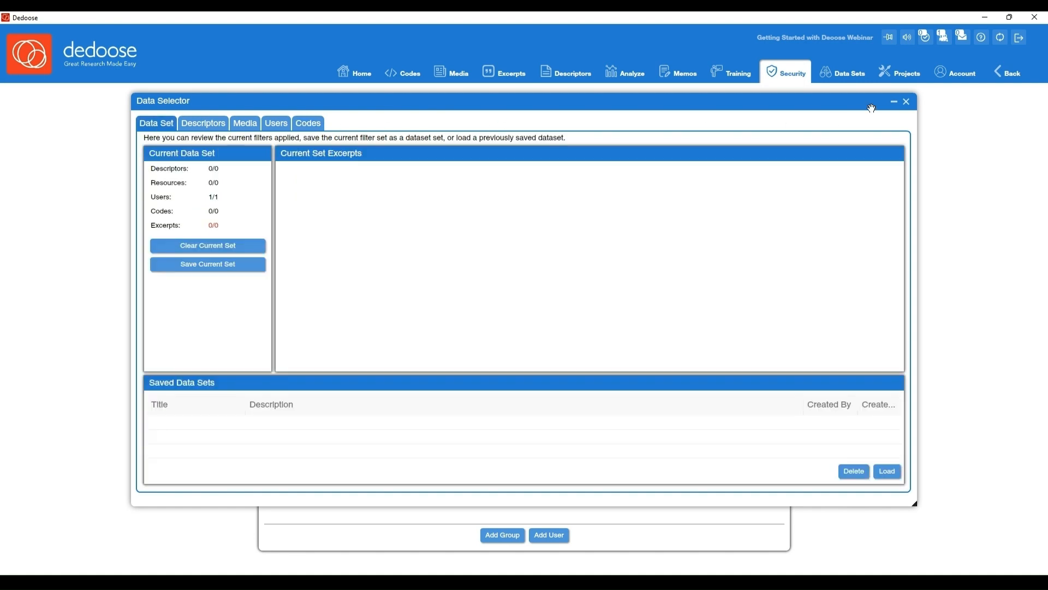
click(906, 73)
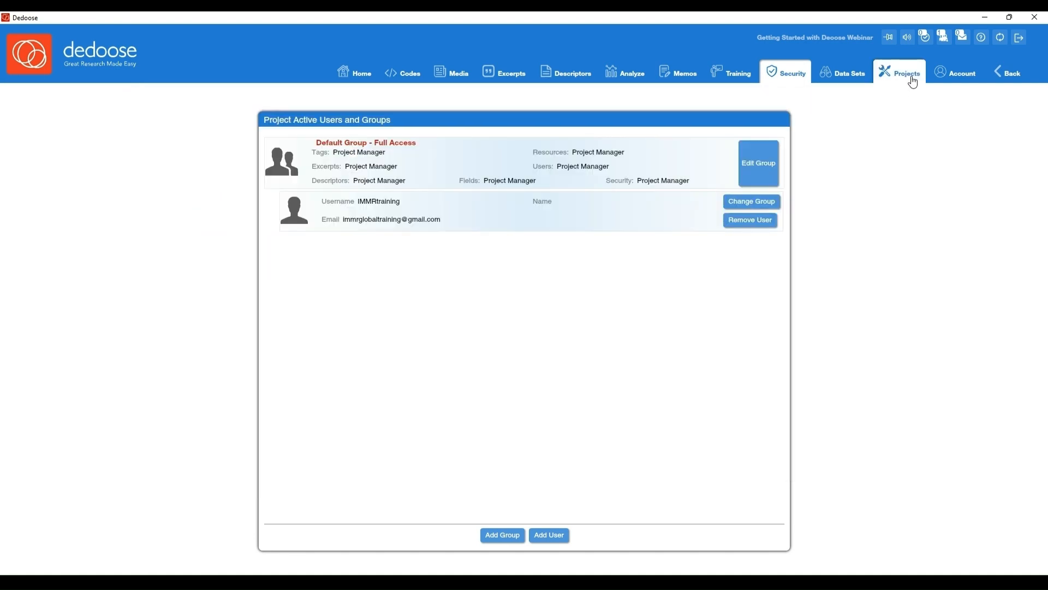
click(900, 73)
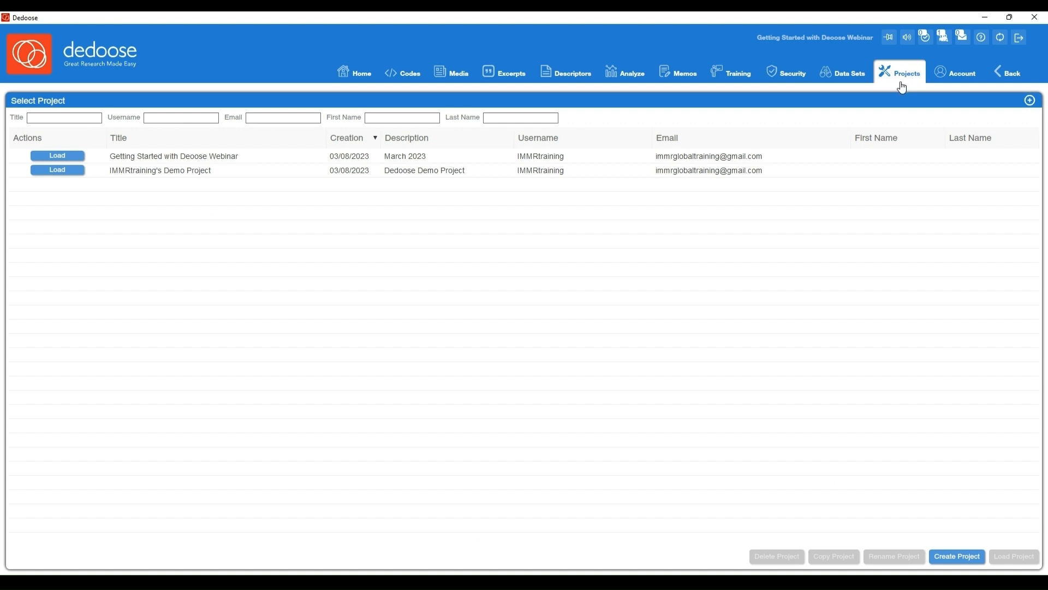
mouse_move(961, 74)
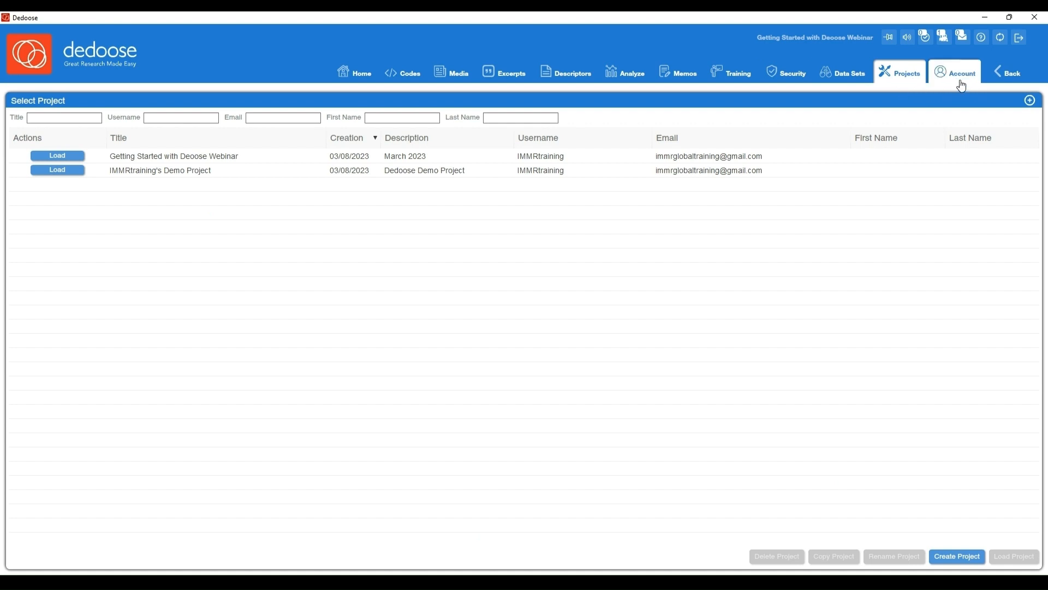
Step: Open the Account workspace and switch from Account Users to the Account Projects tab
click(959, 73)
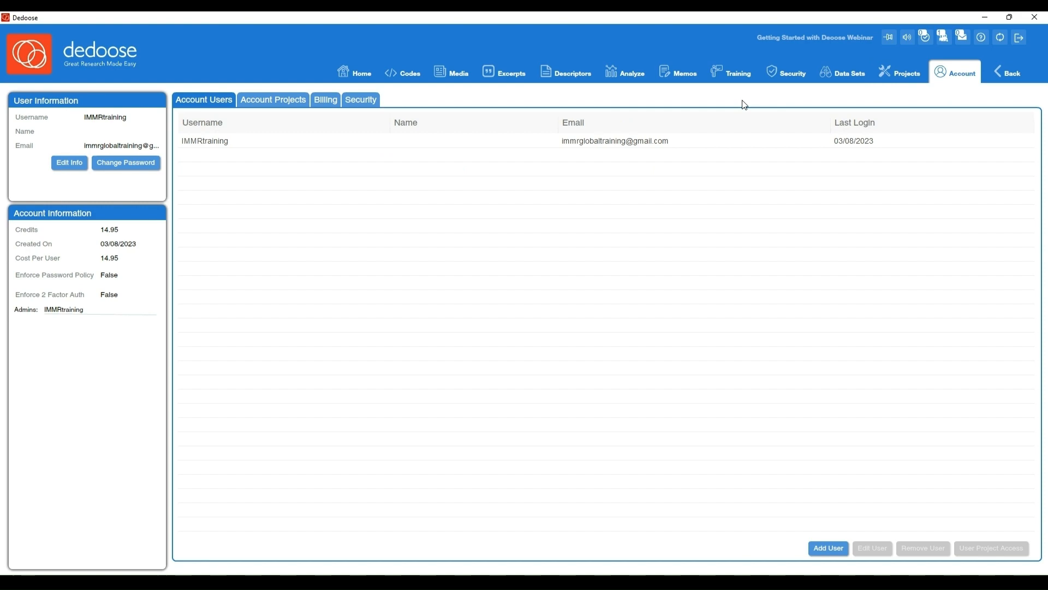
mouse_move(793, 559)
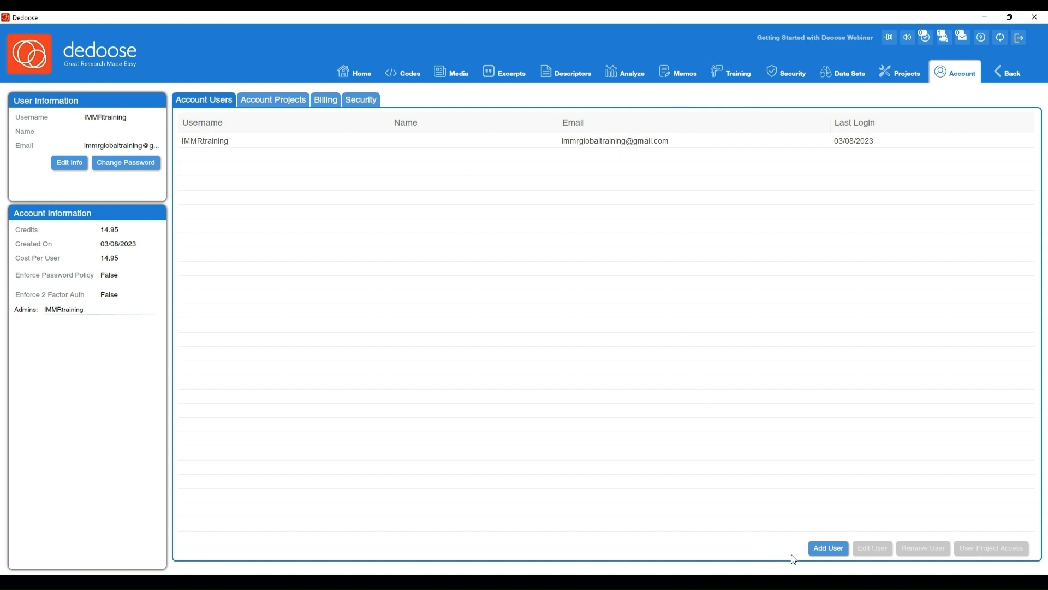
mouse_move(828, 548)
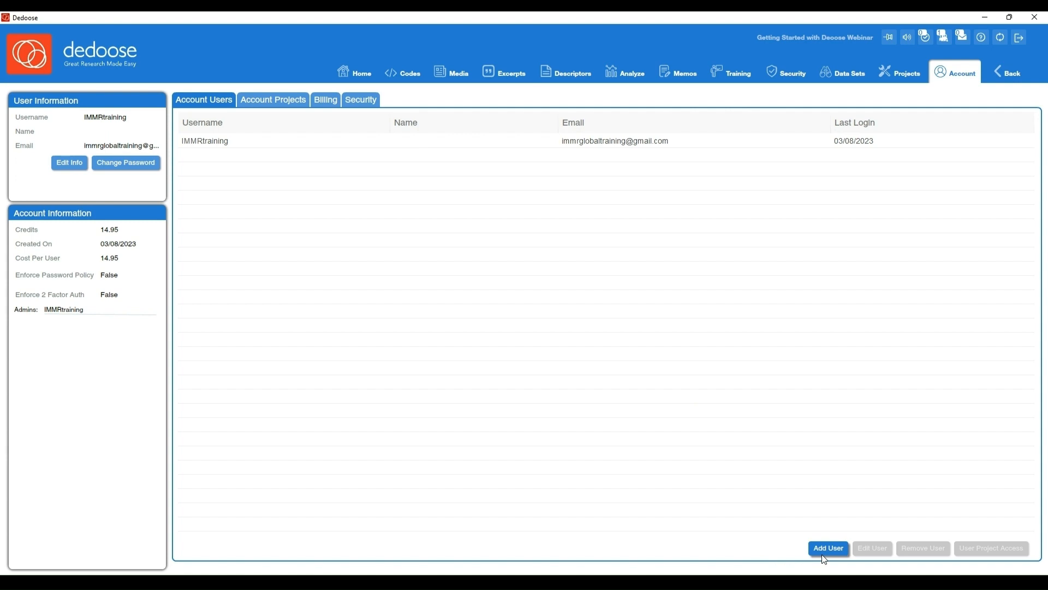
mouse_move(347, 349)
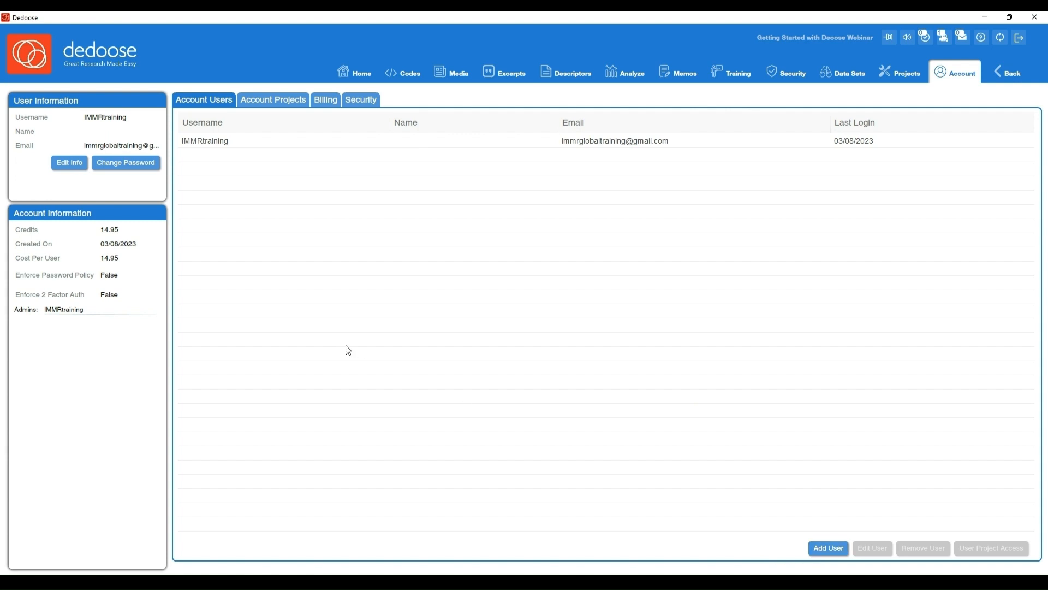
mouse_move(159, 165)
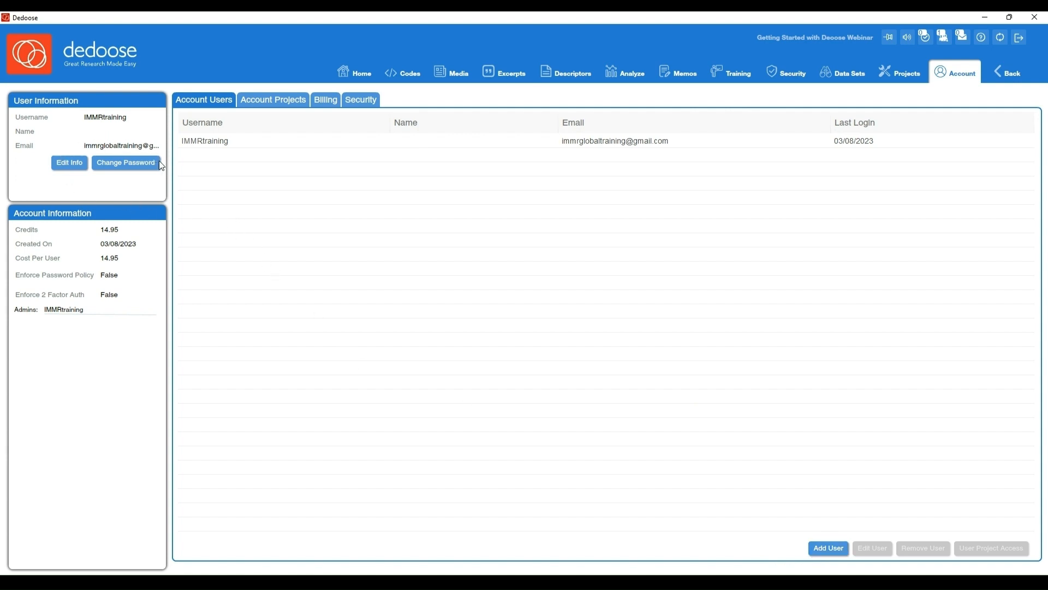
mouse_move(131, 200)
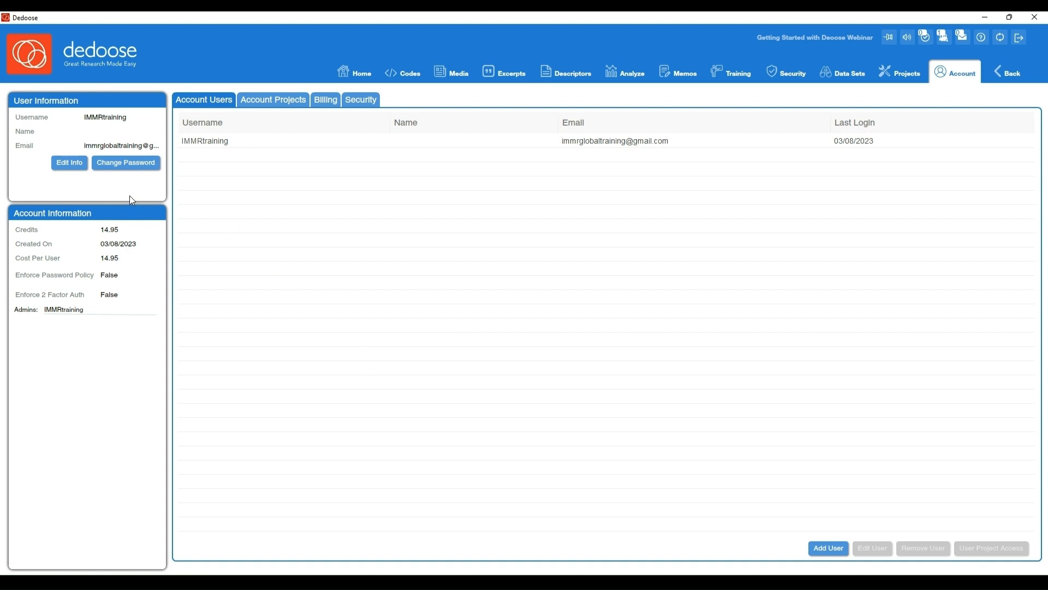
click(273, 100)
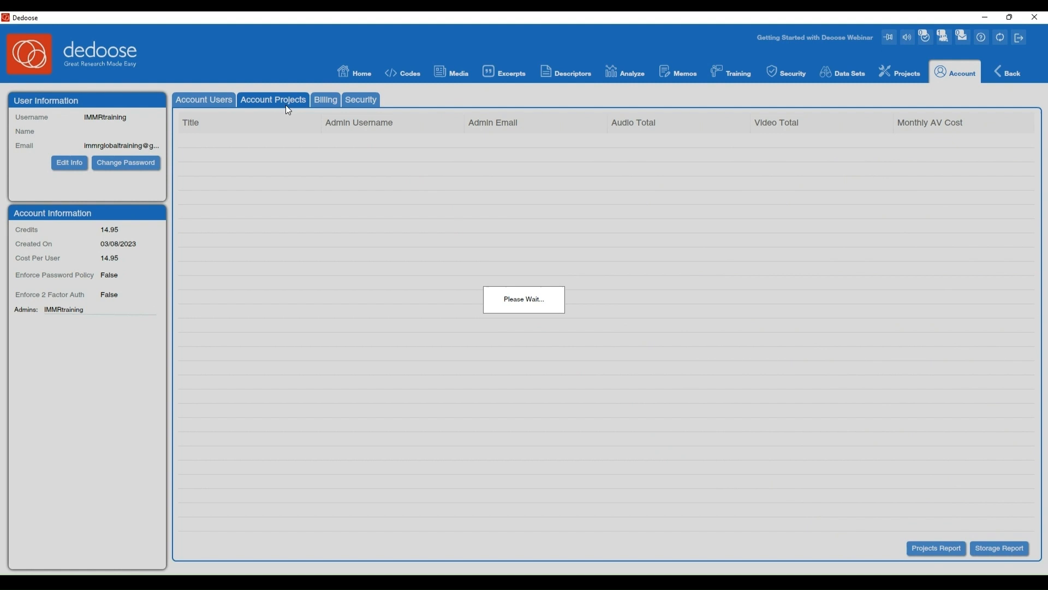
Step: View the Billing tab's Charges and Payments, previewing and cancelling the Make Payment form
click(272, 99)
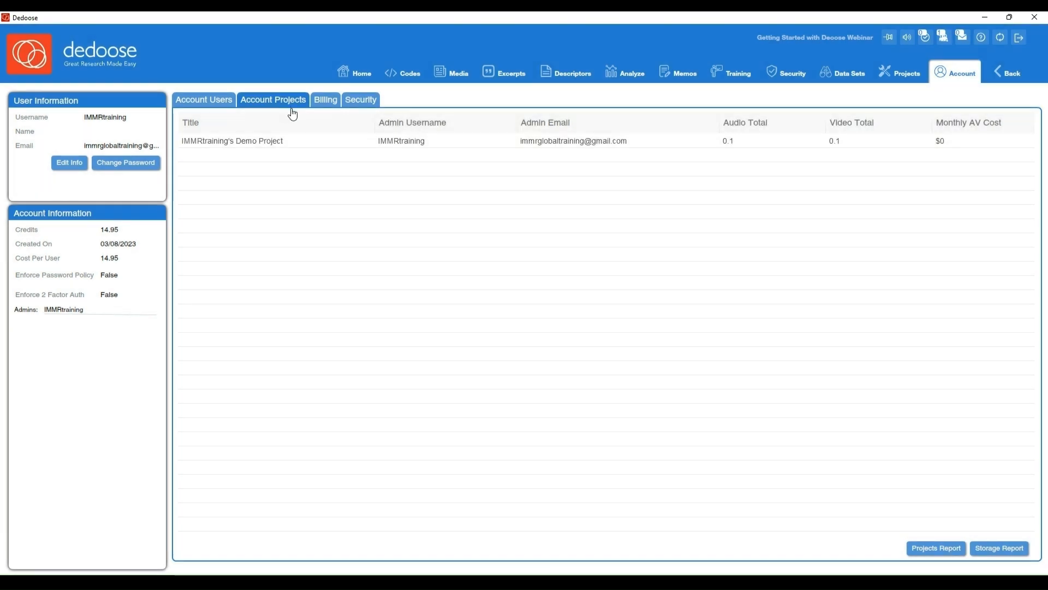
click(325, 100)
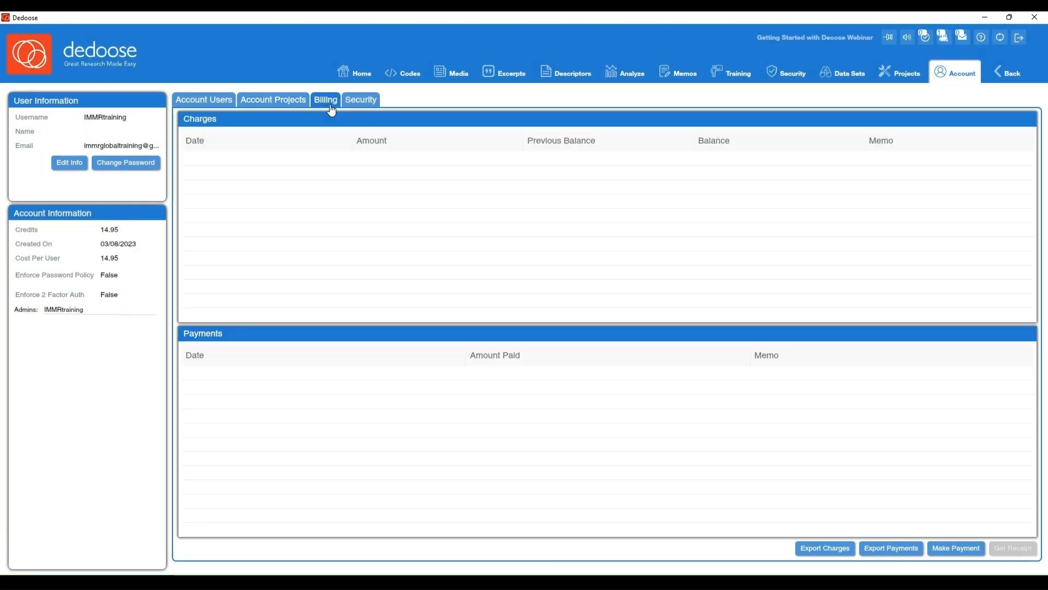
mouse_move(891, 548)
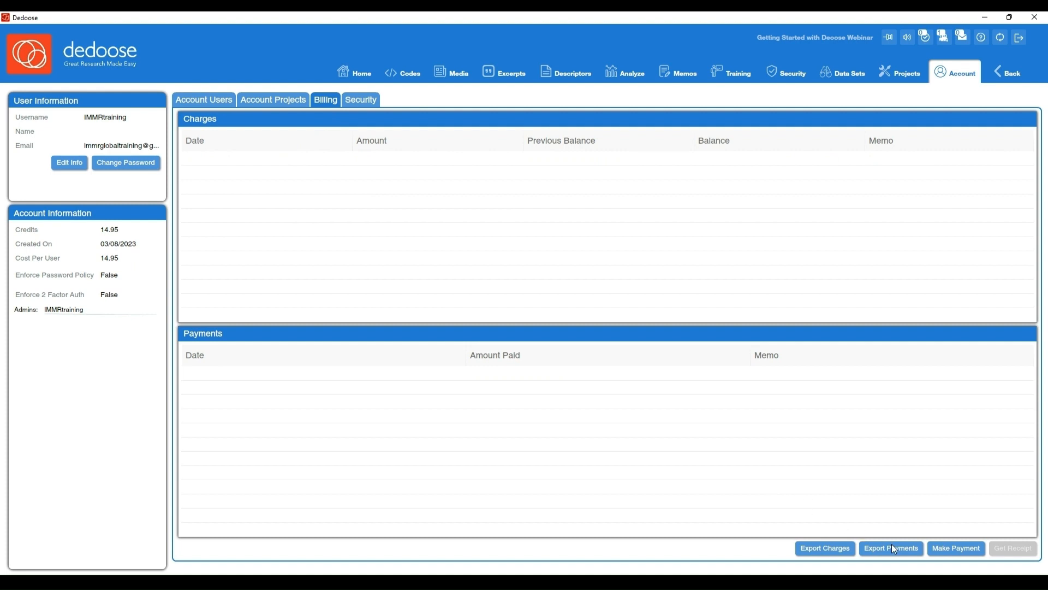
mouse_move(956, 549)
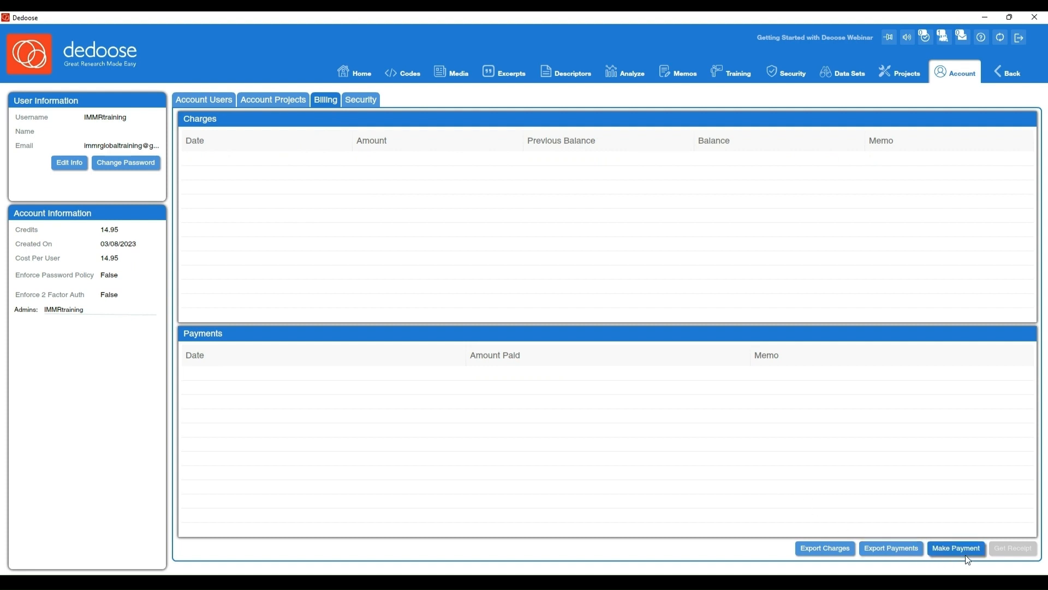
click(956, 548)
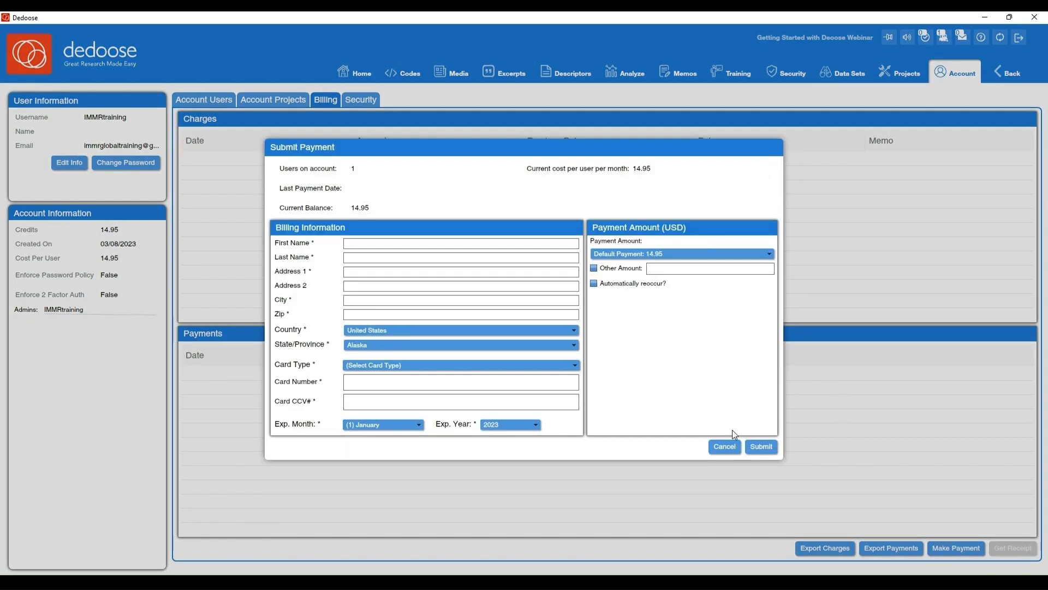
click(724, 447)
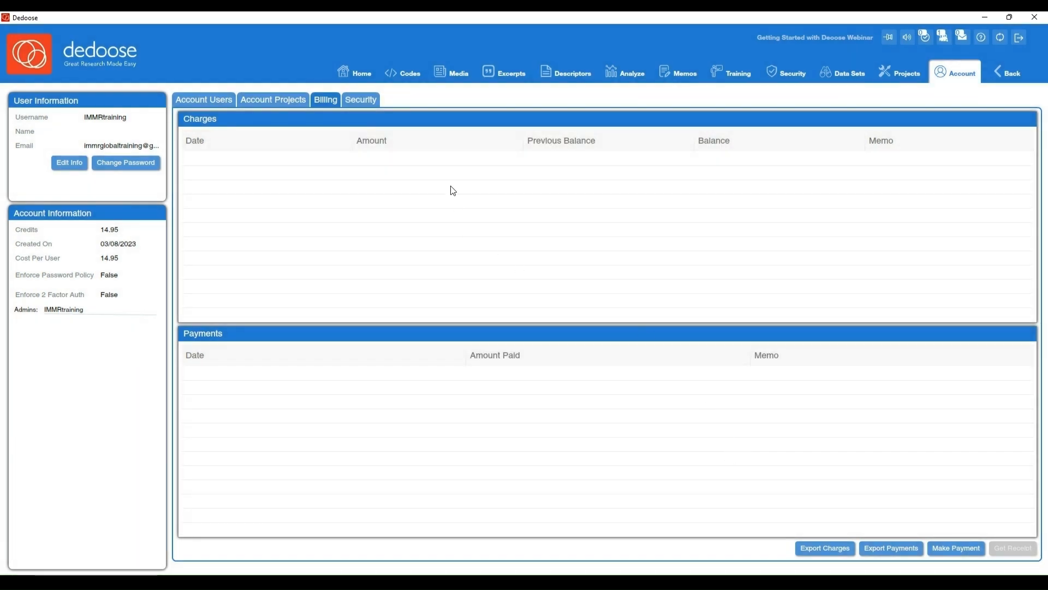
Step: Show the account Security tab with password policy settings and the admin list
click(359, 99)
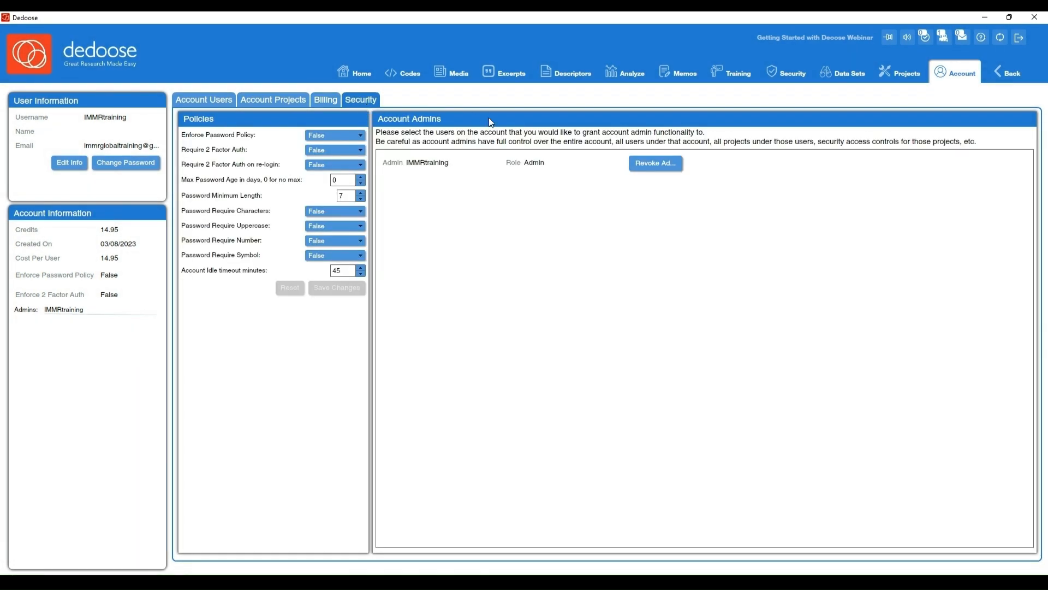
mouse_move(376, 164)
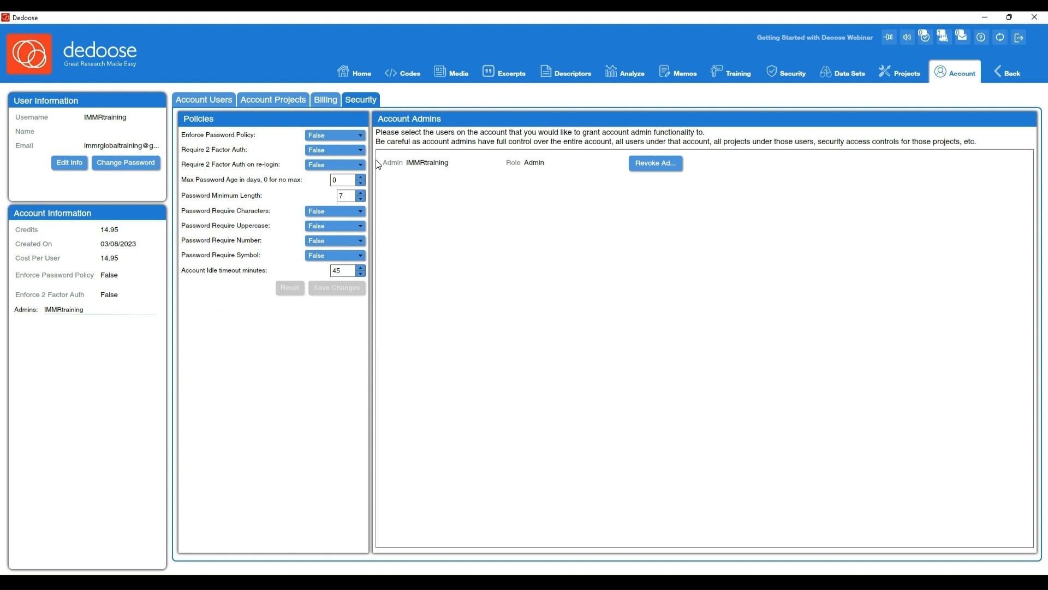